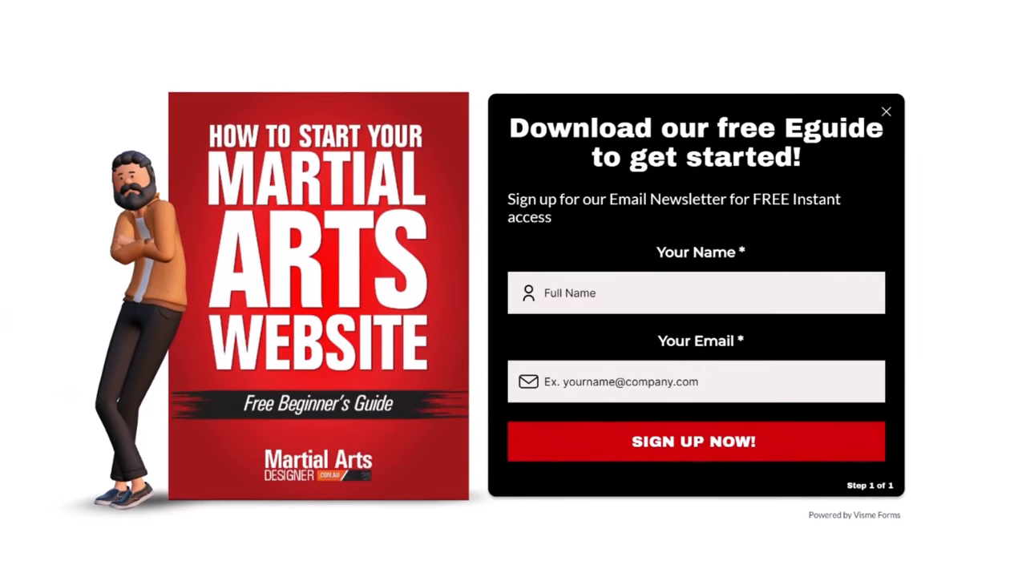
- Browse the example Visme forms and the Newsletter Signup template gallery
left_click(887, 111)
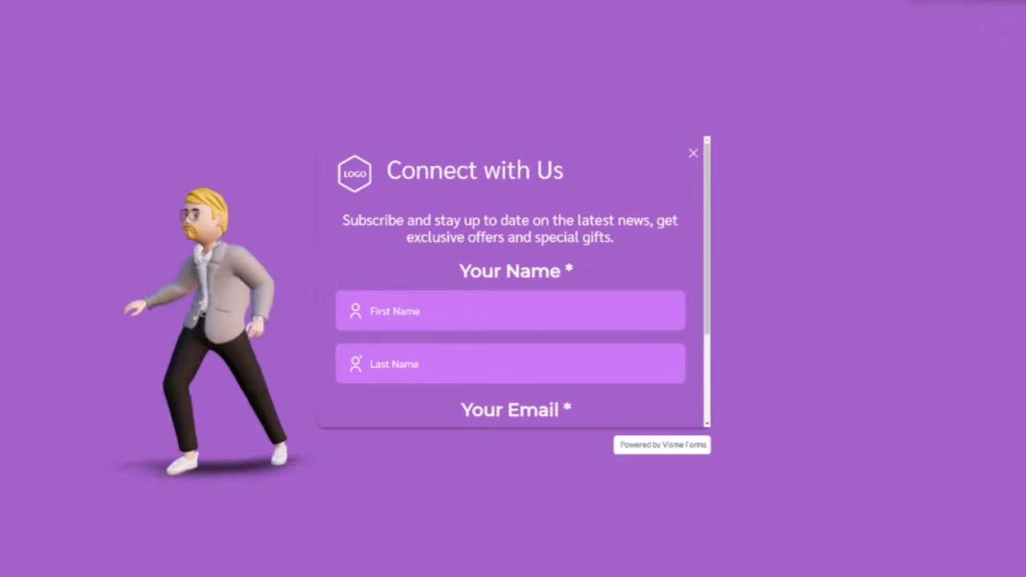
scroll("down", 3)
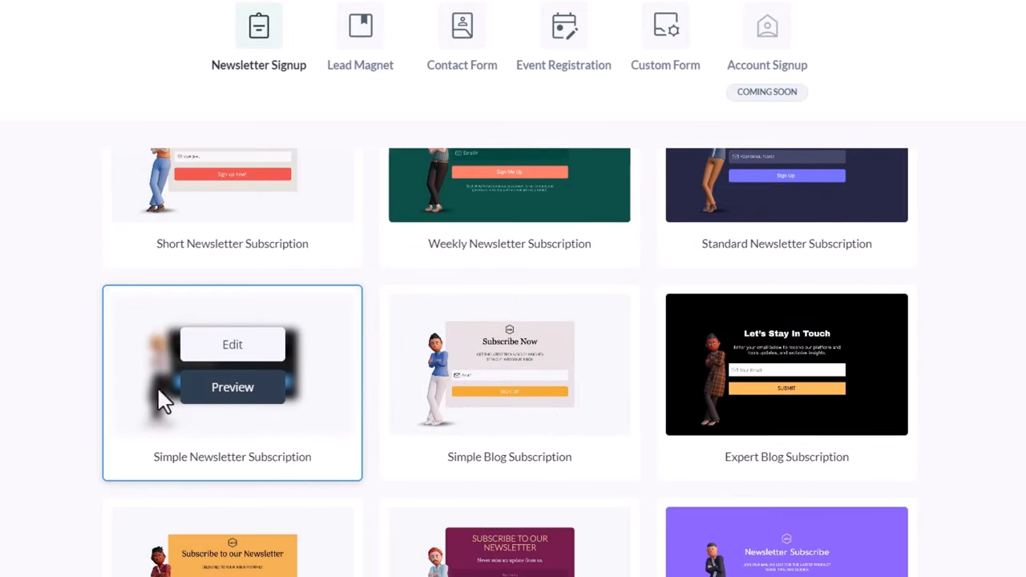
scroll("down", 3)
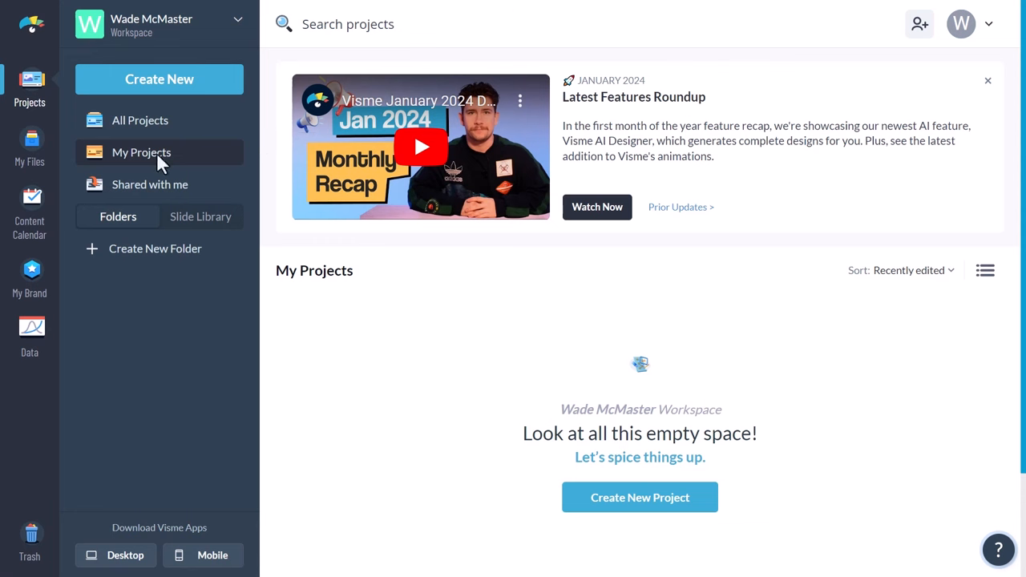
- From My Projects, create a new project of type Form / Survey
left_click(159, 79)
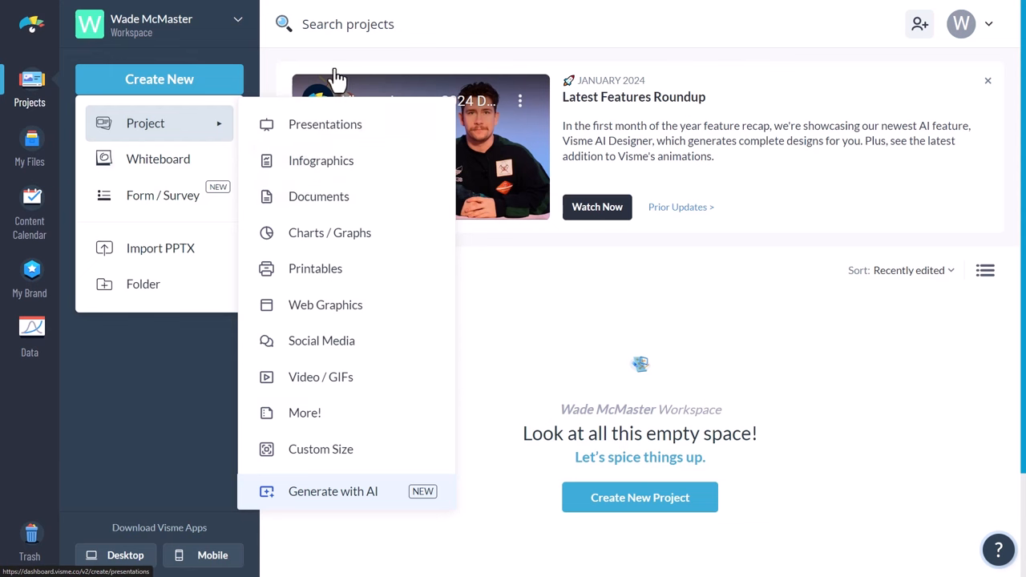
mouse_move(164, 205)
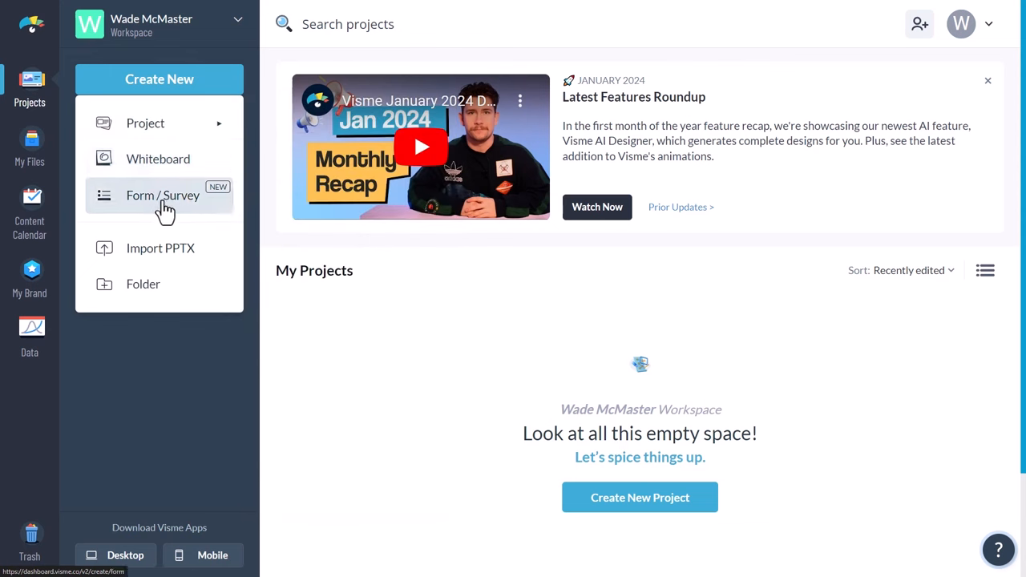
left_click(29, 102)
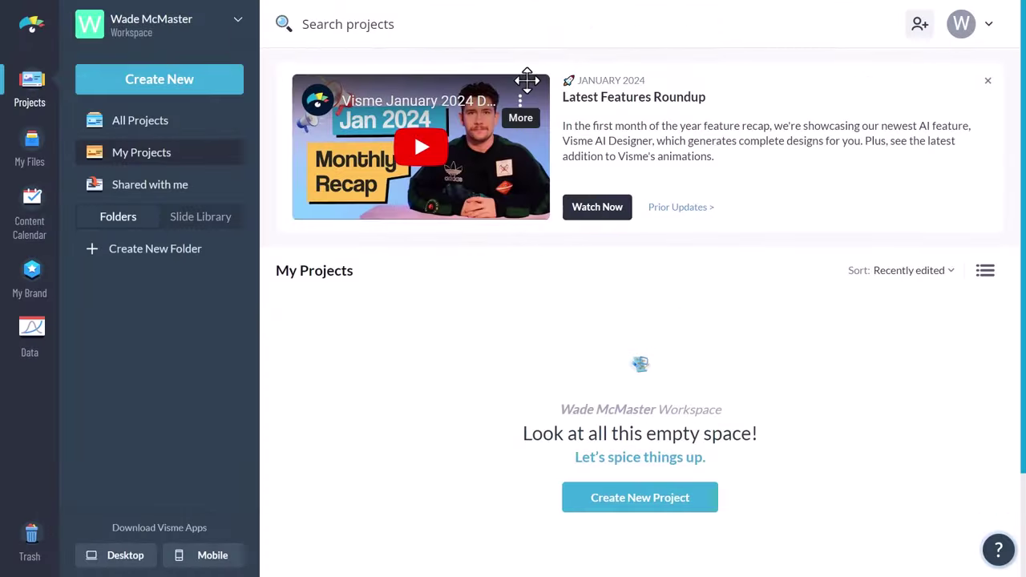
left_click(159, 79)
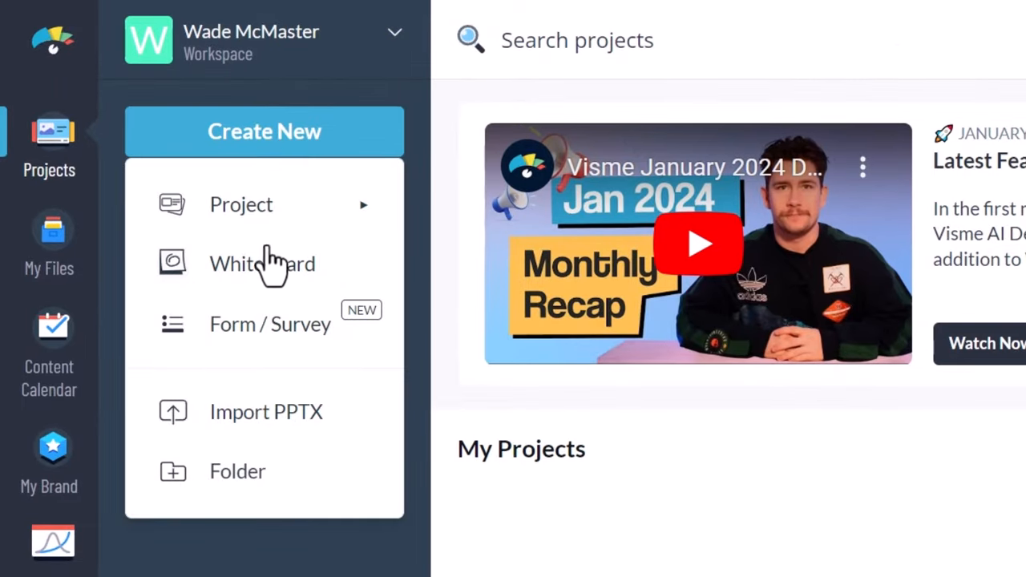
left_click(270, 324)
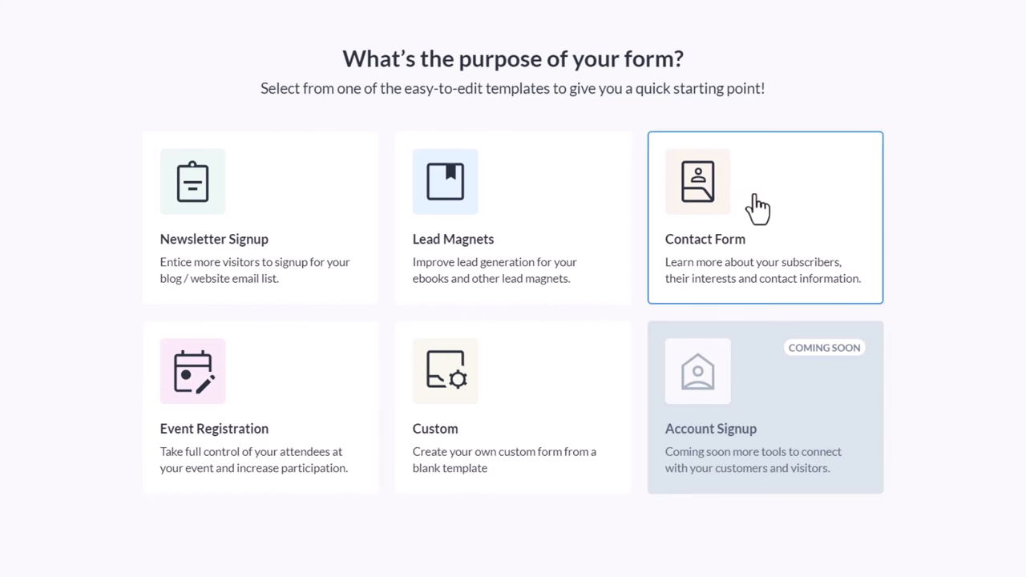
mouse_move(749, 202)
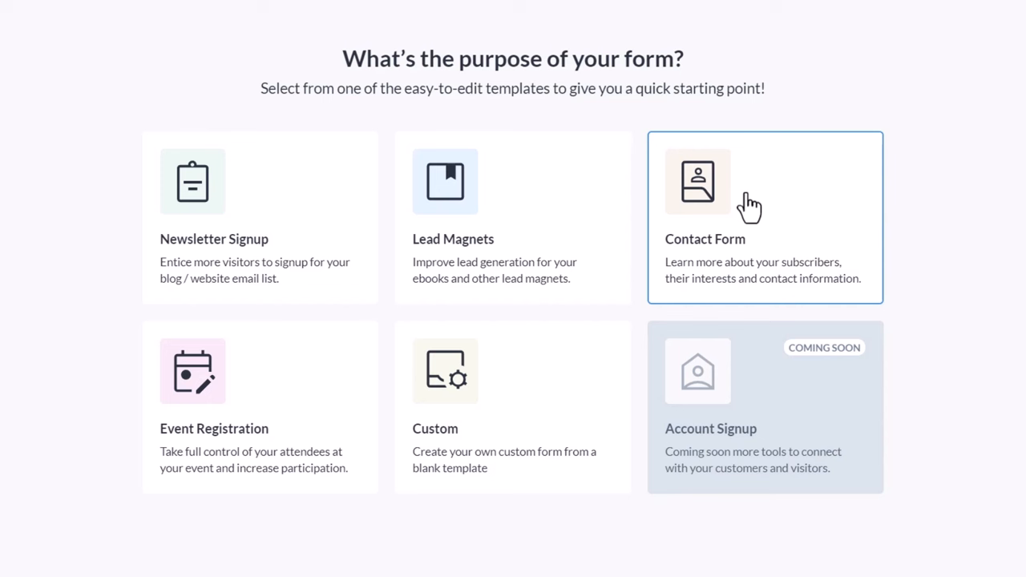
mouse_move(732, 183)
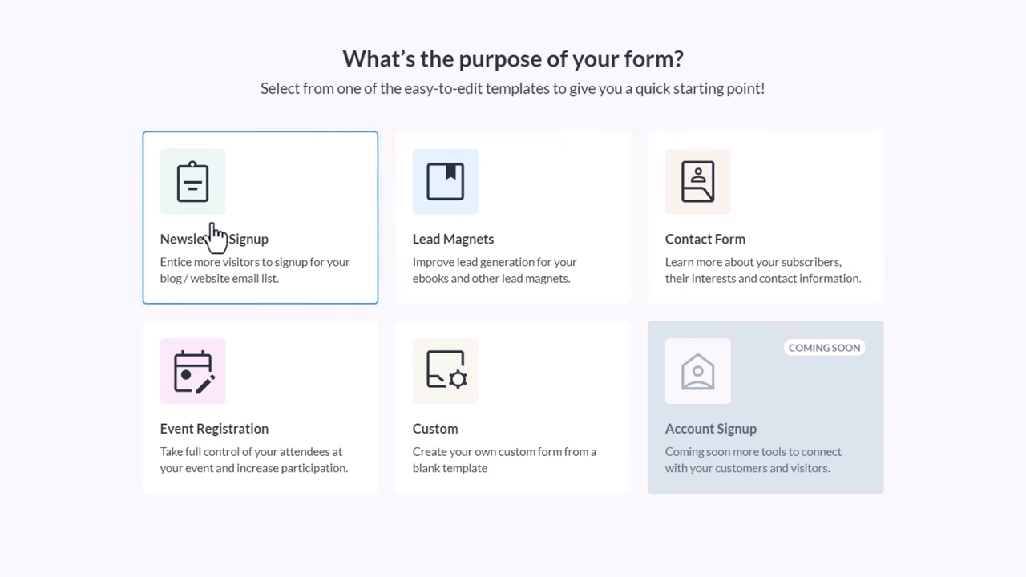
- Choose Newsletter Signup as the form's purpose
left_click(529, 225)
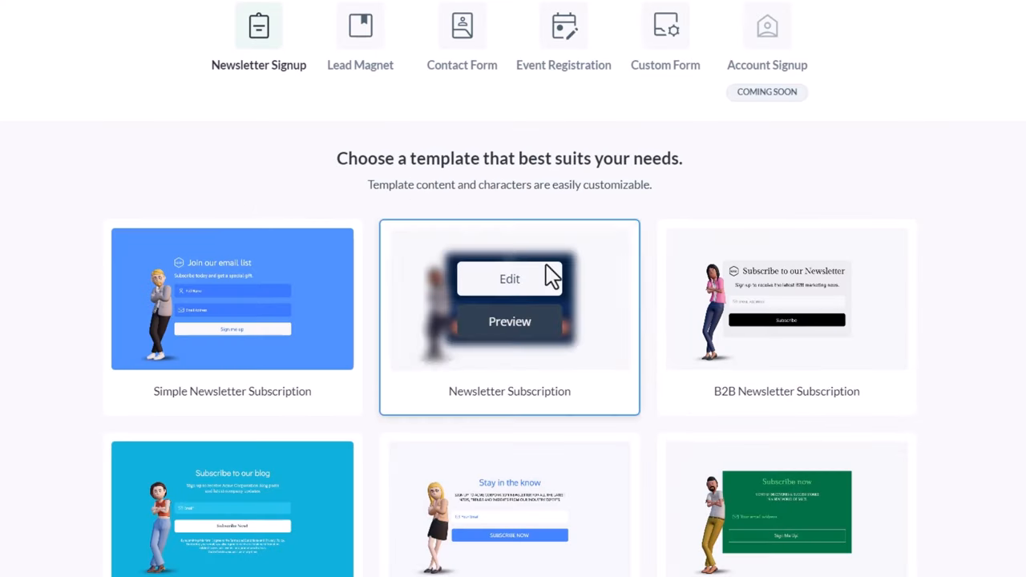
mouse_move(519, 340)
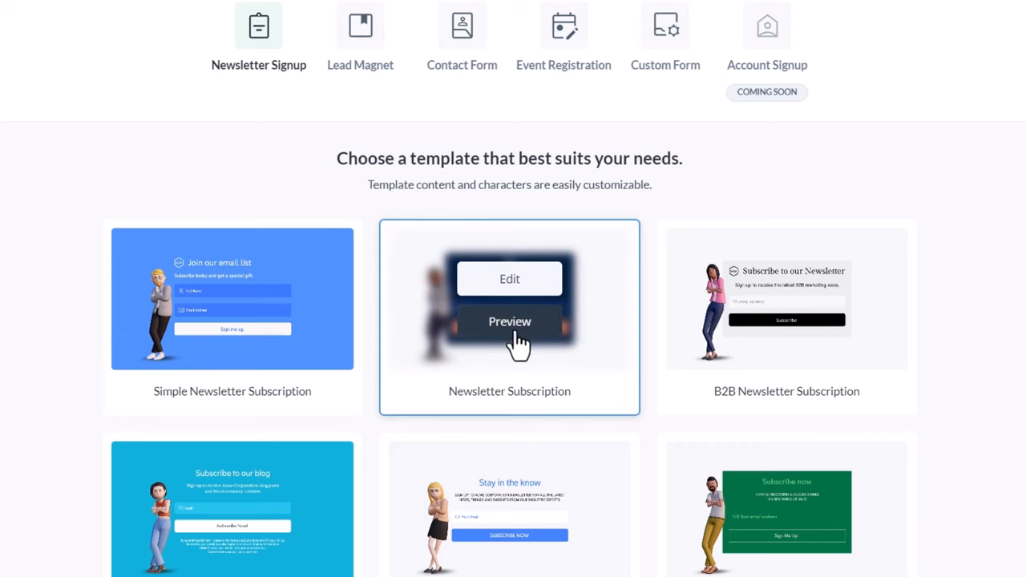
left_click(510, 320)
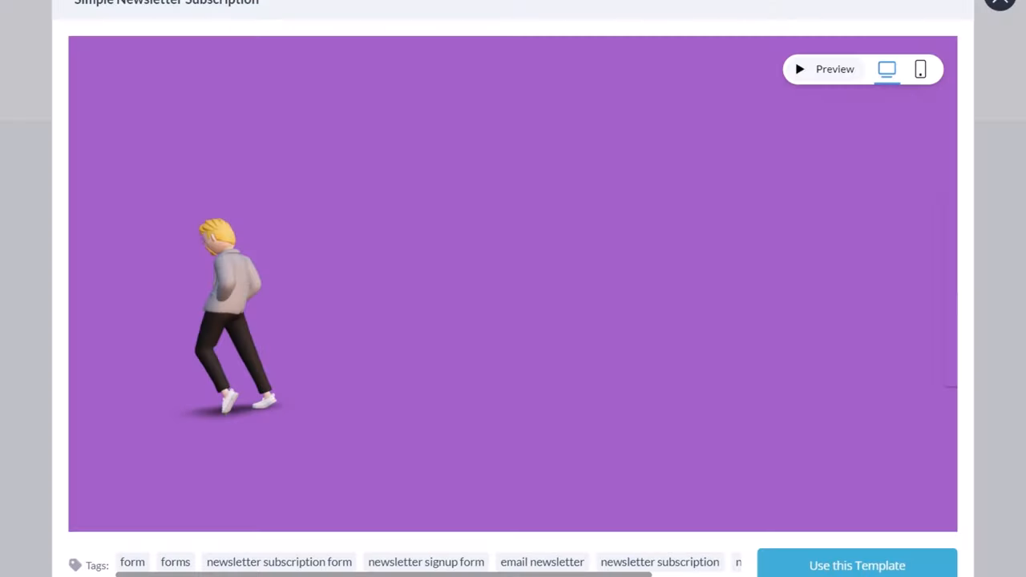
left_click(833, 69)
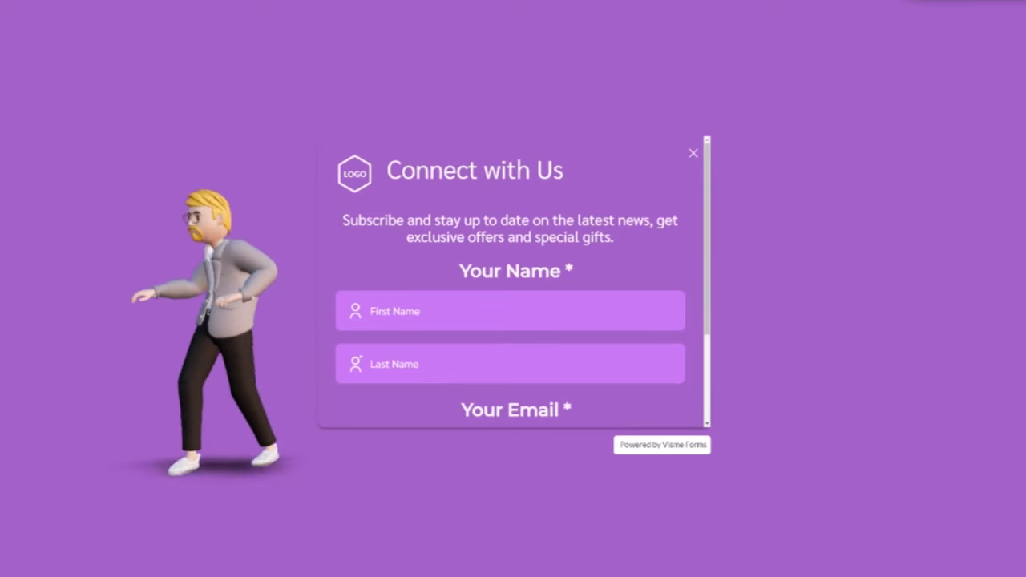
scroll("down", 3)
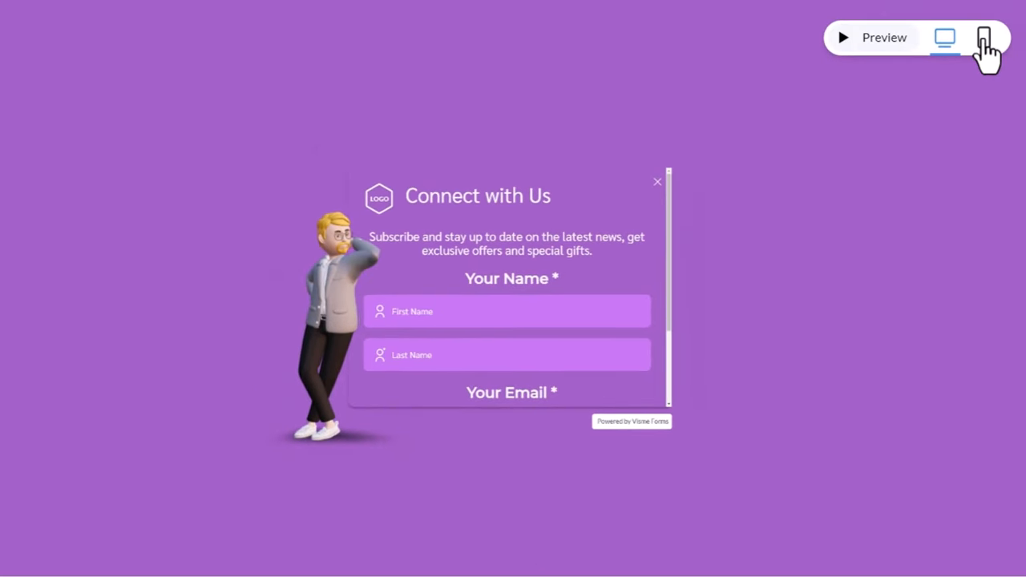
left_click(984, 39)
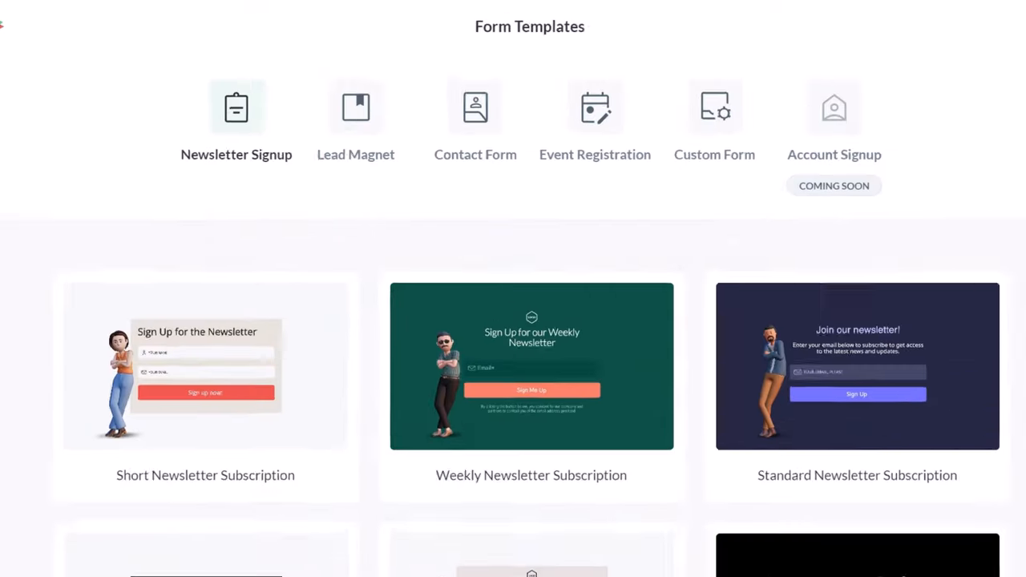
- Browse the Lead Magnet templates and use the Download Market Trends Report template
left_click(346, 103)
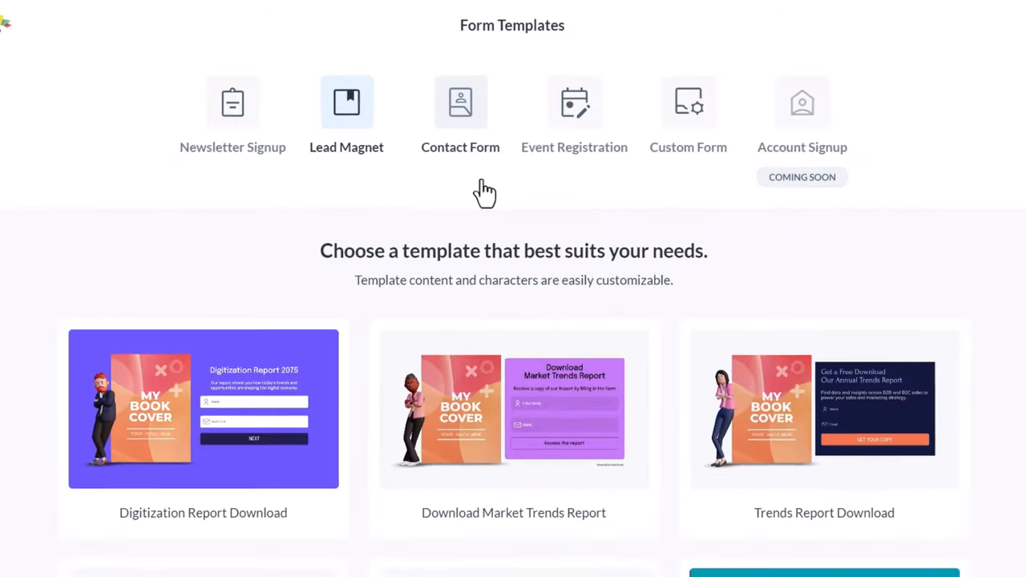
scroll("down", 3)
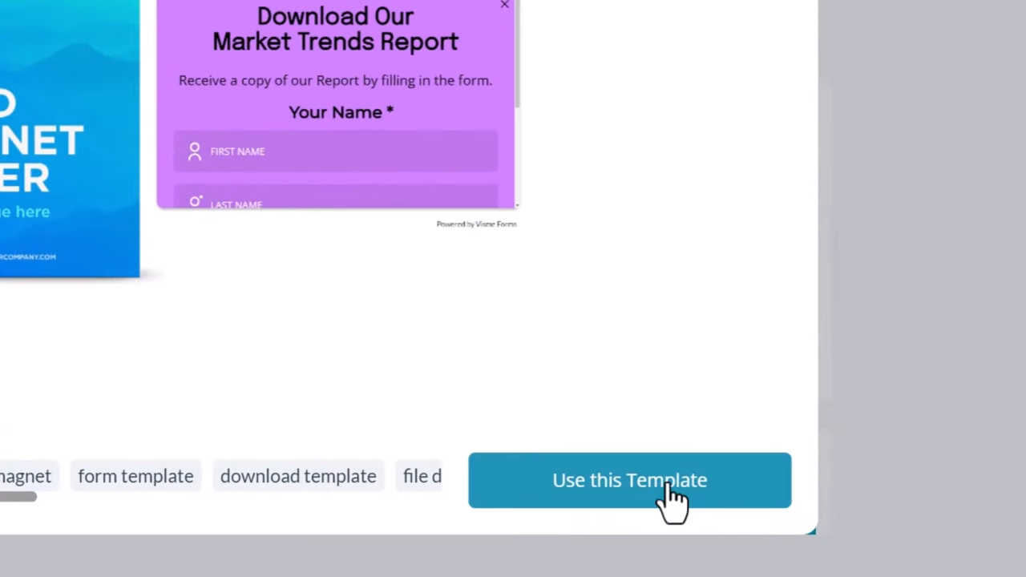
left_click(629, 481)
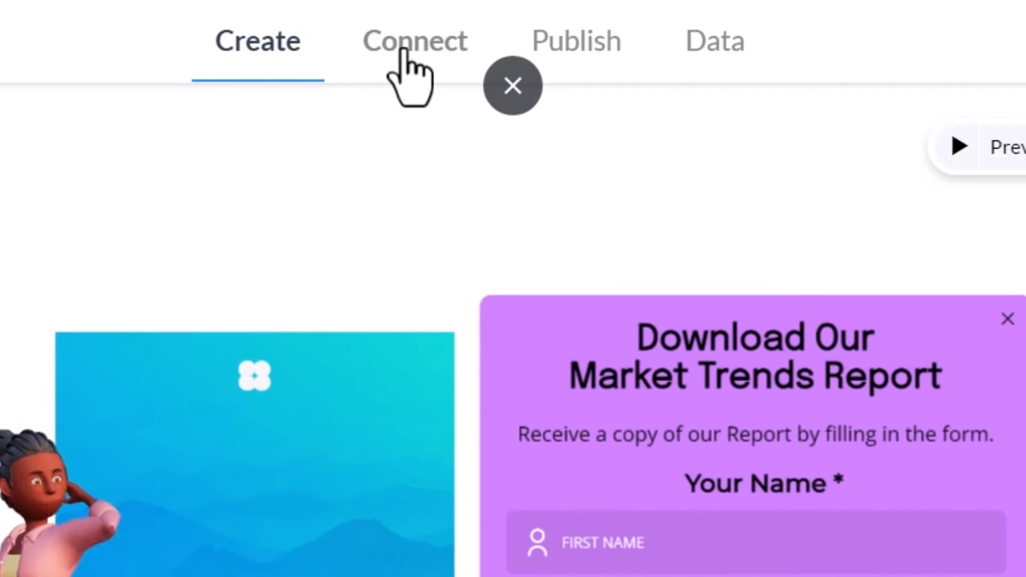
mouse_move(577, 77)
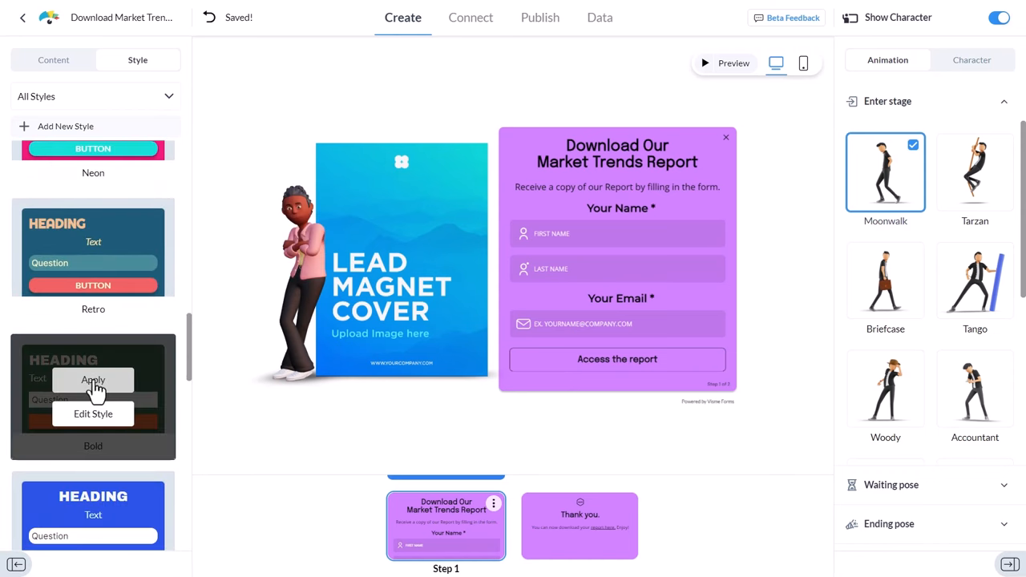
- Apply the Bold style to the form and bring up the character choices
left_click(93, 380)
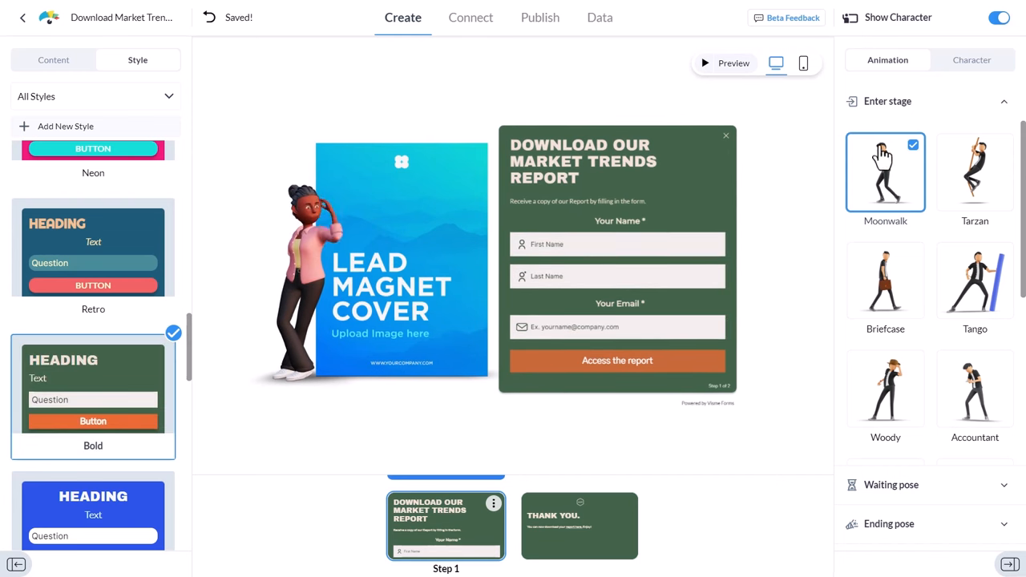
left_click(971, 59)
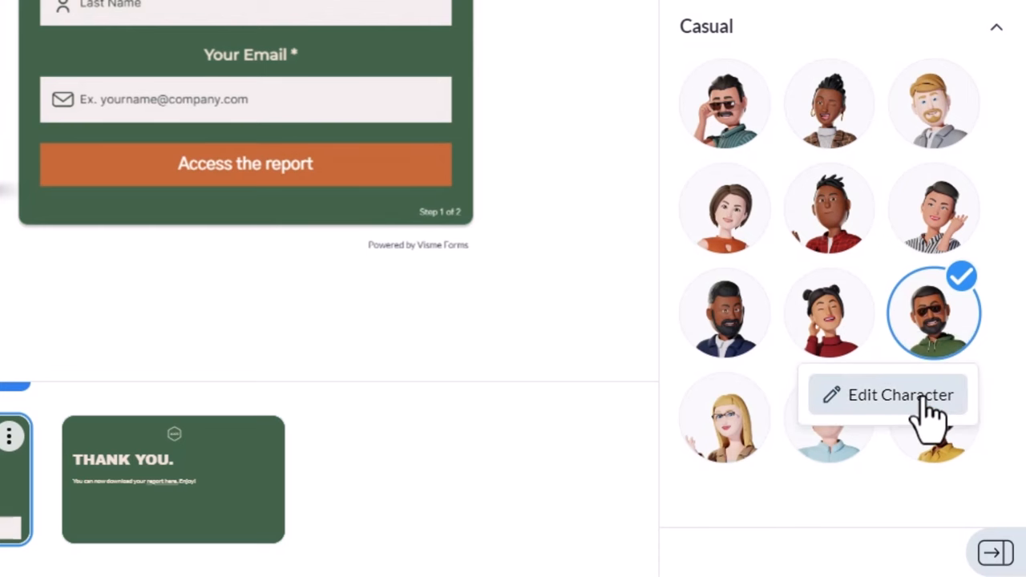
- Customise the character: male, sleek body, new skin tone, beard and a different shirt
left_click(901, 394)
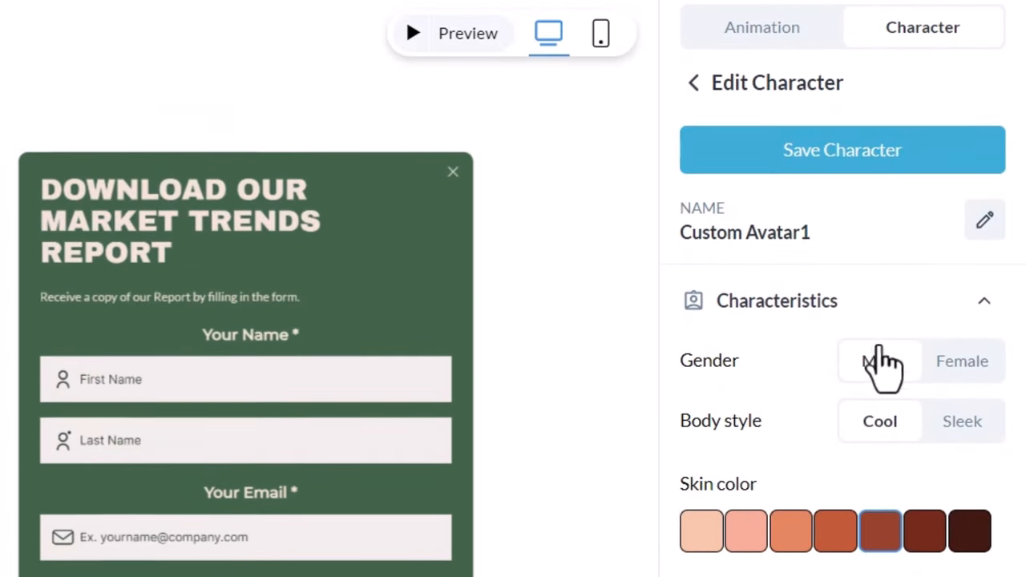
left_click(962, 360)
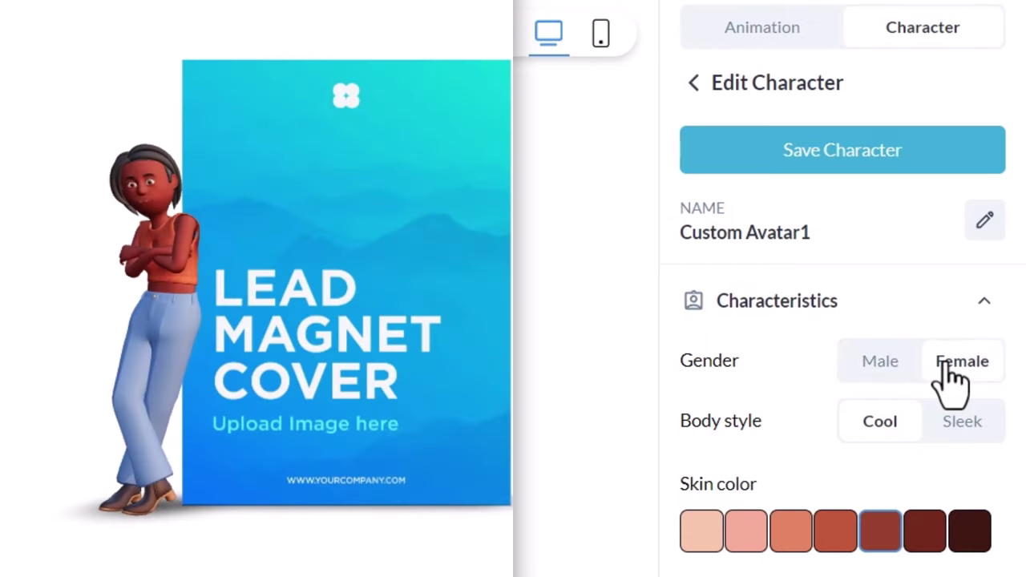
left_click(879, 363)
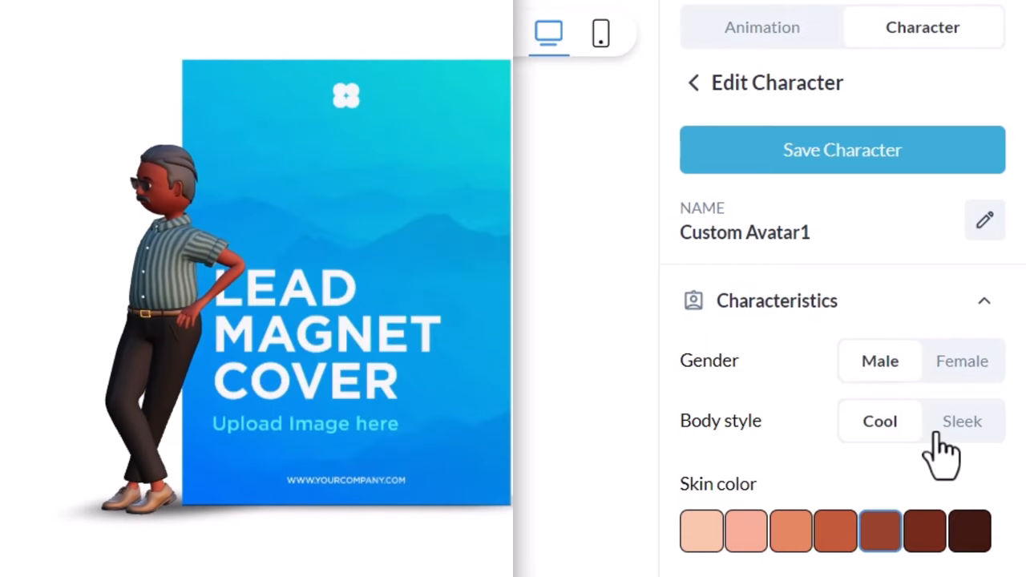
left_click(962, 421)
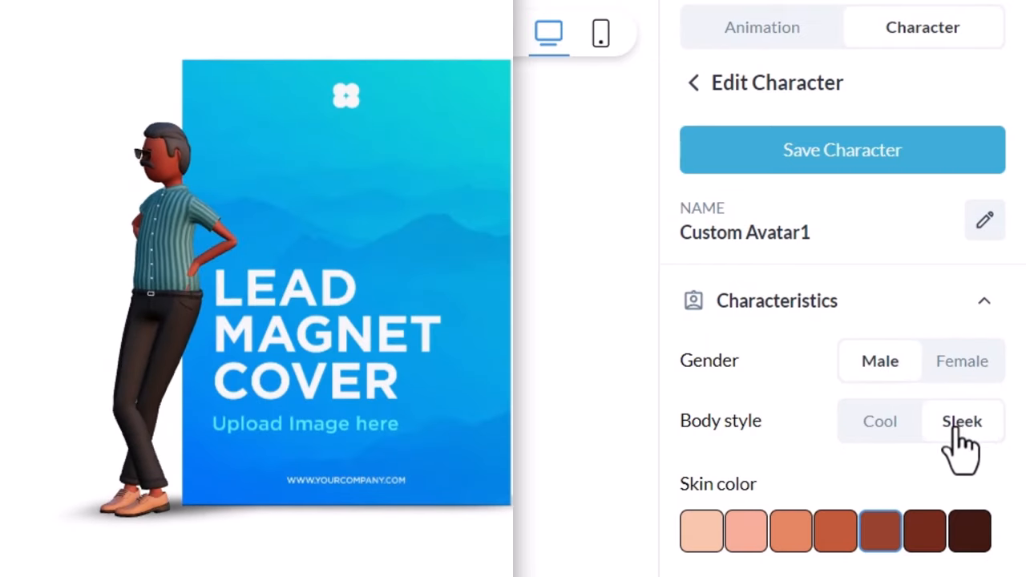
left_click(962, 422)
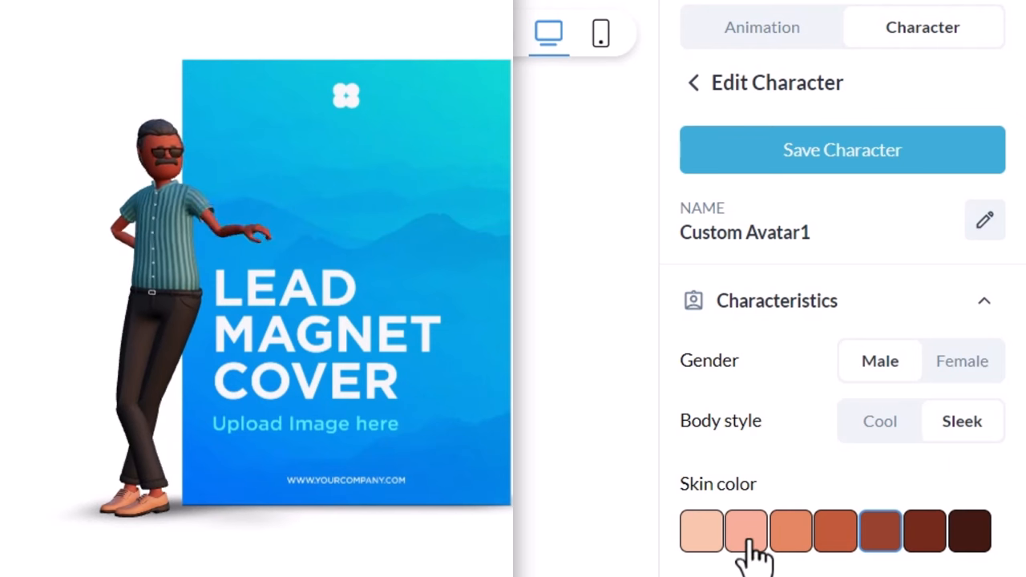
left_click(747, 533)
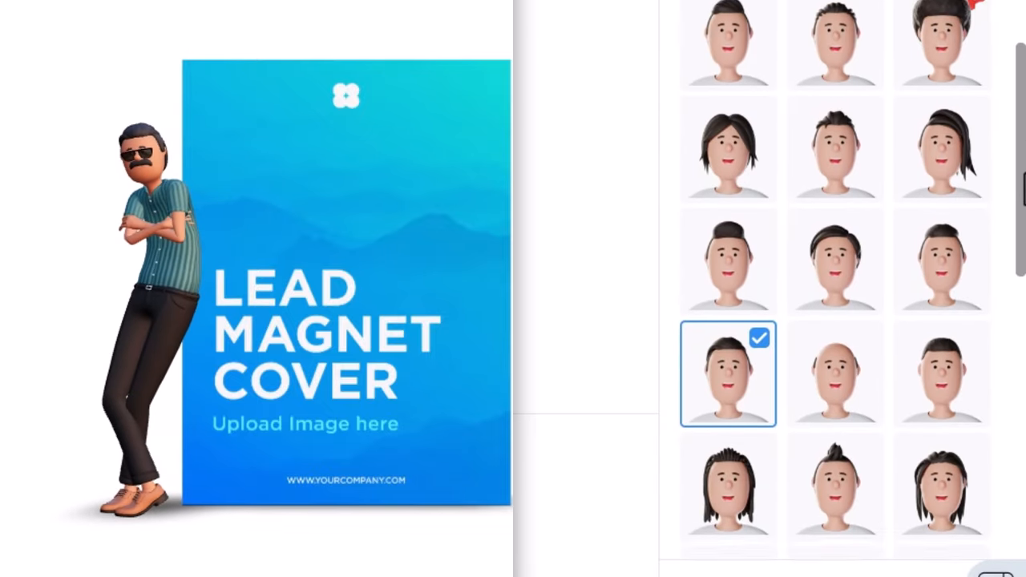
scroll("down", 3)
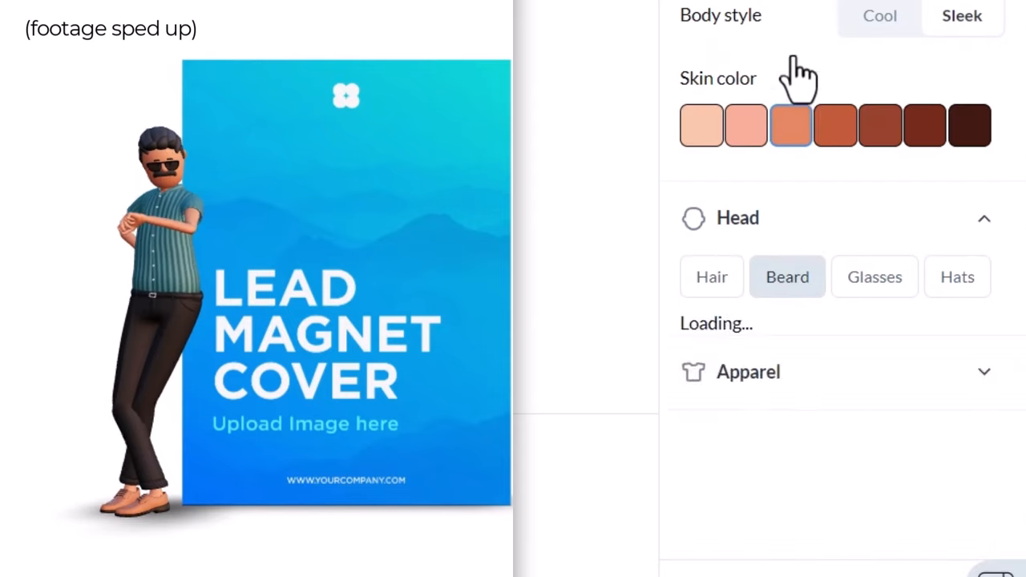
left_click(875, 276)
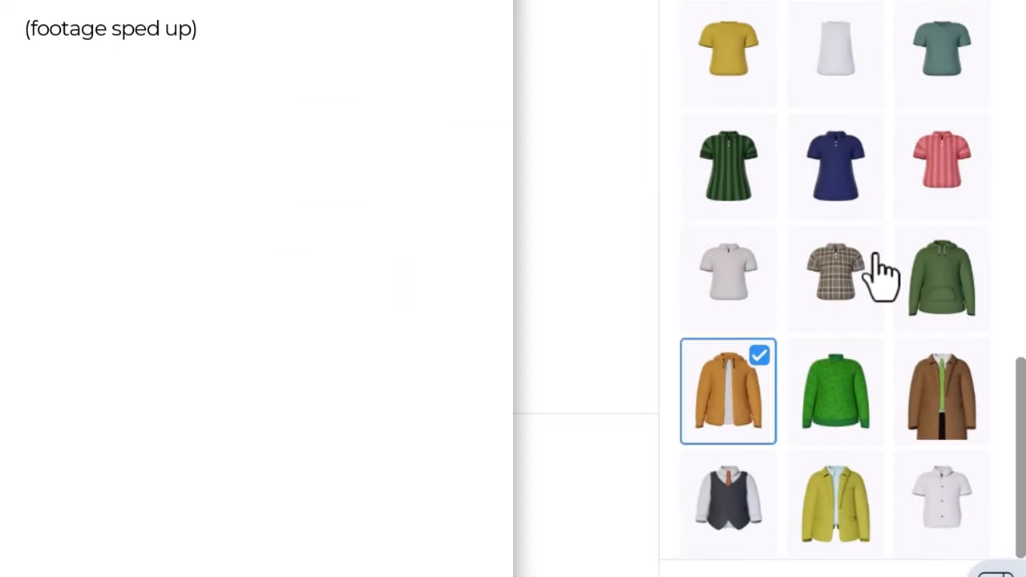
left_click(806, 44)
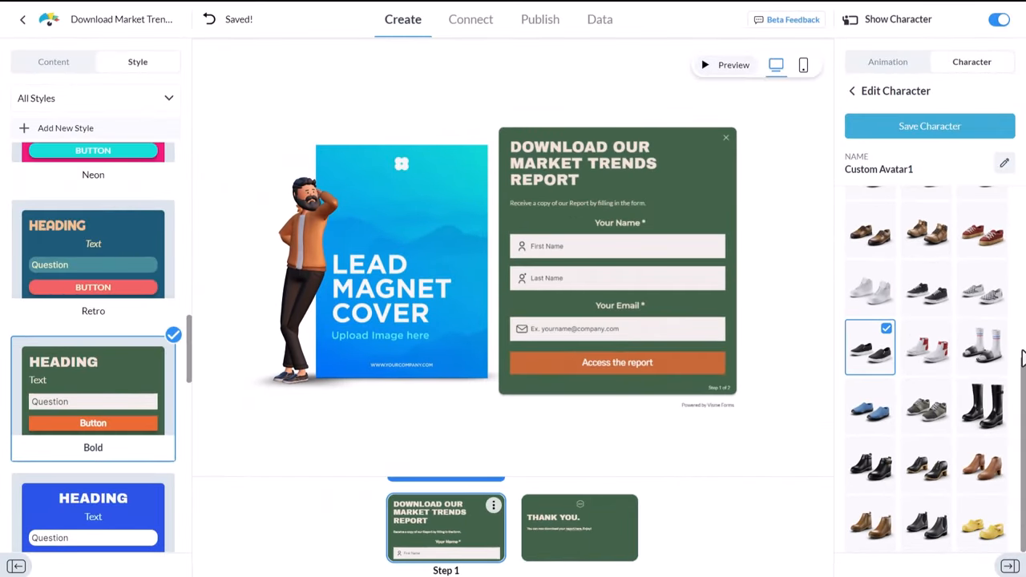
- Save the edited character as a custom avatar before setting animations
left_click(893, 205)
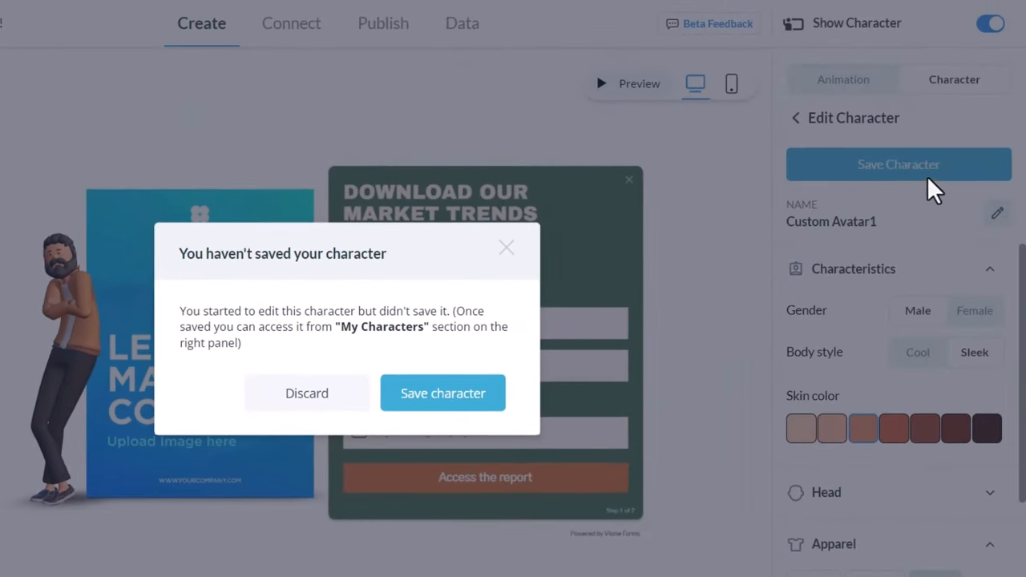
mouse_move(442, 393)
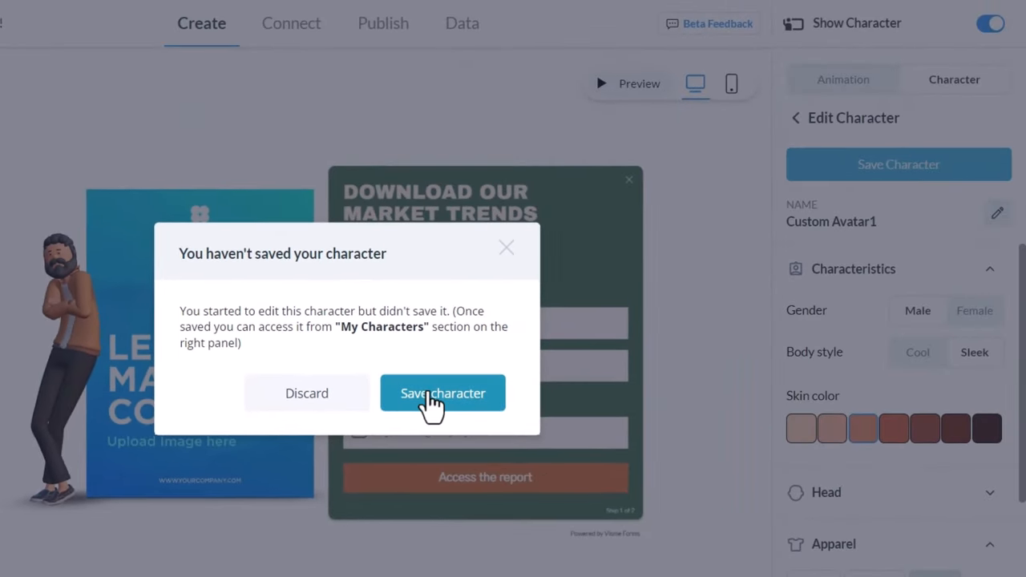
left_click(442, 393)
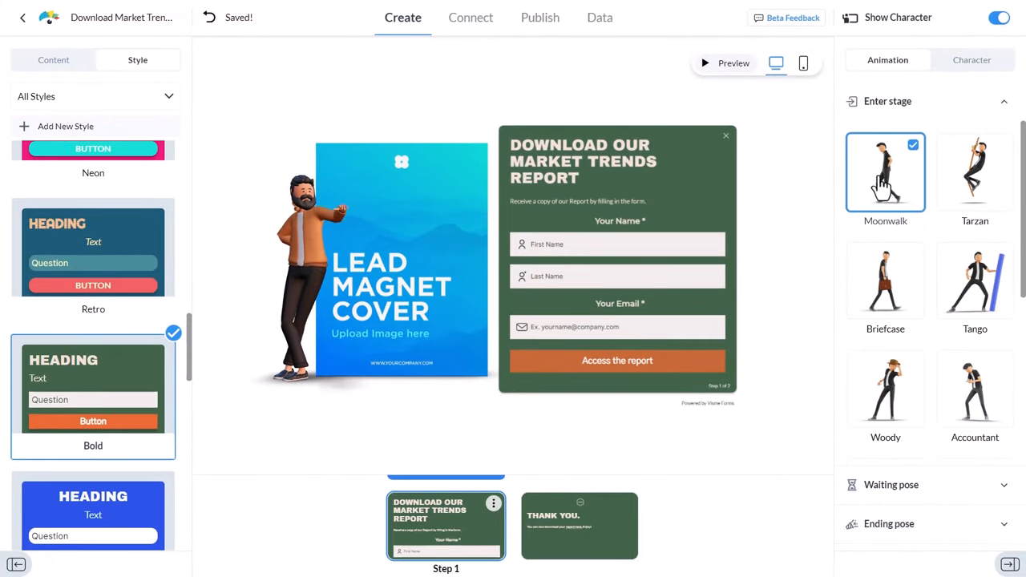
- Try Tarzan and Briefcase, then make Tango the entrance animation
left_click(975, 171)
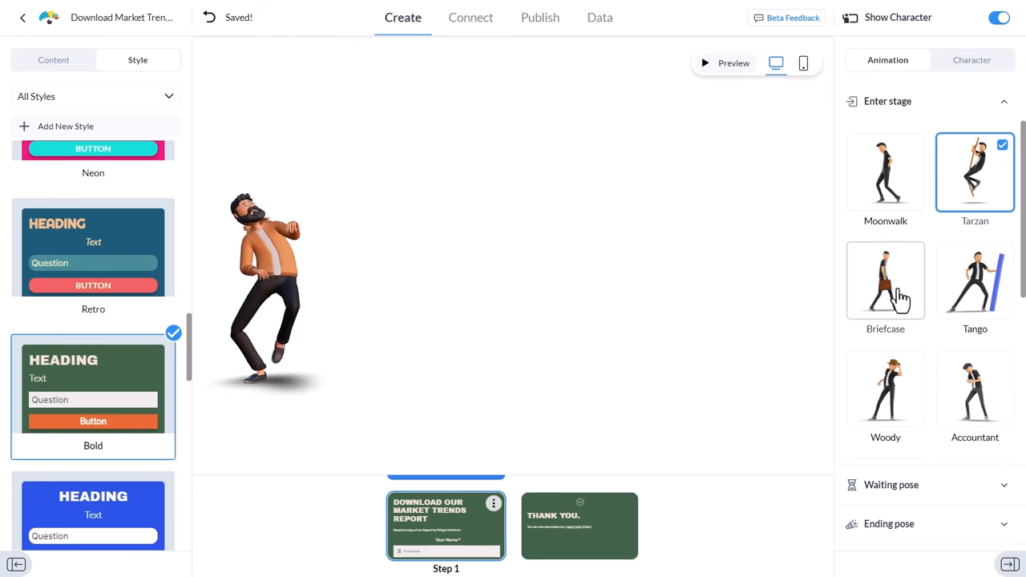
left_click(885, 279)
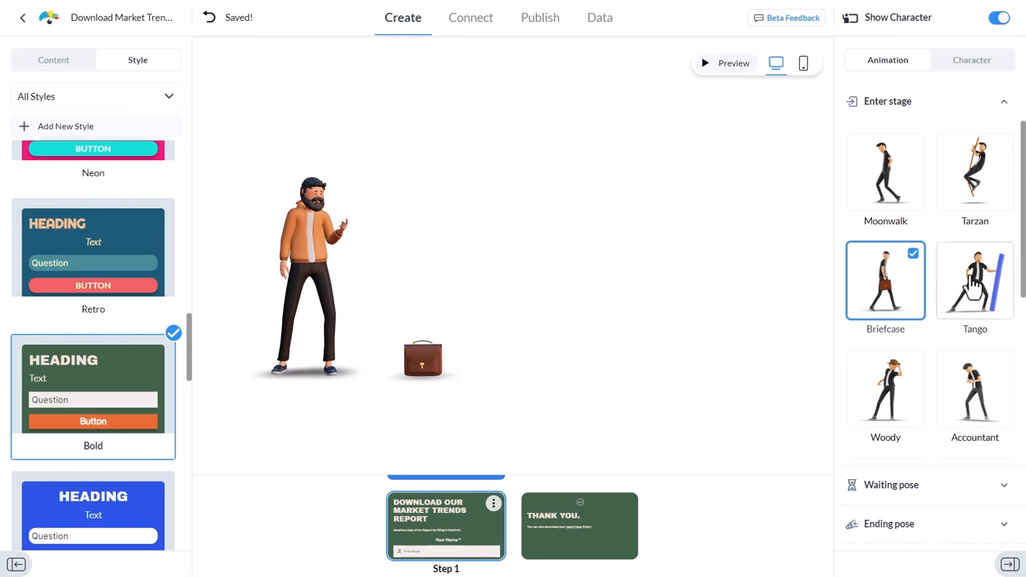
left_click(975, 279)
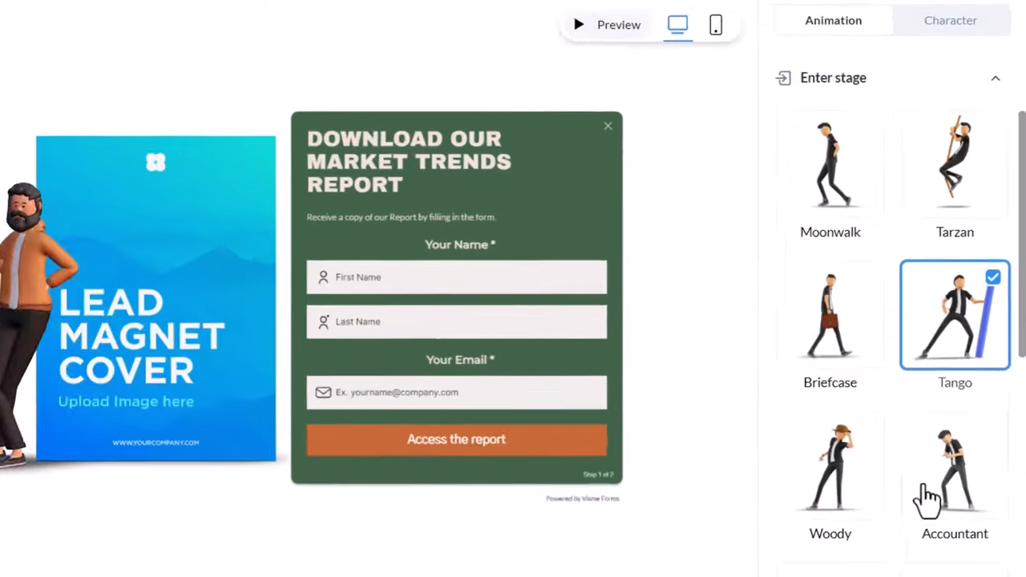
- Set Hurry Up! as the waiting pose and choose the ending pose
left_click(831, 164)
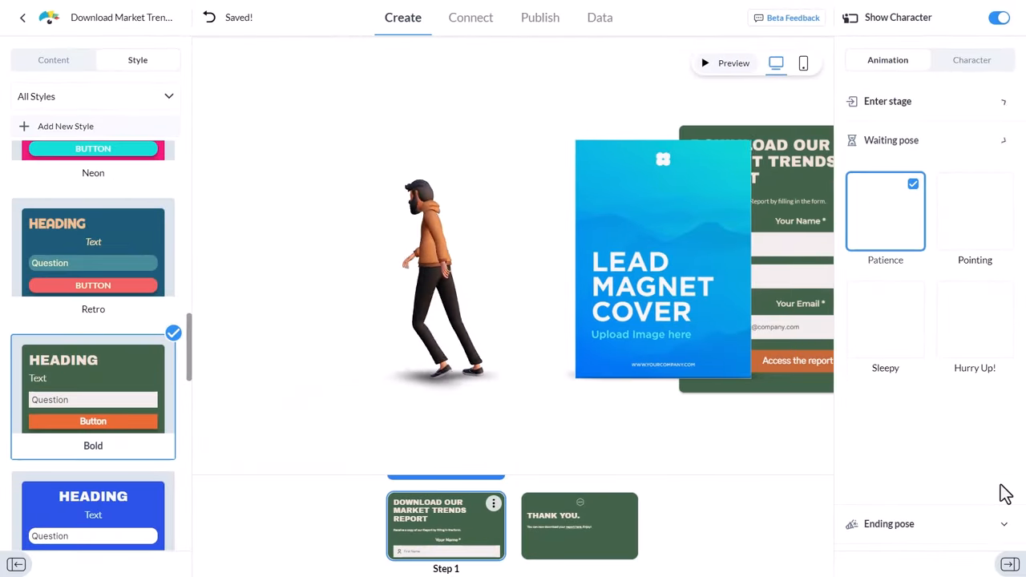
left_click(885, 317)
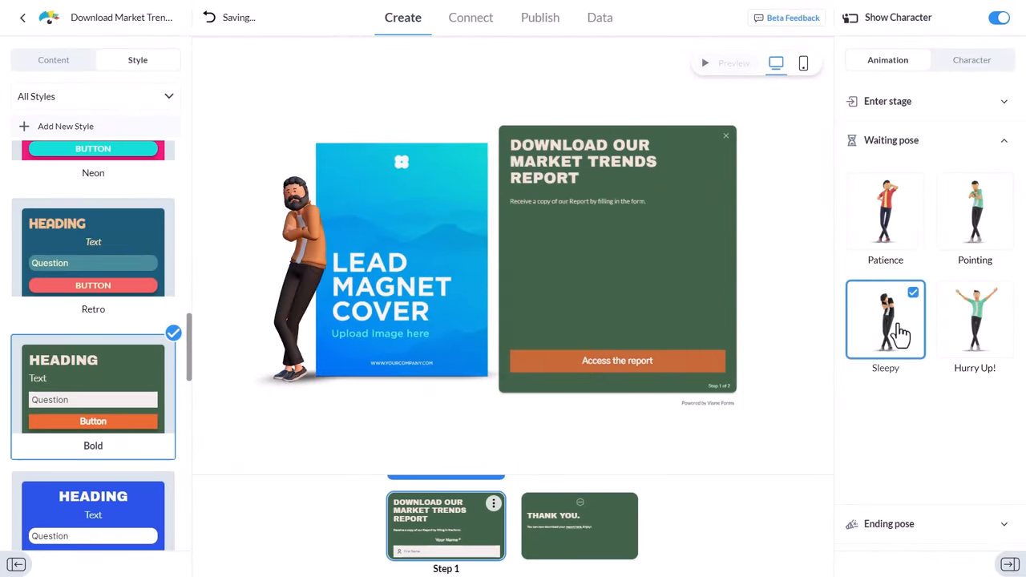
left_click(975, 323)
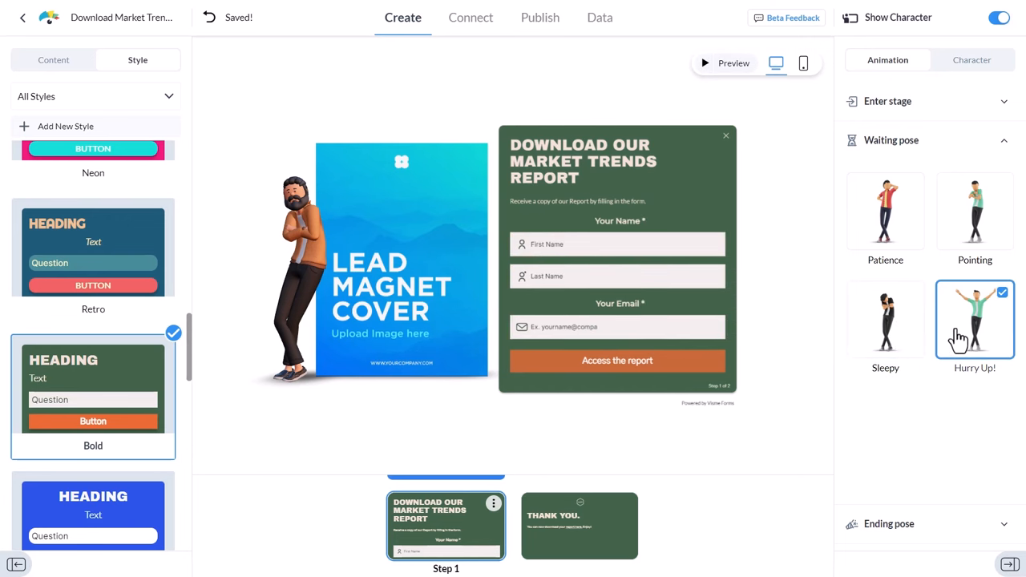
left_click(975, 320)
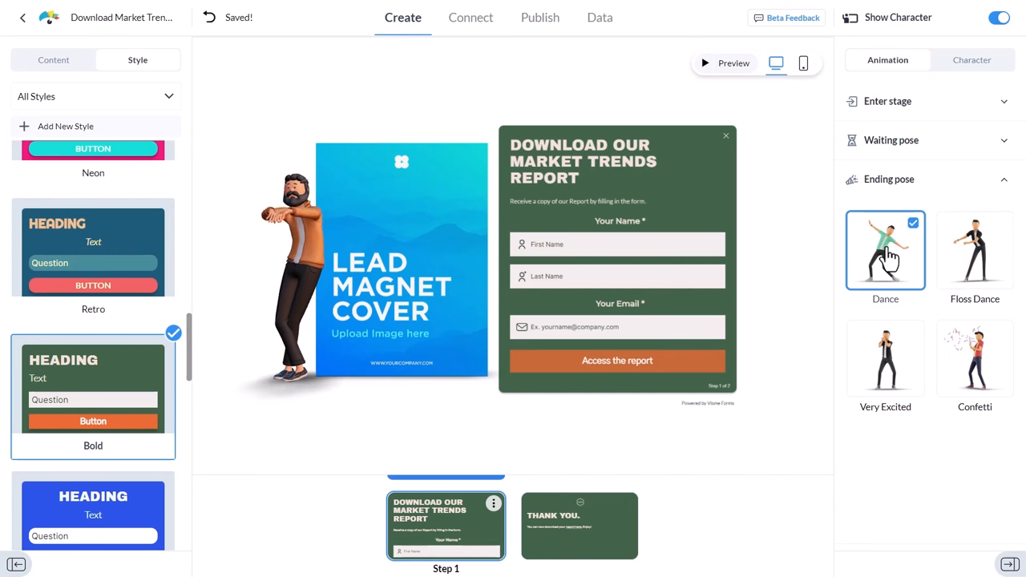
left_click(885, 360)
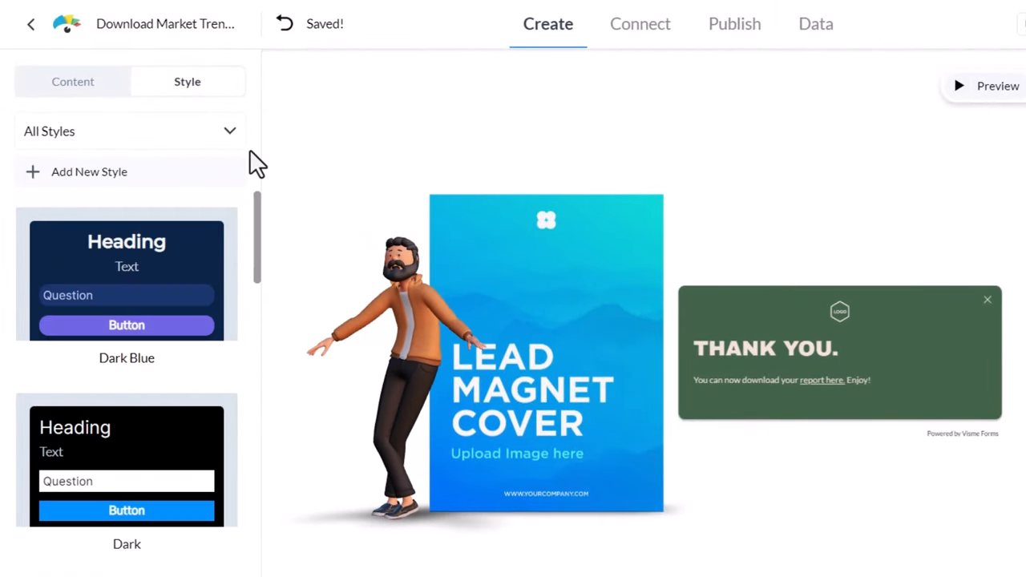
- Upload the Martial Arts Website guide as the cover image and apply its settings
left_click(74, 81)
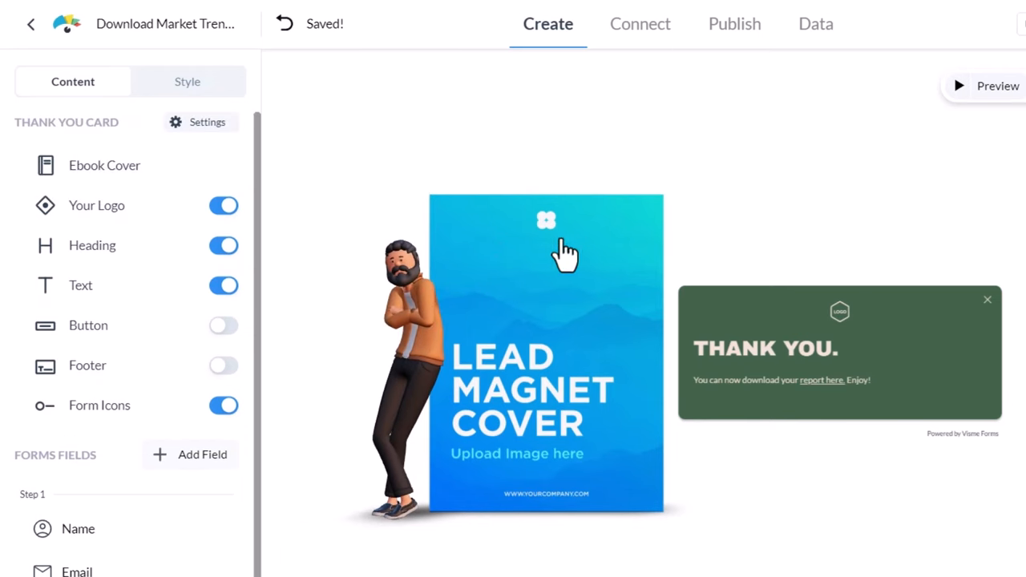
mouse_move(163, 177)
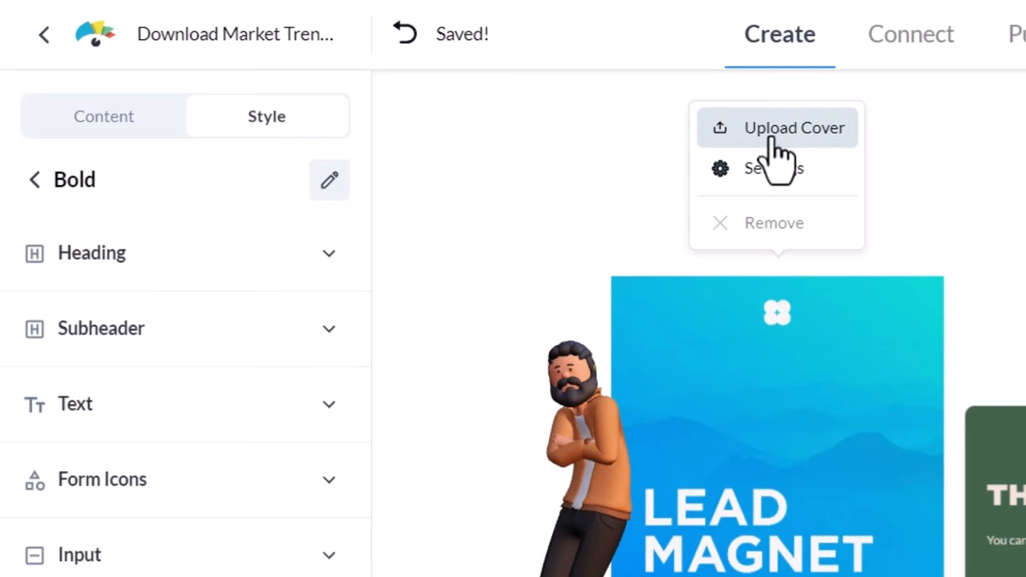
left_click(778, 128)
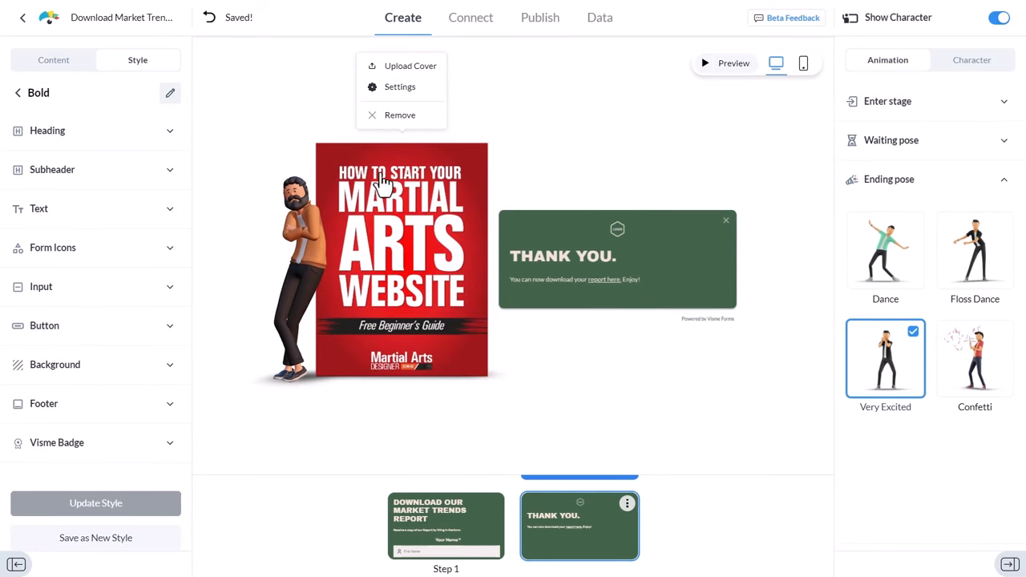
left_click(401, 86)
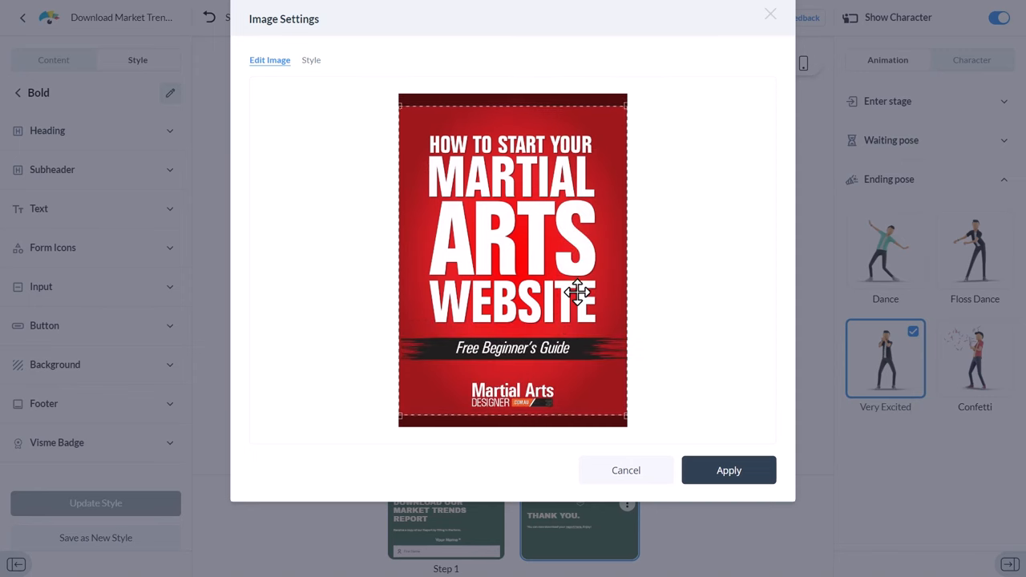
left_click(728, 470)
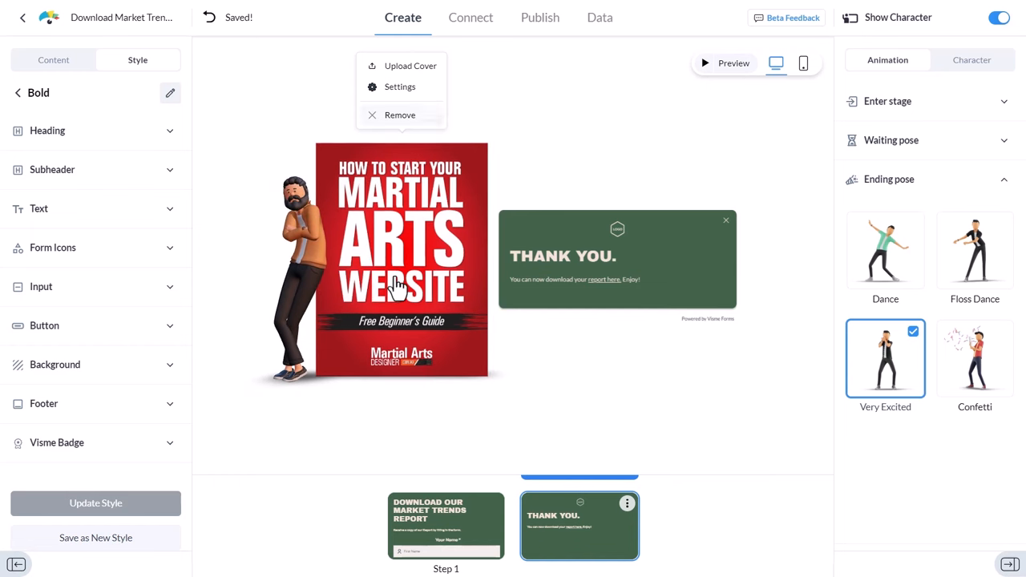
mouse_move(445, 526)
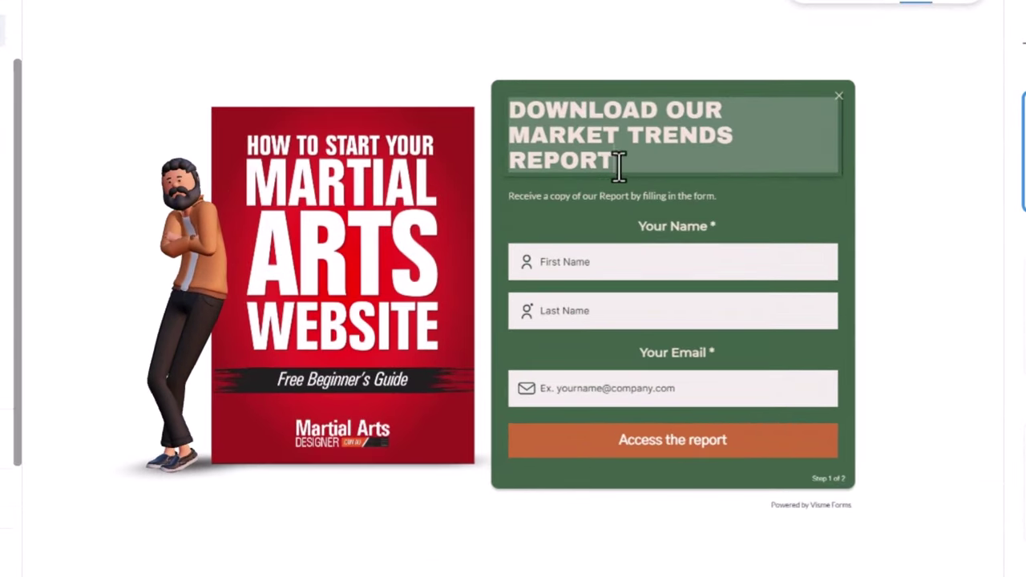
- Retitle the heading 'DOWNLOAD OUR FREE E-GUIDE TO GET STARTED!' and relabel the button 'Sign up'
triple_click(617, 135)
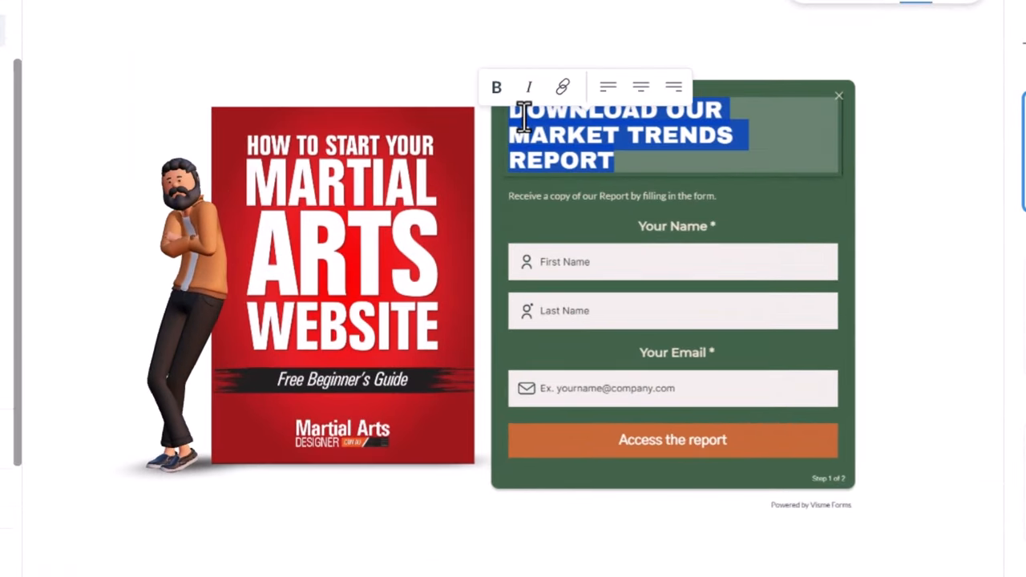
type("DOWNLOAD OUR FREE E-GUIDE TO GET STARTED!")
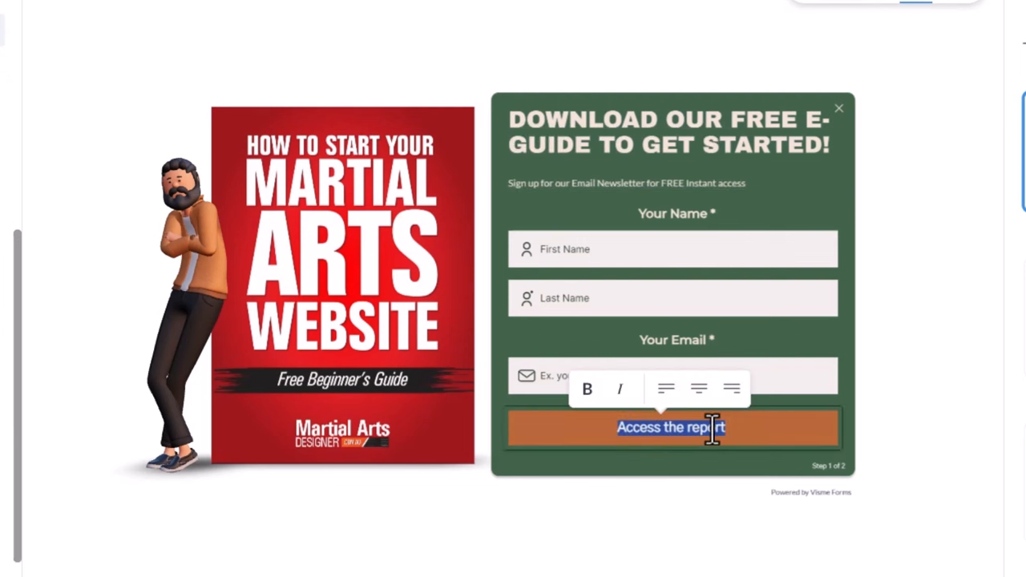
type("Sign up now!")
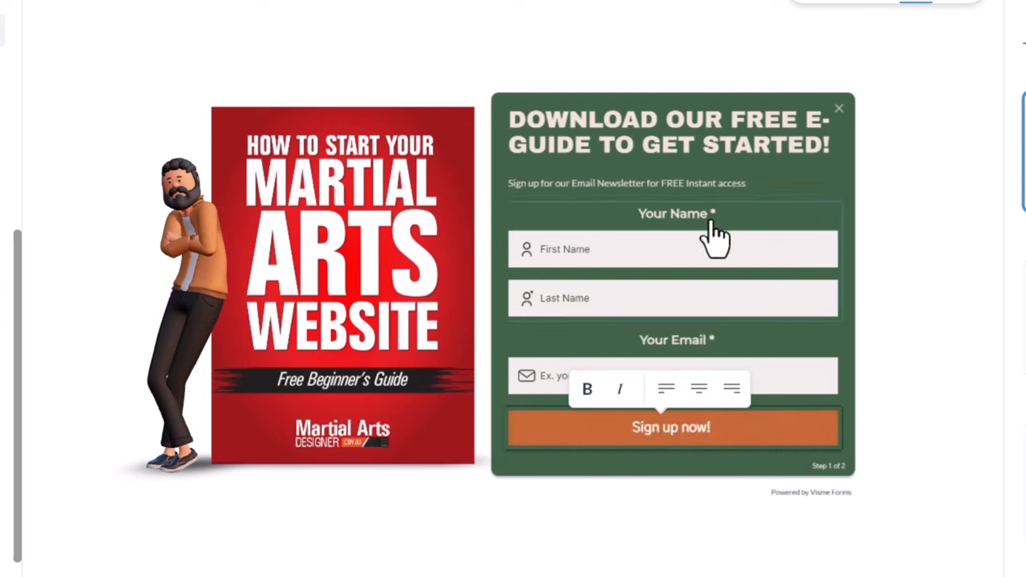
mouse_move(613, 369)
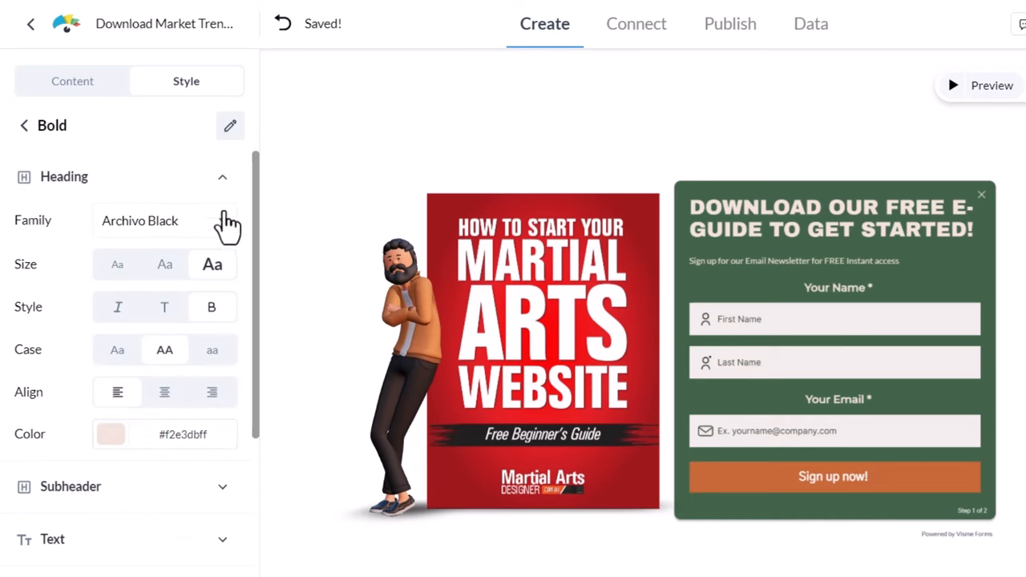
- Try Bebas Neue at a smaller size, then set the heading font to Archivo Black
left_click(164, 222)
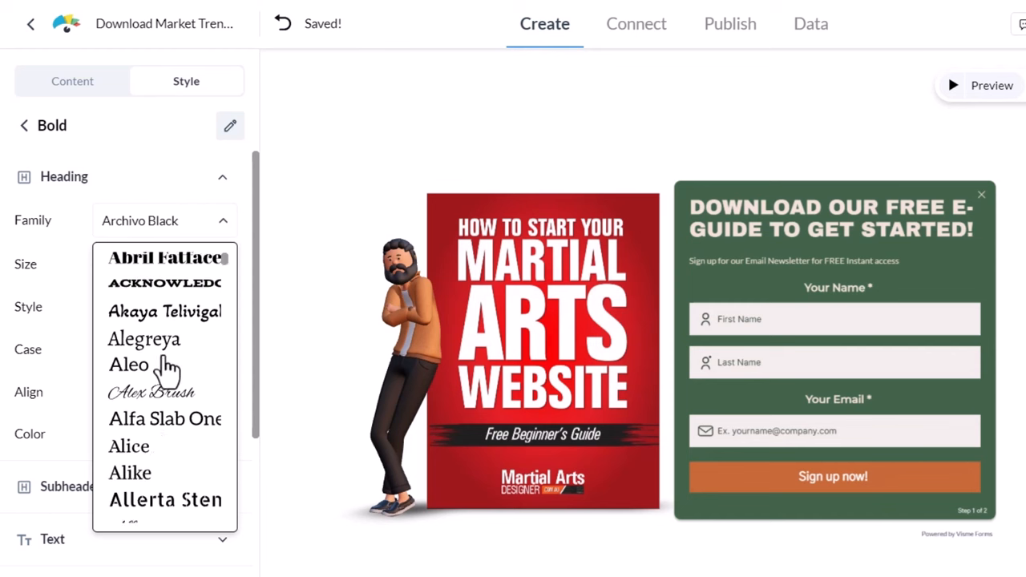
scroll("down", 3)
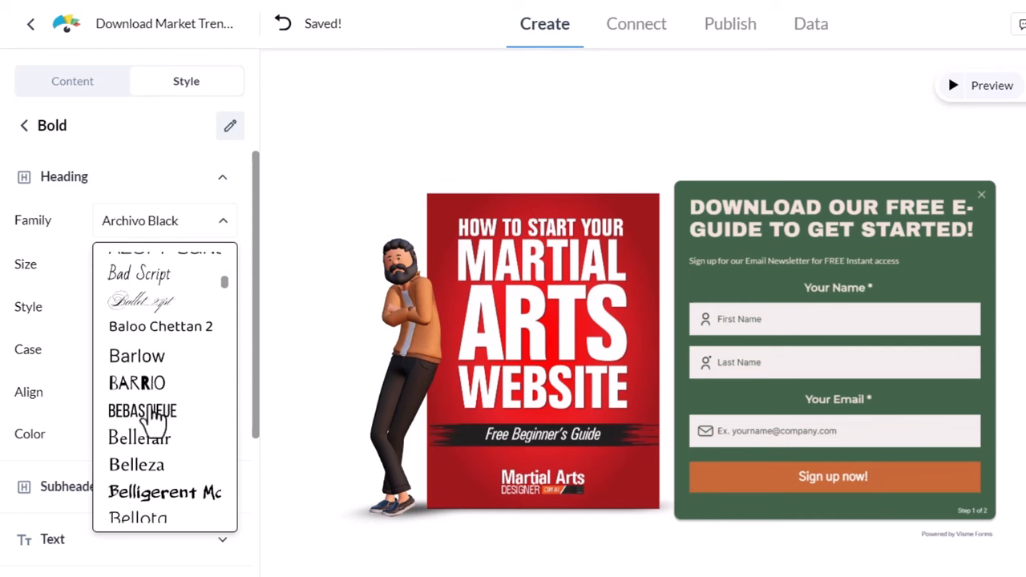
left_click(142, 410)
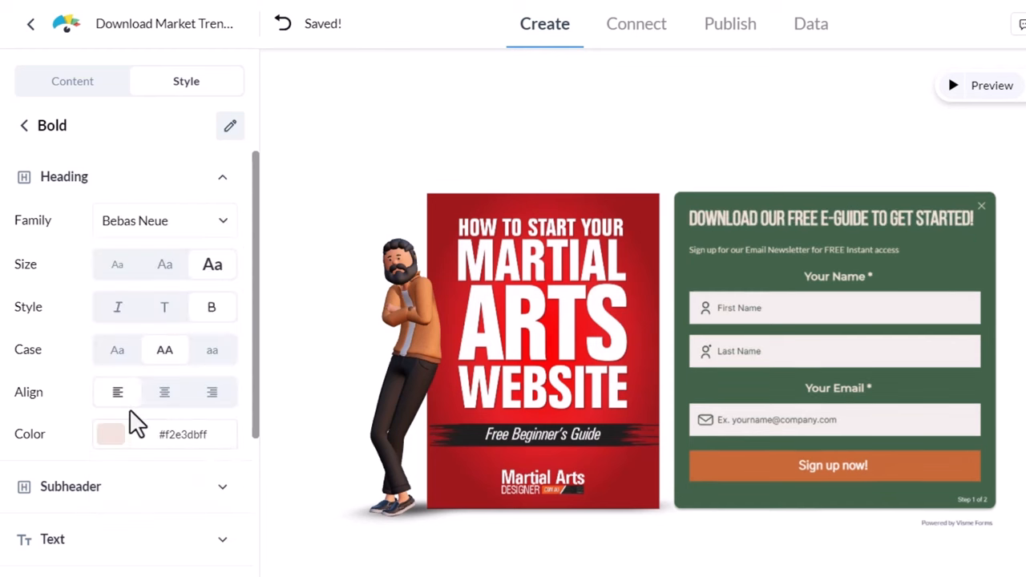
mouse_move(863, 228)
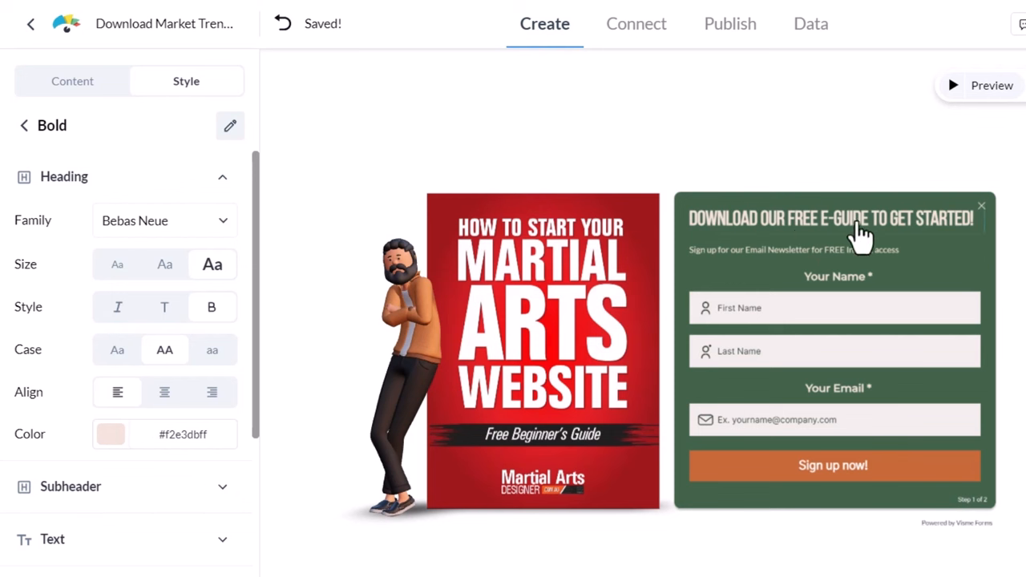
left_click(117, 265)
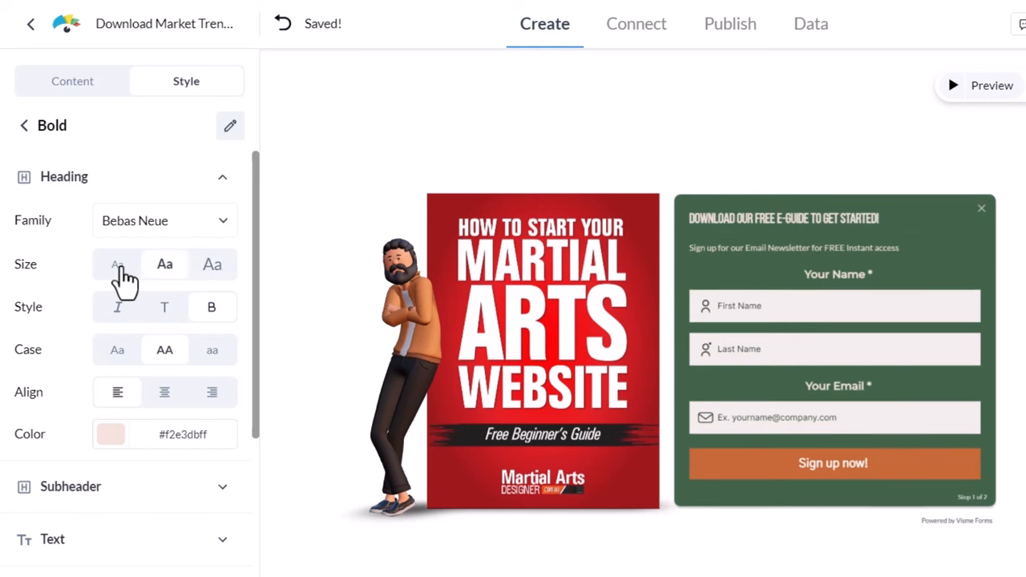
left_click(163, 221)
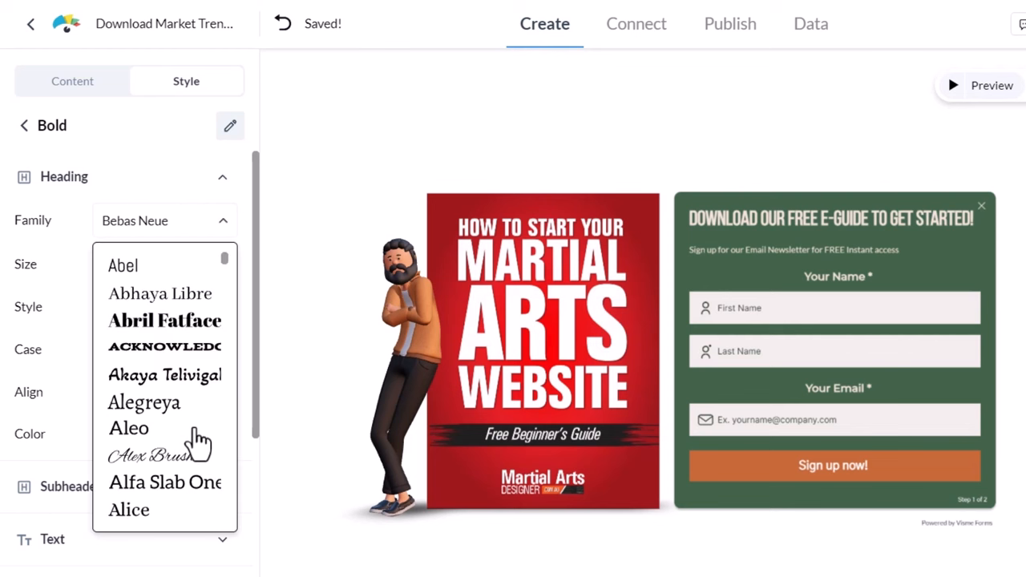
scroll("down", 3)
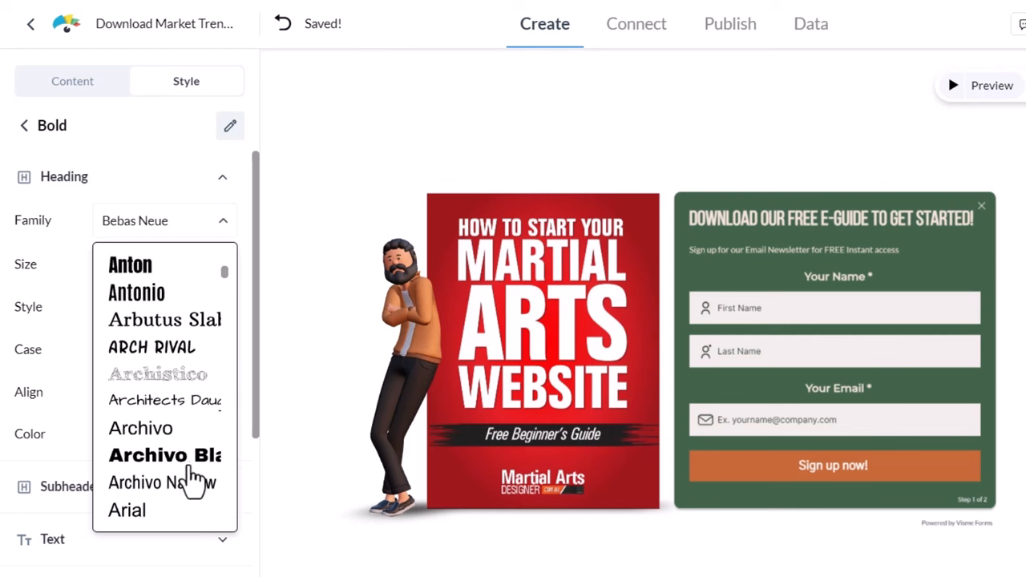
left_click(160, 456)
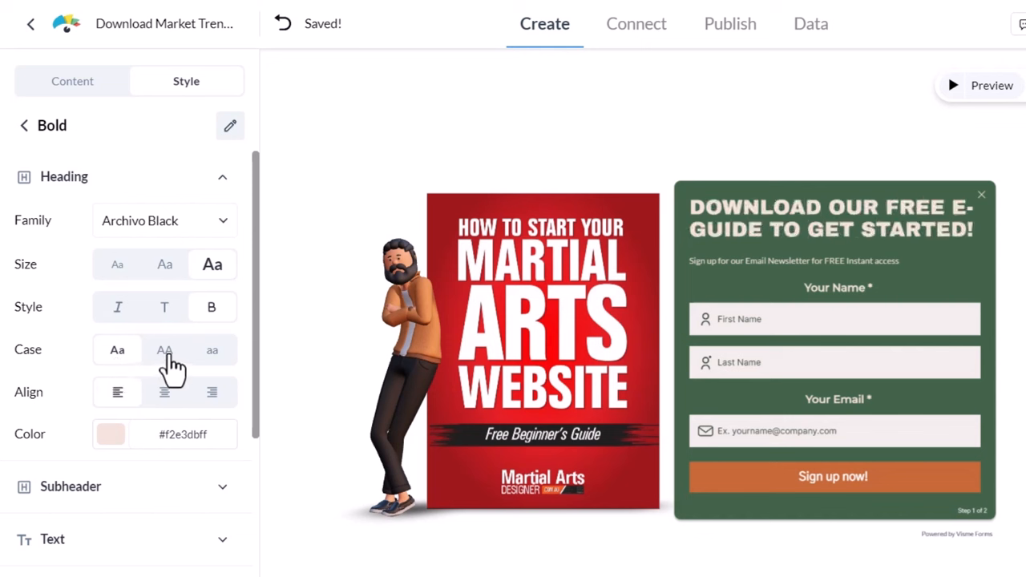
- Show the heading in normal mixed case and make its colour white
left_click(117, 349)
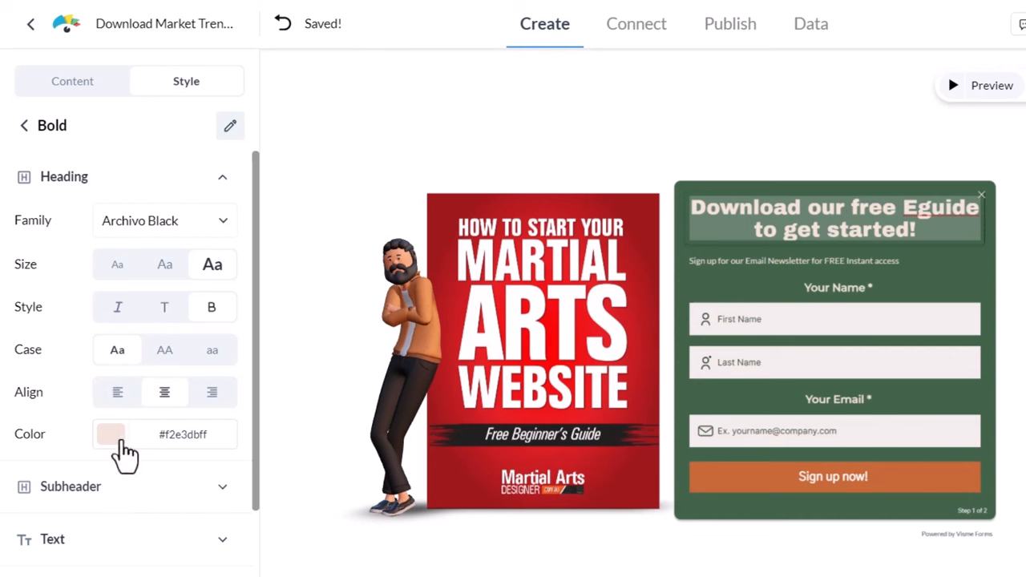
left_click(109, 433)
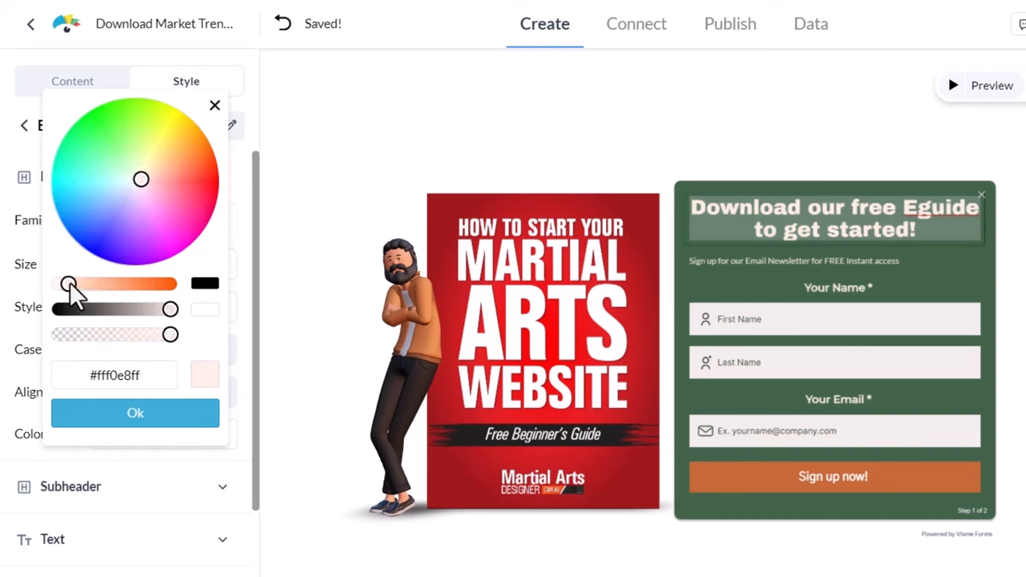
left_click(134, 414)
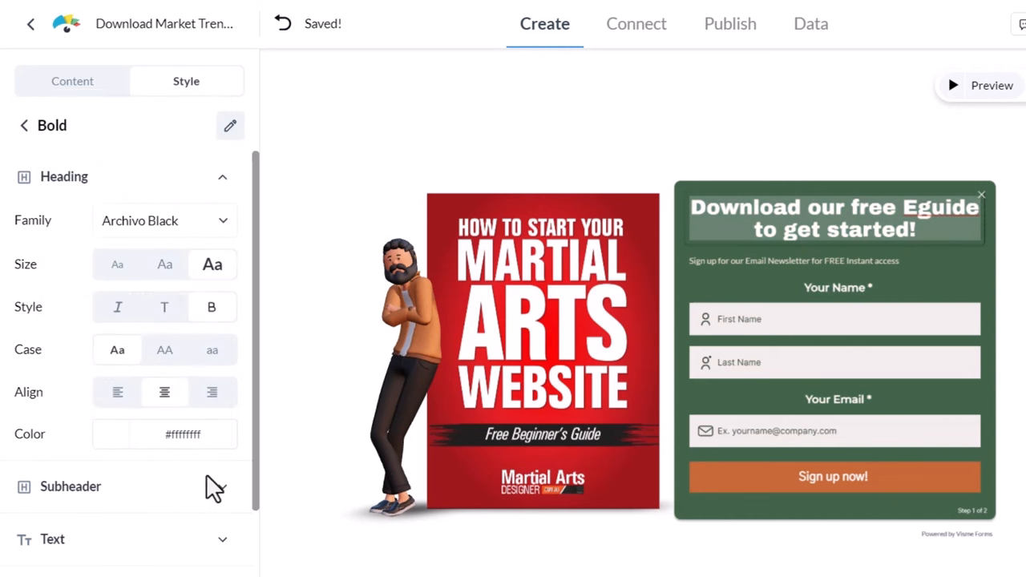
mouse_move(227, 497)
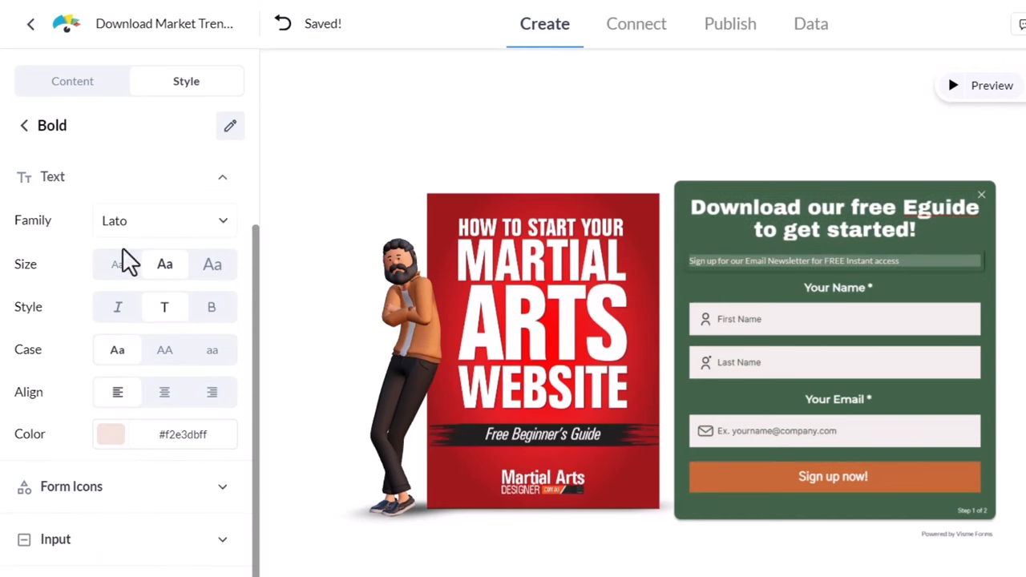
- Restyle the card with a black background and a red uppercase Sign up now! button, and update the style
left_click(212, 264)
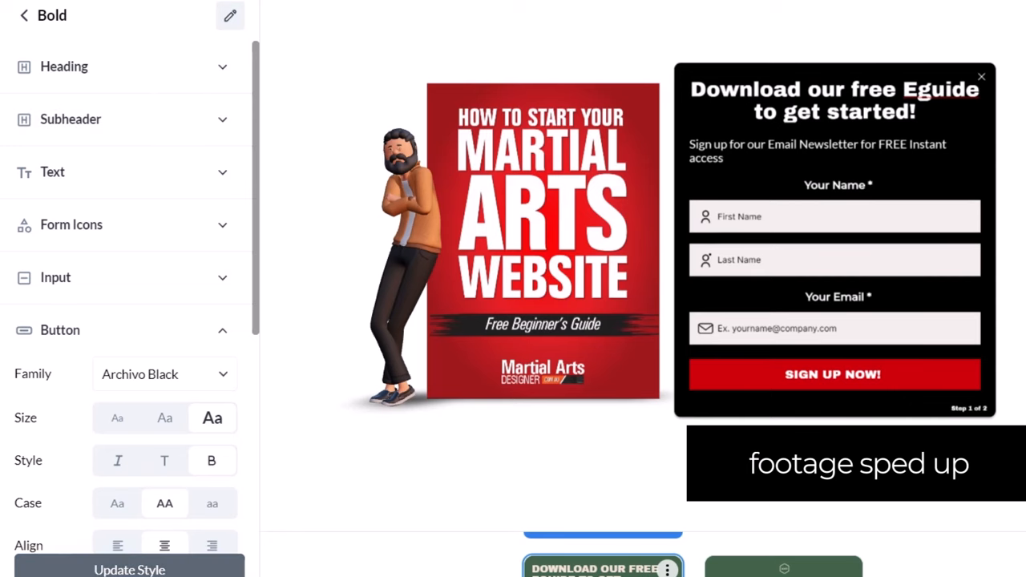
left_click(26, 16)
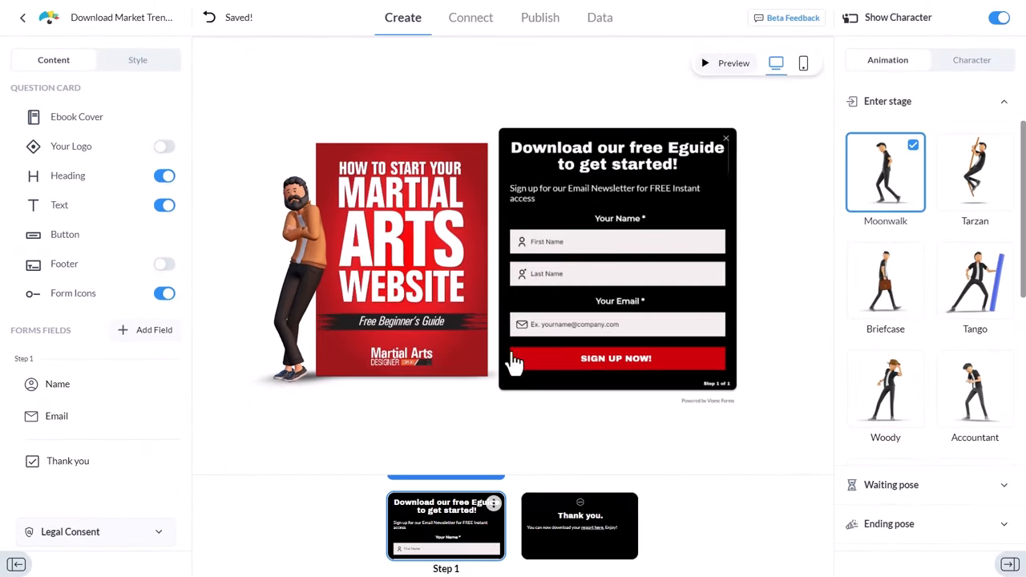
- Switch on the thank-you card's footer and bring up the Name question's options
left_click(581, 526)
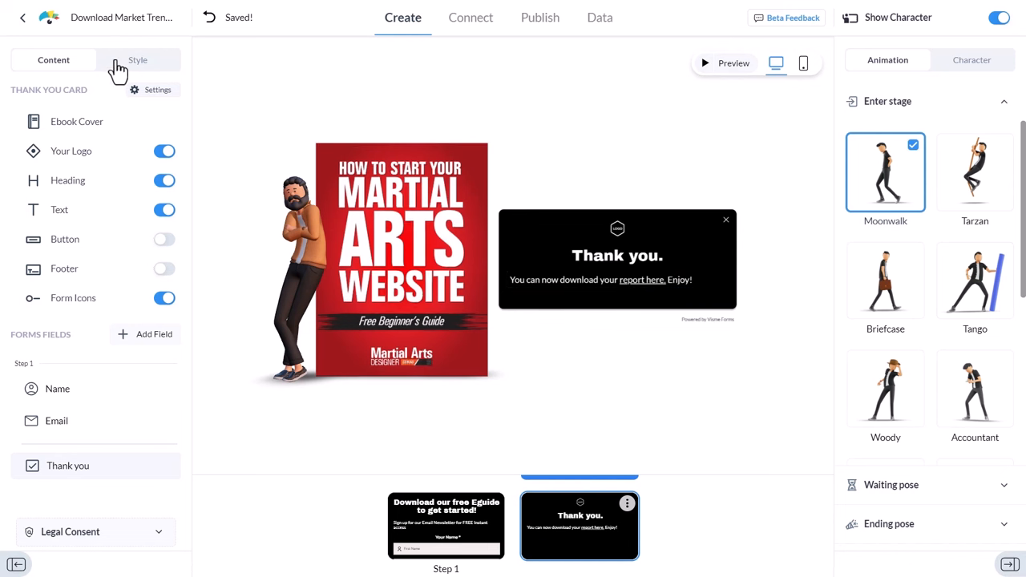
mouse_move(109, 276)
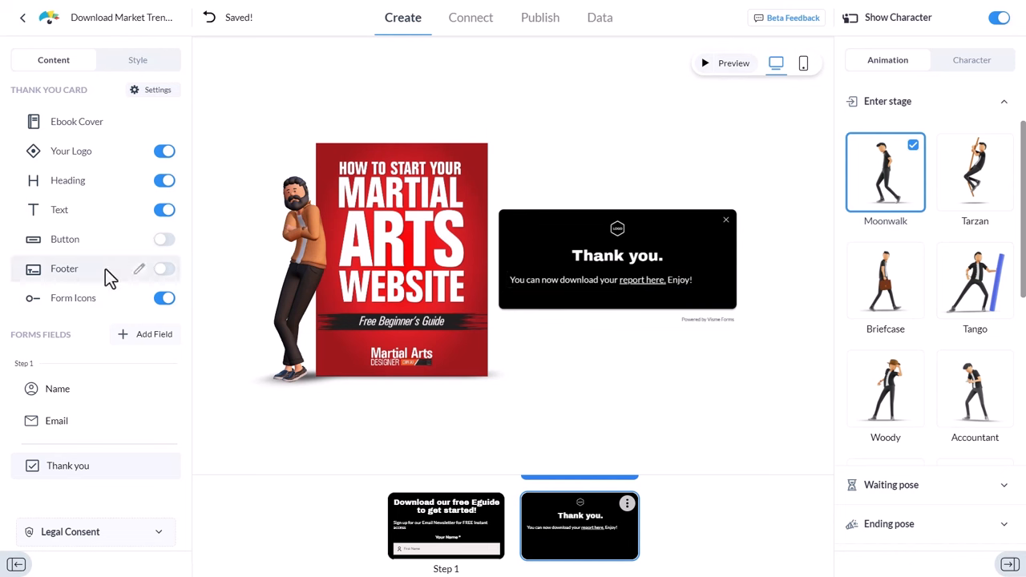
left_click(163, 270)
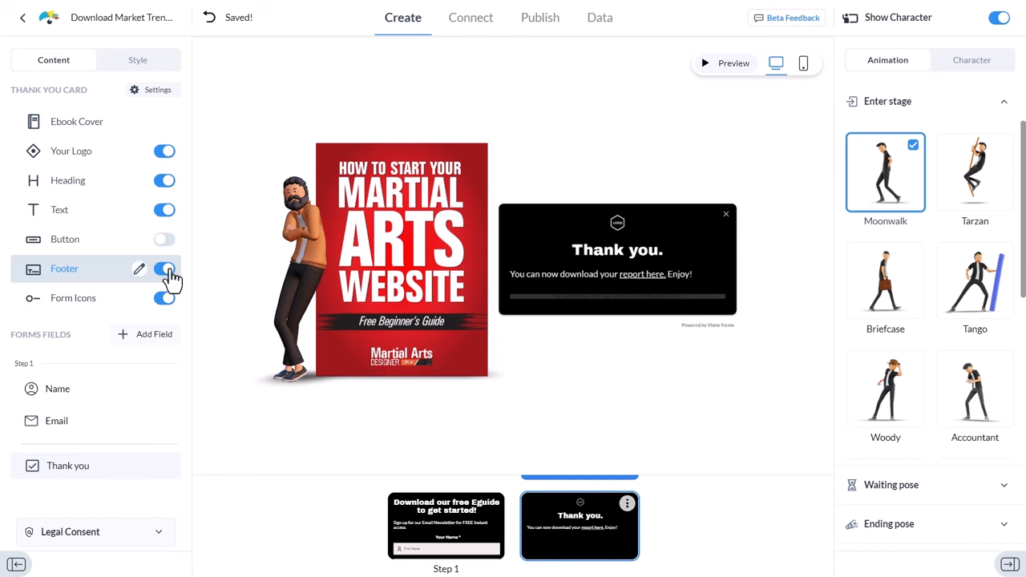
left_click(164, 269)
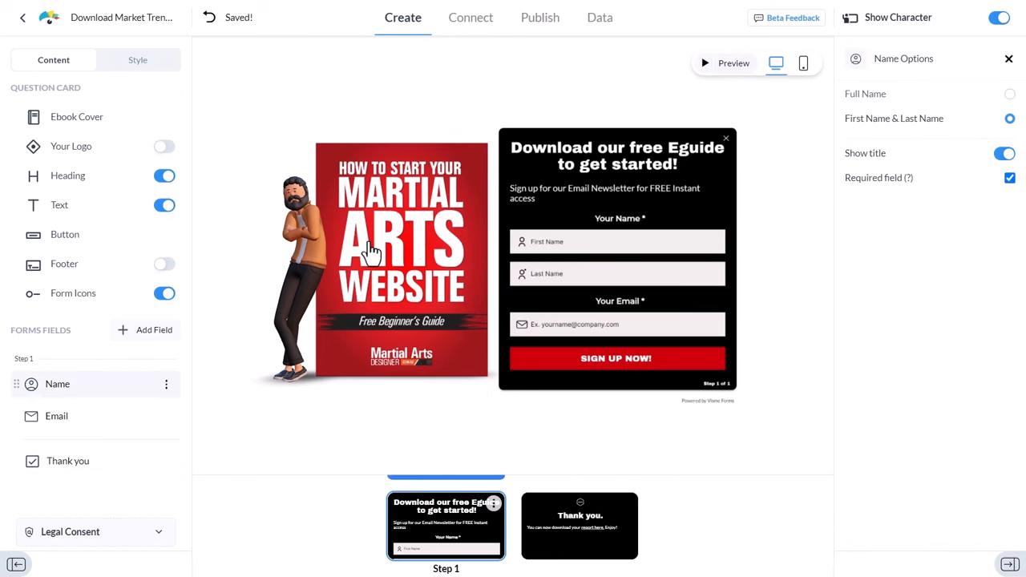
mouse_move(116, 420)
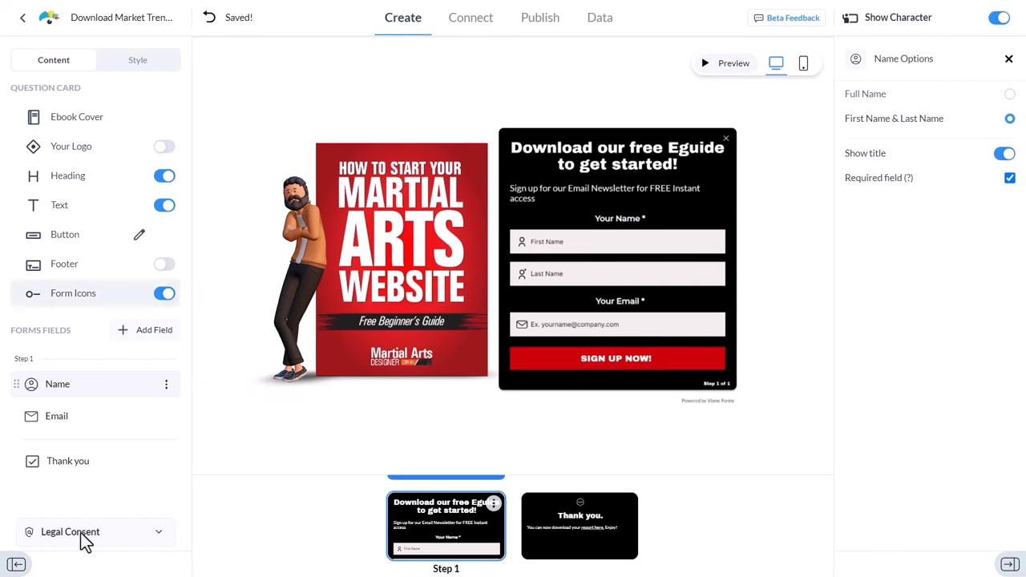
- Try the Legal Consent privacy-policy checkbox and leave it switched off
left_click(70, 533)
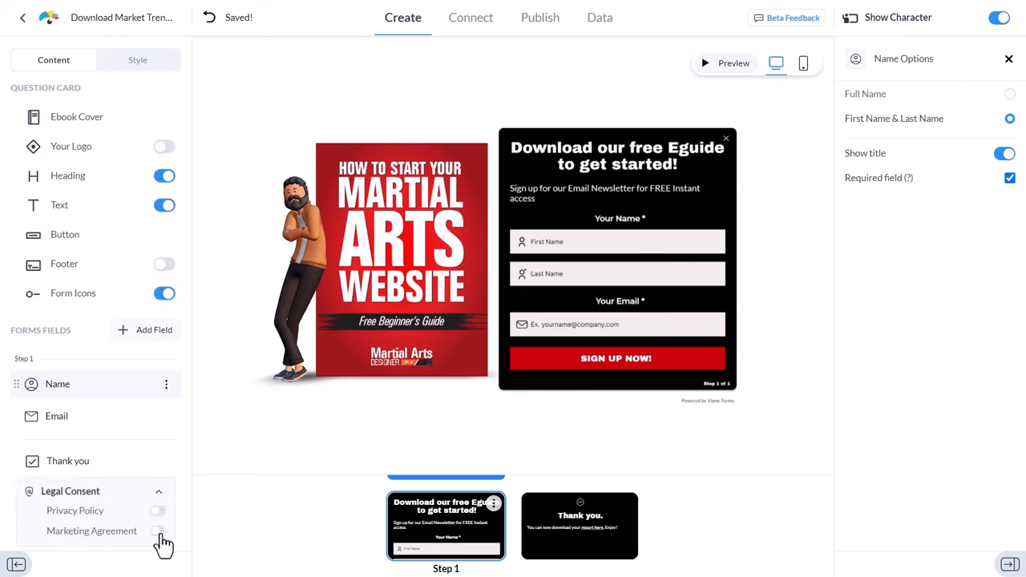
left_click(158, 510)
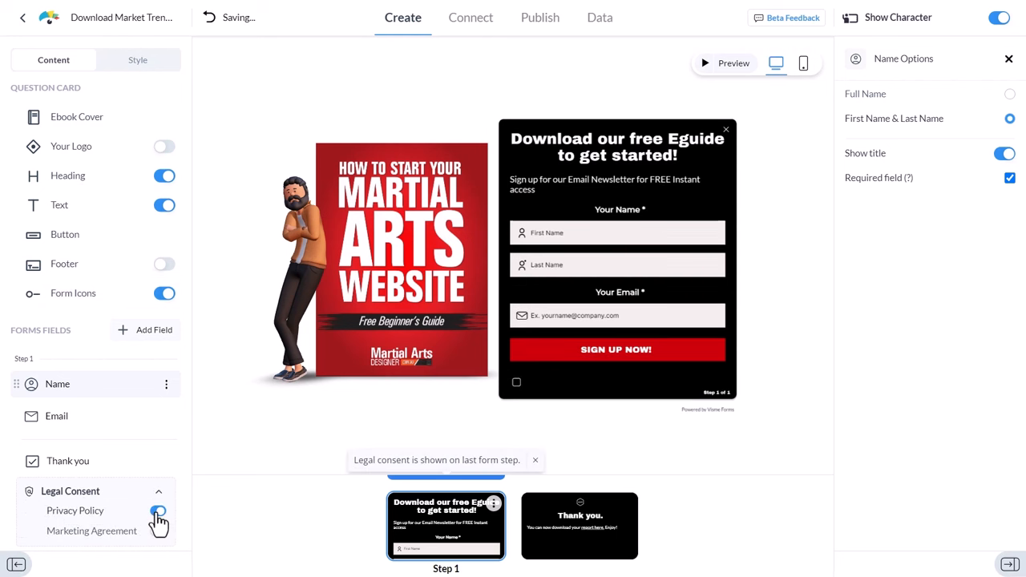
left_click(157, 510)
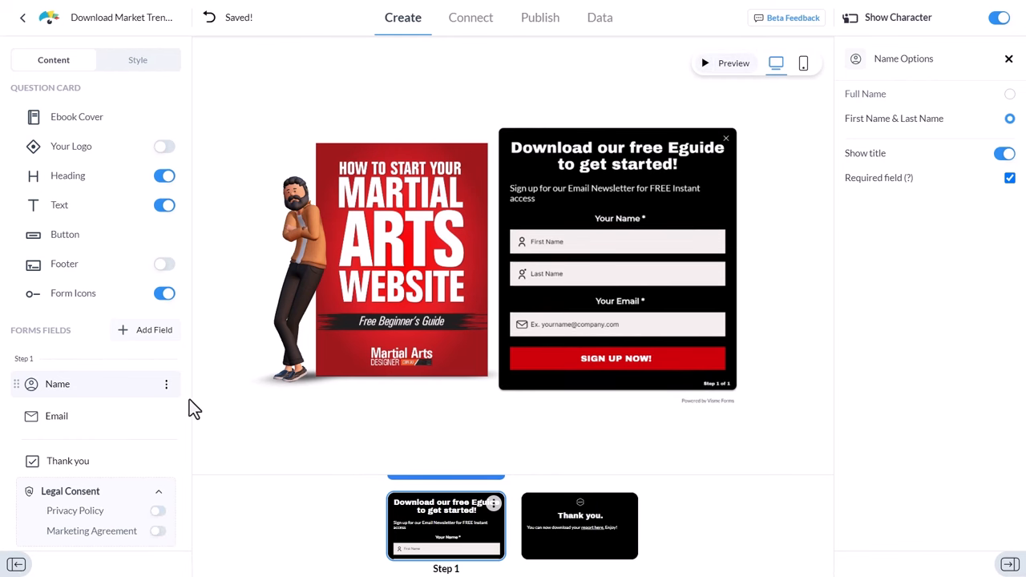
left_click(158, 490)
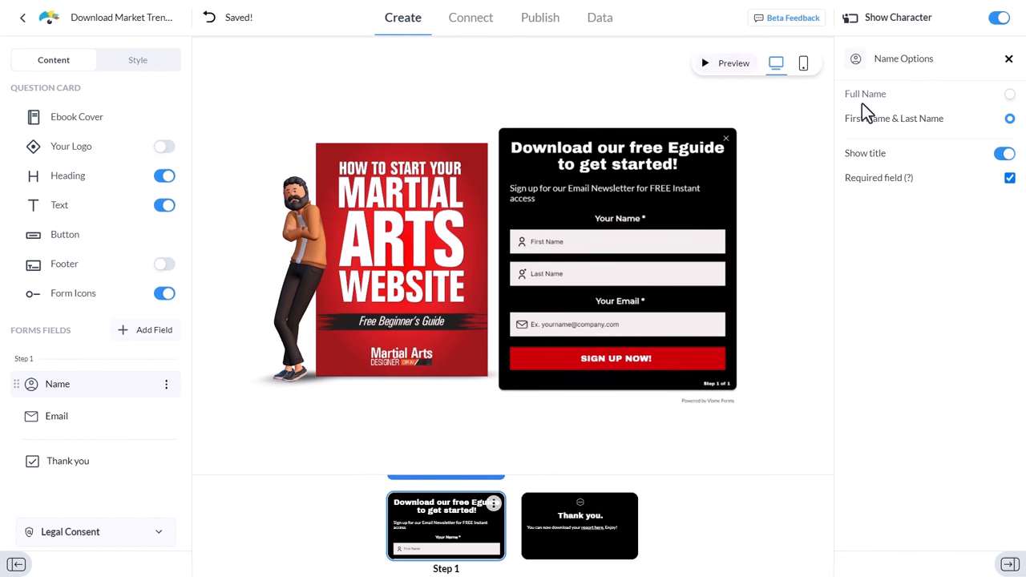
- Switch the Name question to a single Full Name field and head to Connect
left_click(1008, 95)
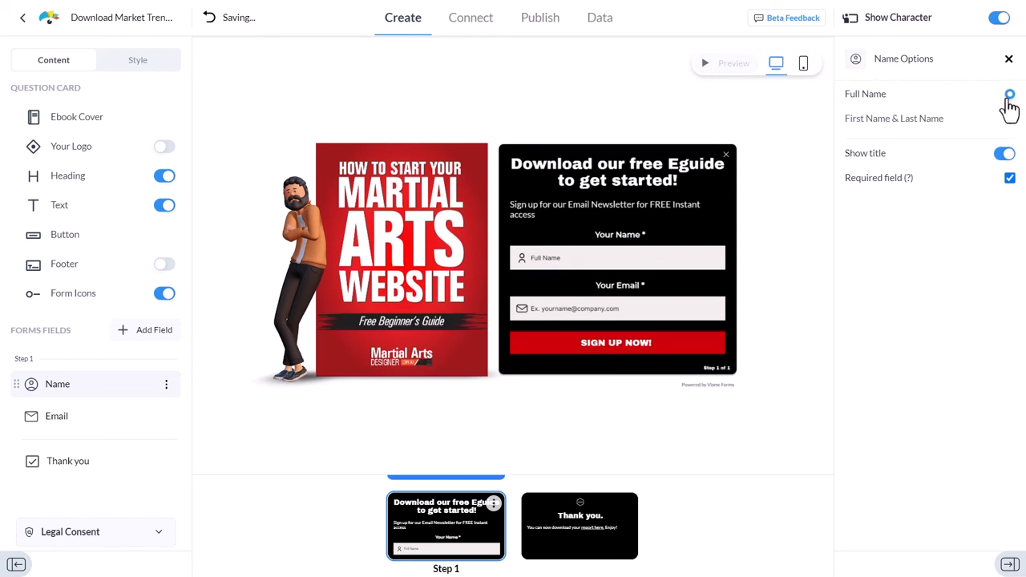
left_click(1007, 93)
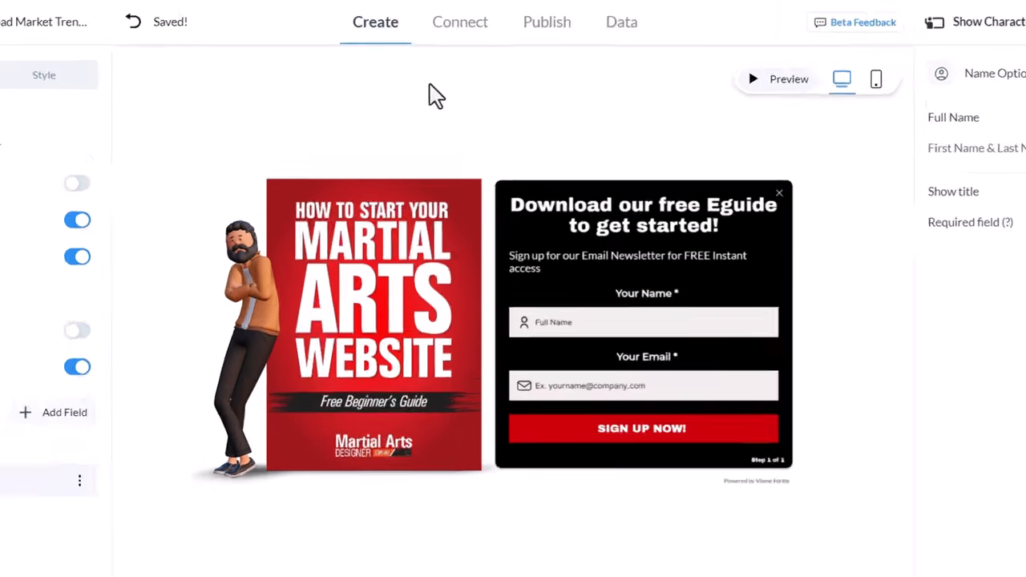
left_click(460, 22)
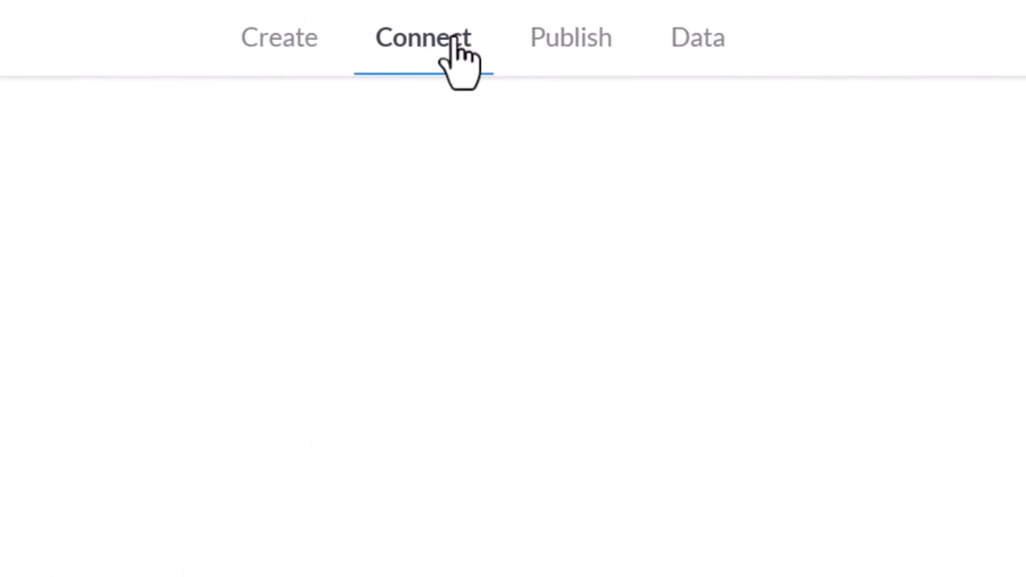
left_click(423, 37)
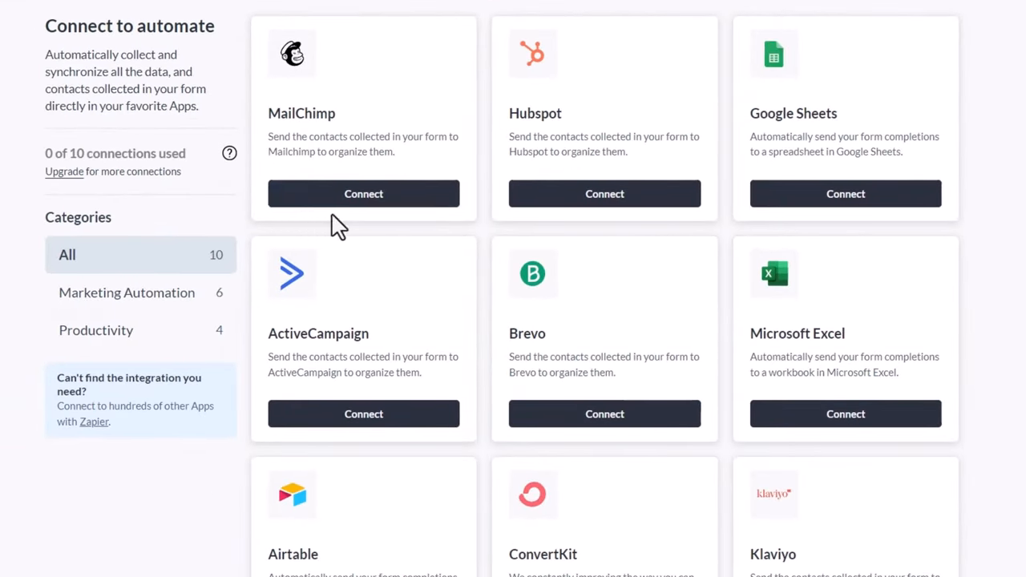
scroll("down", 3)
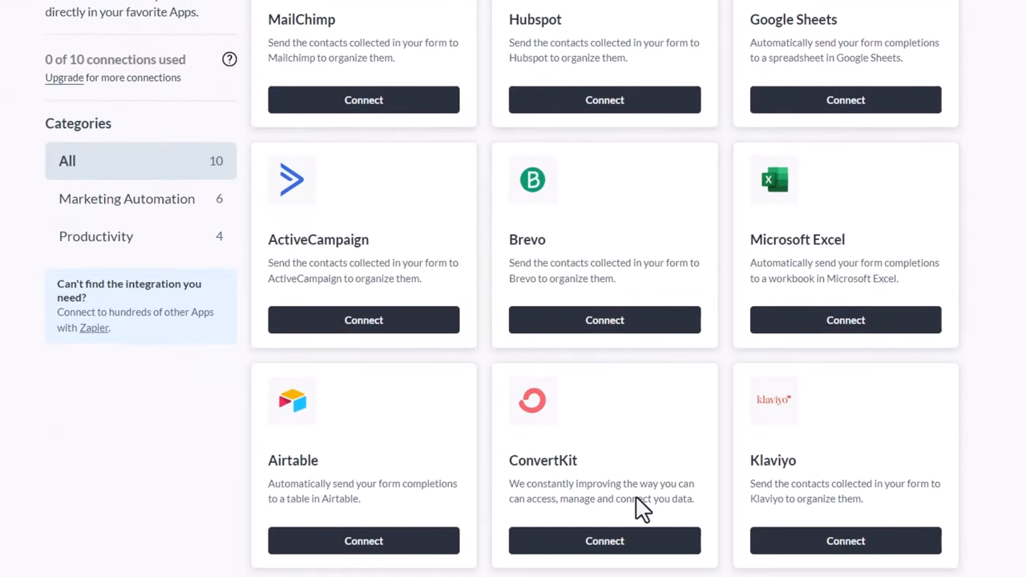
scroll("up", 3)
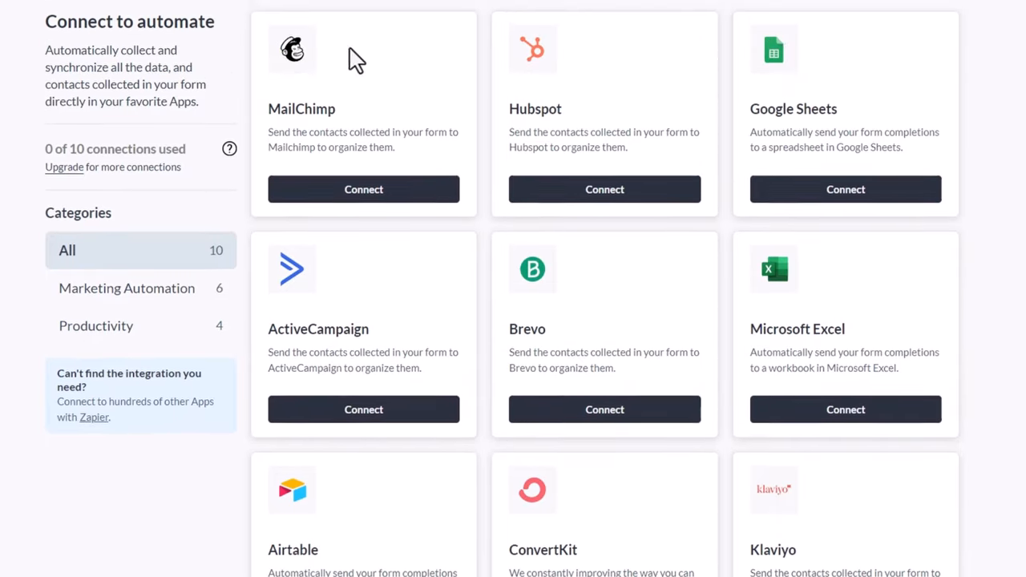
mouse_move(362, 205)
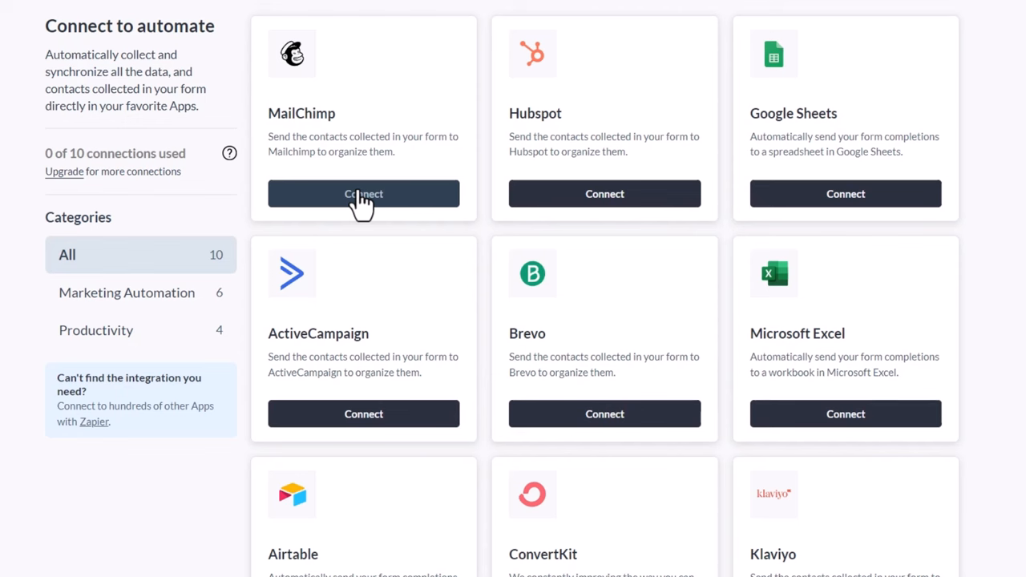
left_click(362, 193)
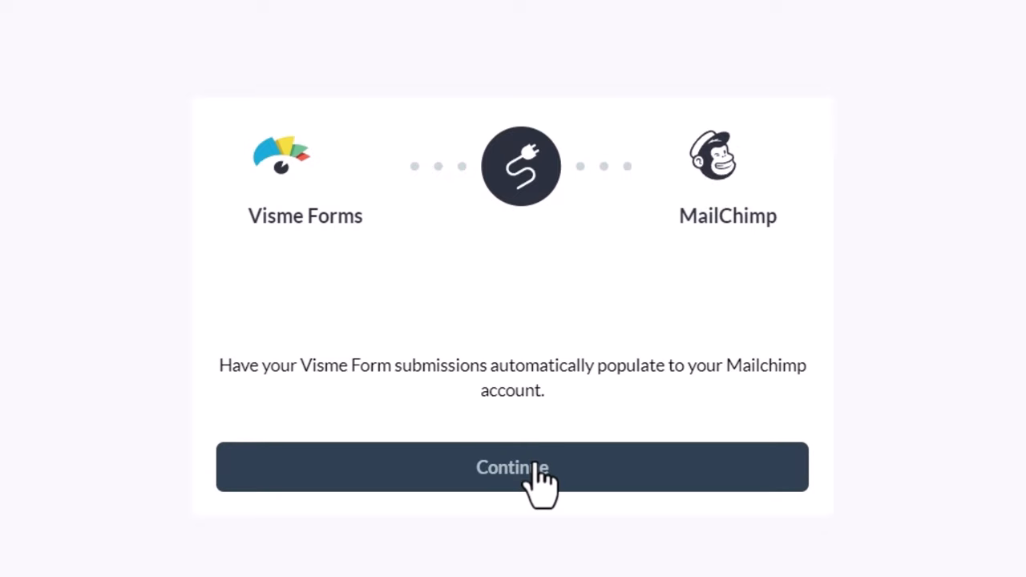
- Continue the MailChimp connection and pick the Martial Arts Designer - Get Started Book list
left_click(513, 468)
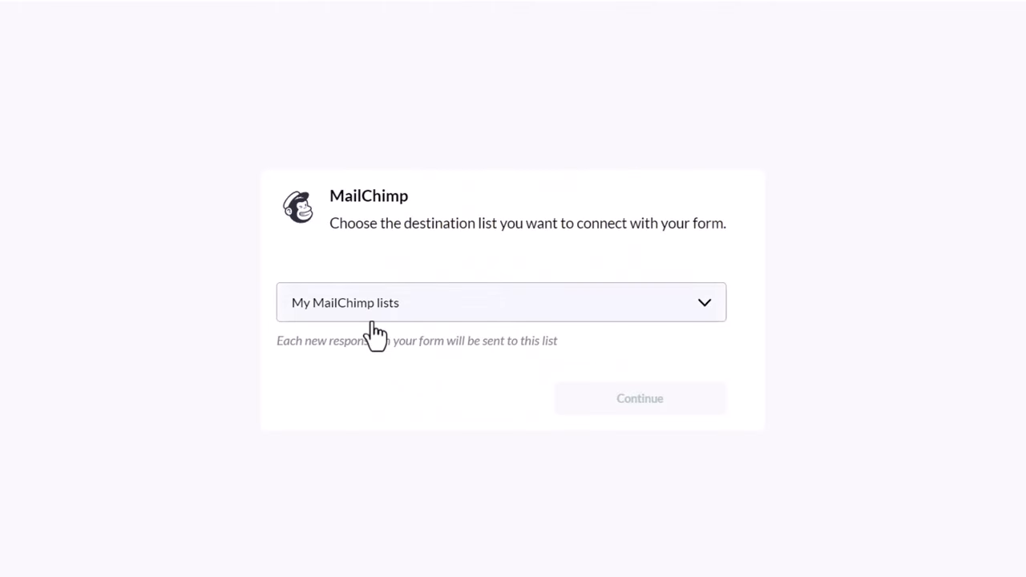
left_click(500, 301)
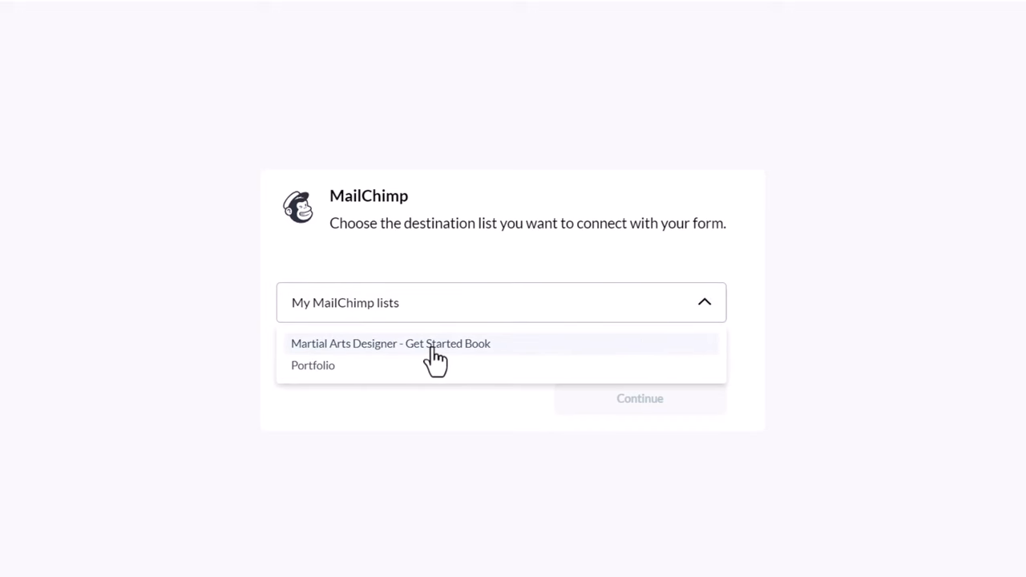
left_click(388, 344)
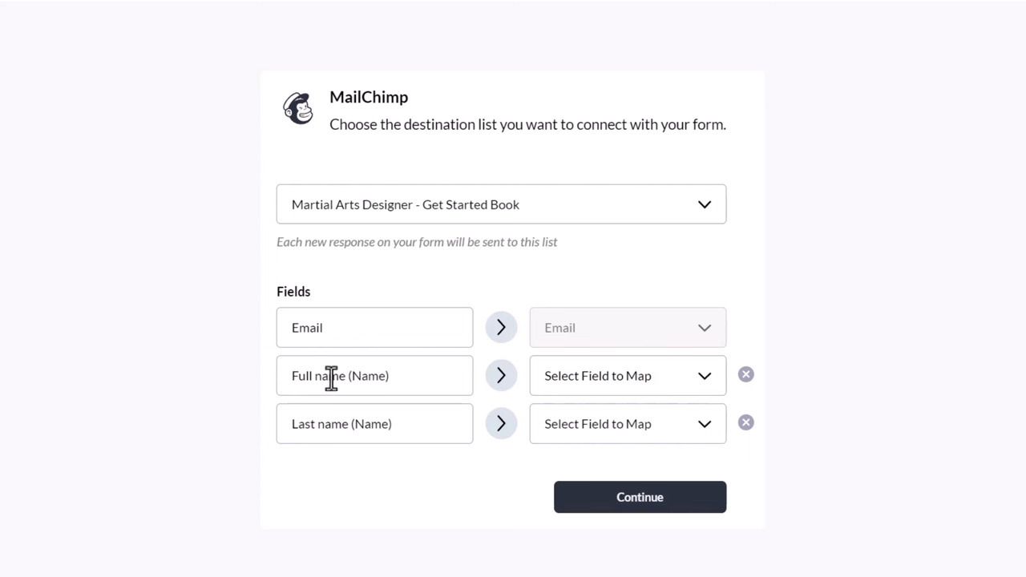
mouse_move(528, 109)
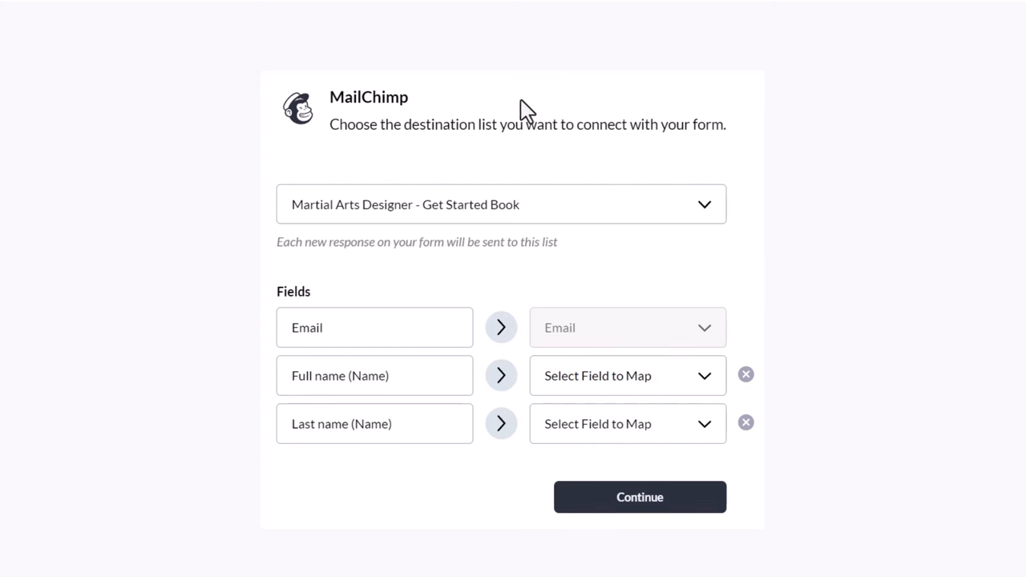
- Map Full name to First Name and Last name to Last Name, then finish the mapping
left_click(629, 375)
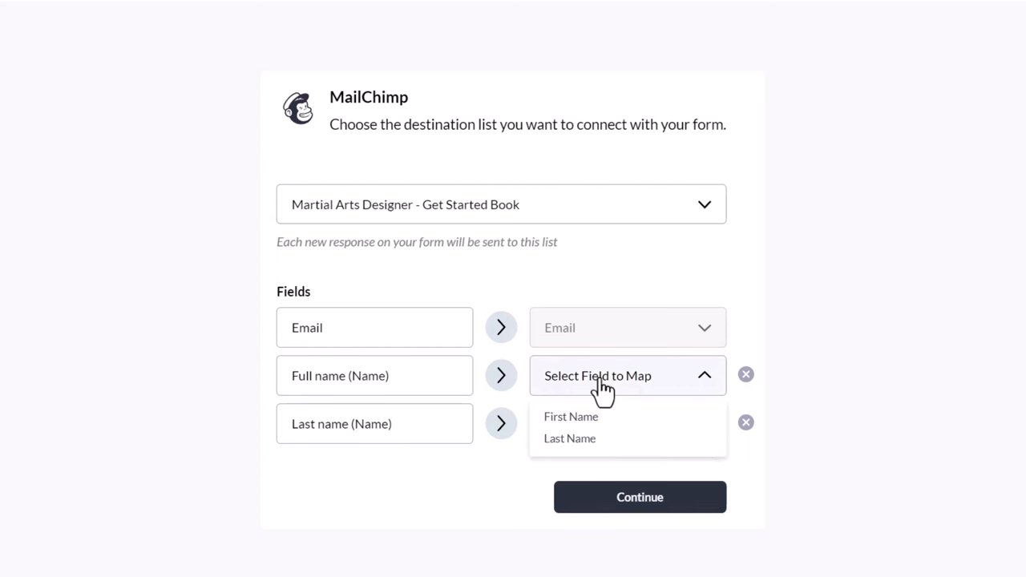
left_click(571, 417)
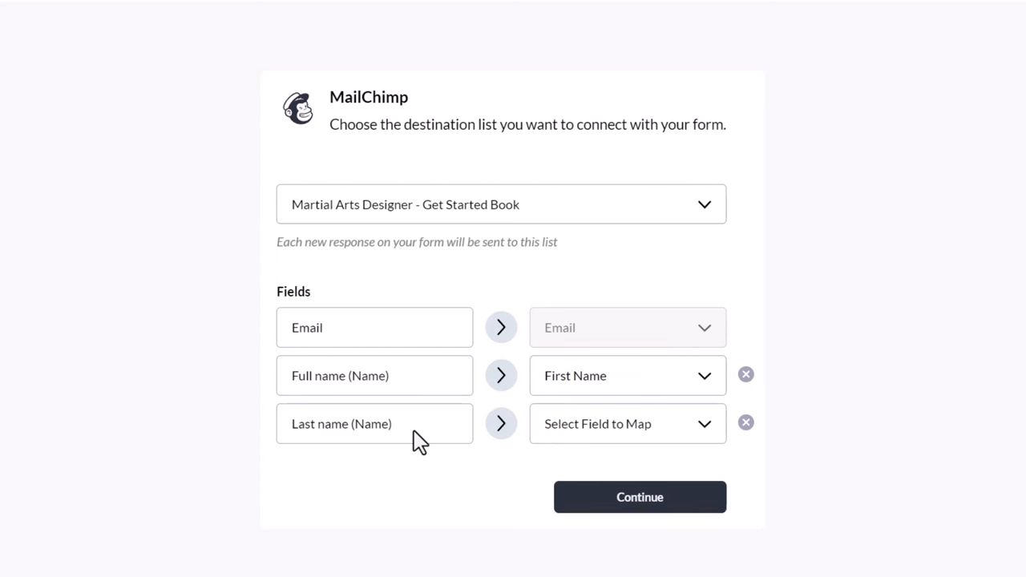
left_click(628, 423)
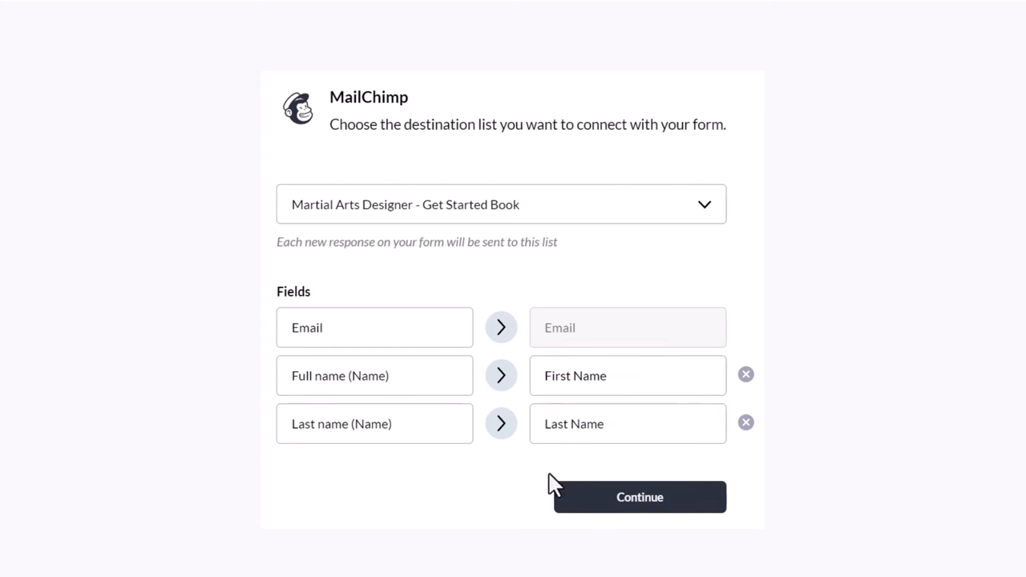
left_click(639, 497)
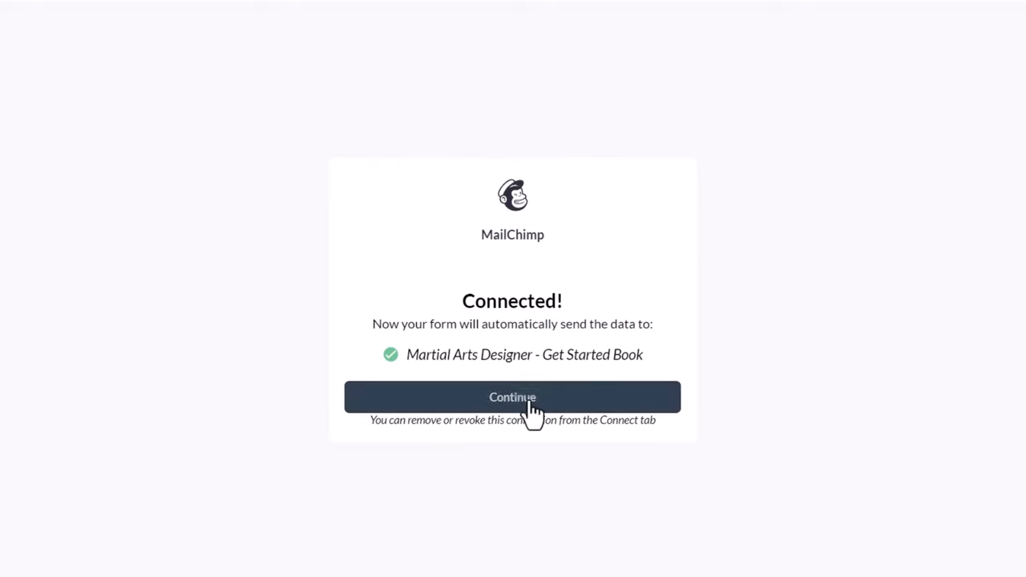
- Return to integrations with MailChimp active and move to the Publish page
left_click(513, 398)
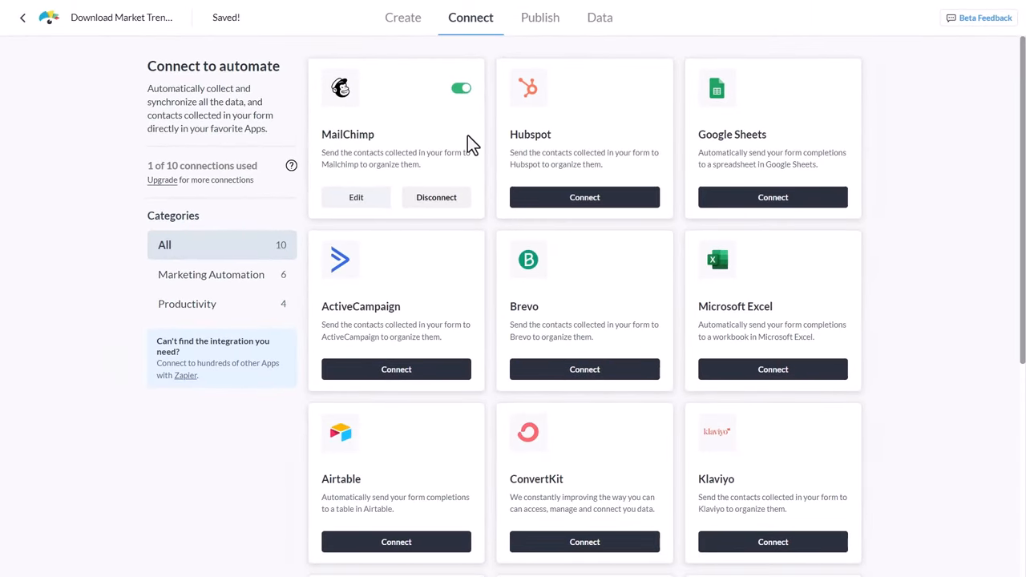
mouse_move(314, 10)
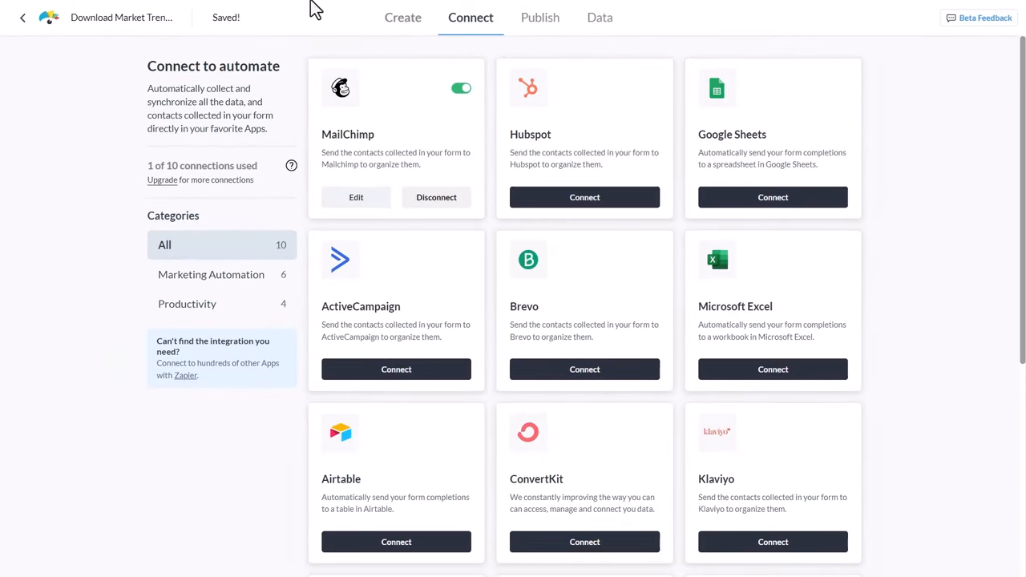
left_click(538, 16)
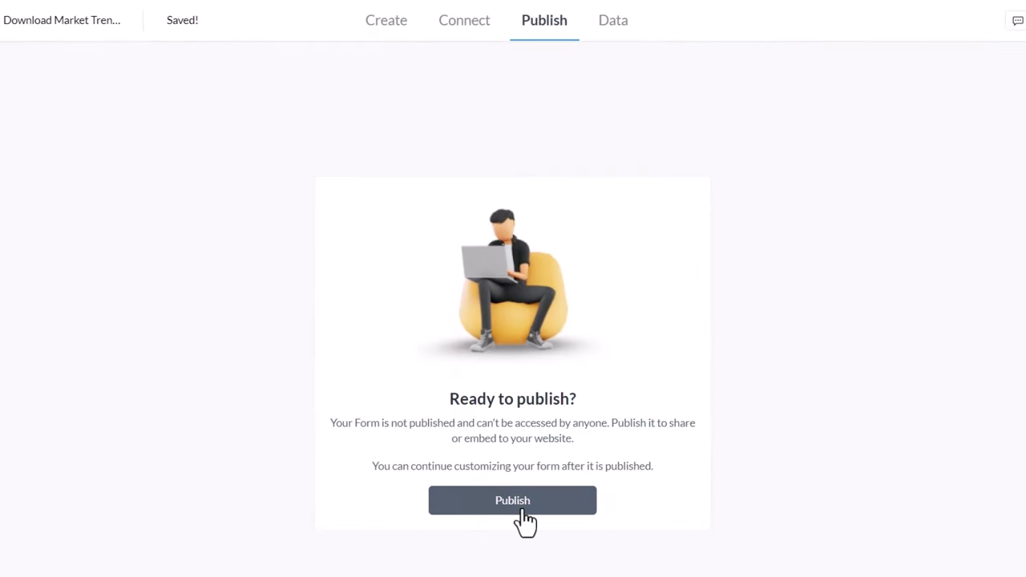
- Publish the form and compare the Between Content and Sidebar embed styles
left_click(513, 500)
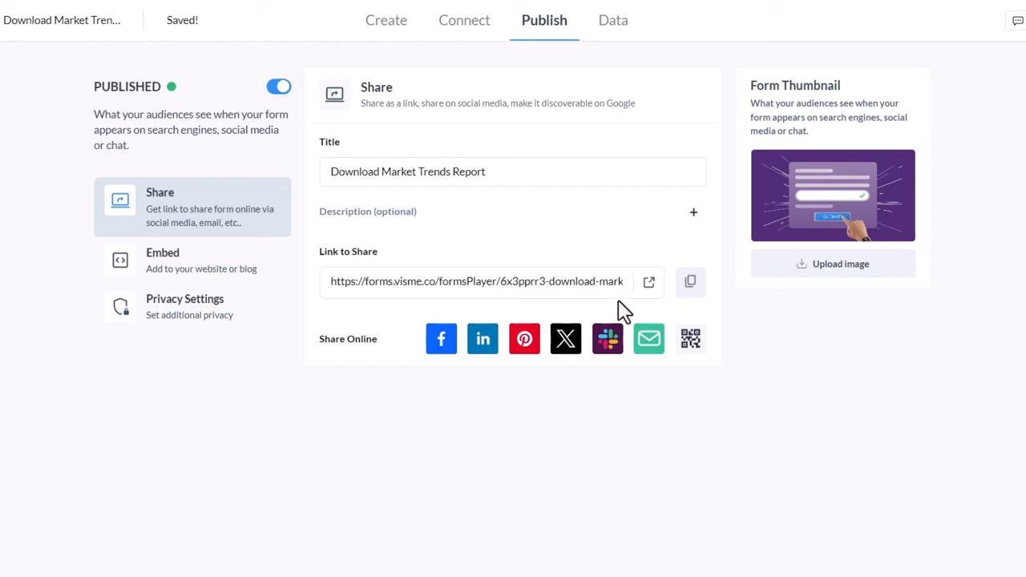
mouse_move(689, 287)
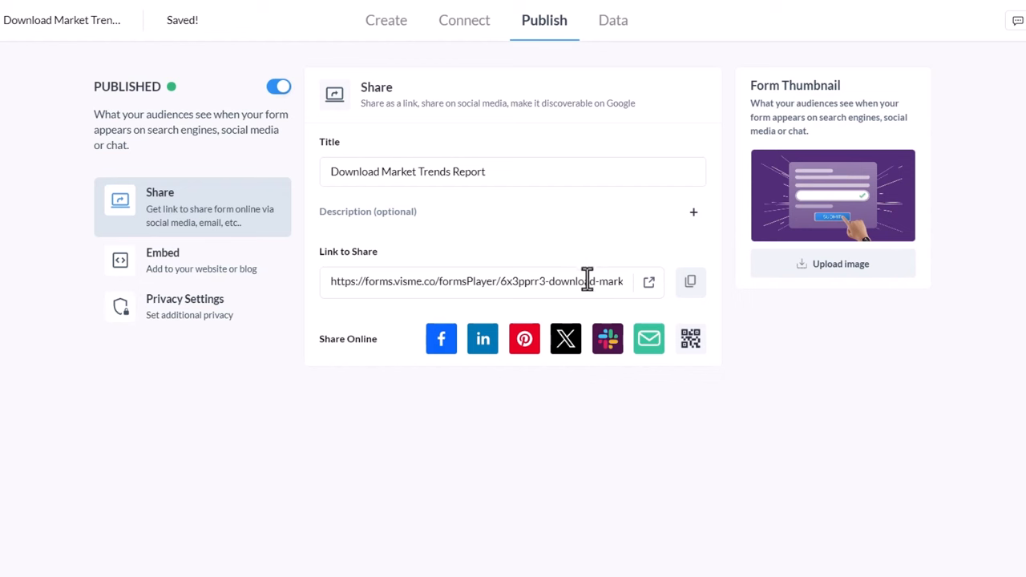
left_click(163, 260)
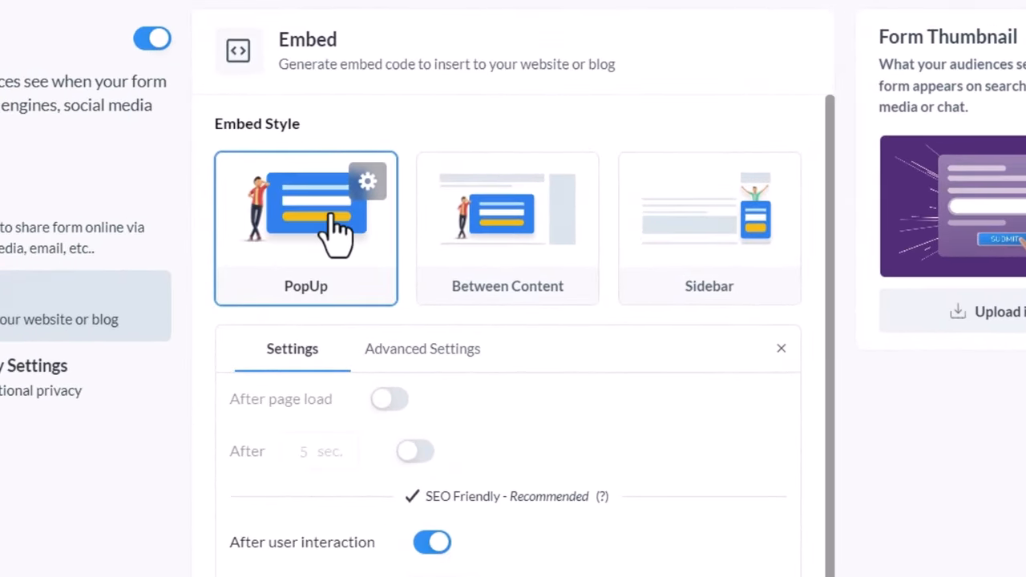
left_click(512, 227)
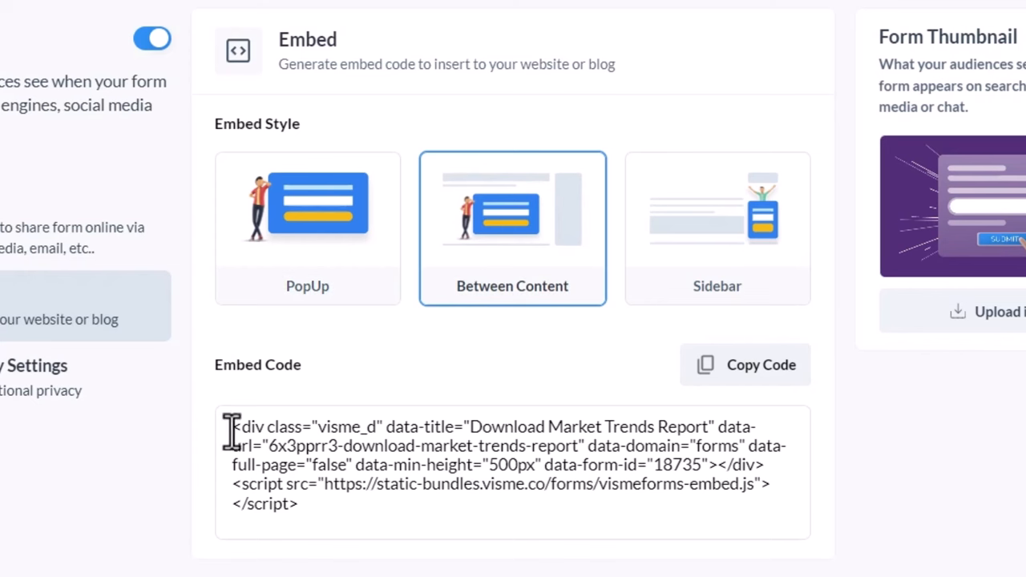
triple_click(497, 465)
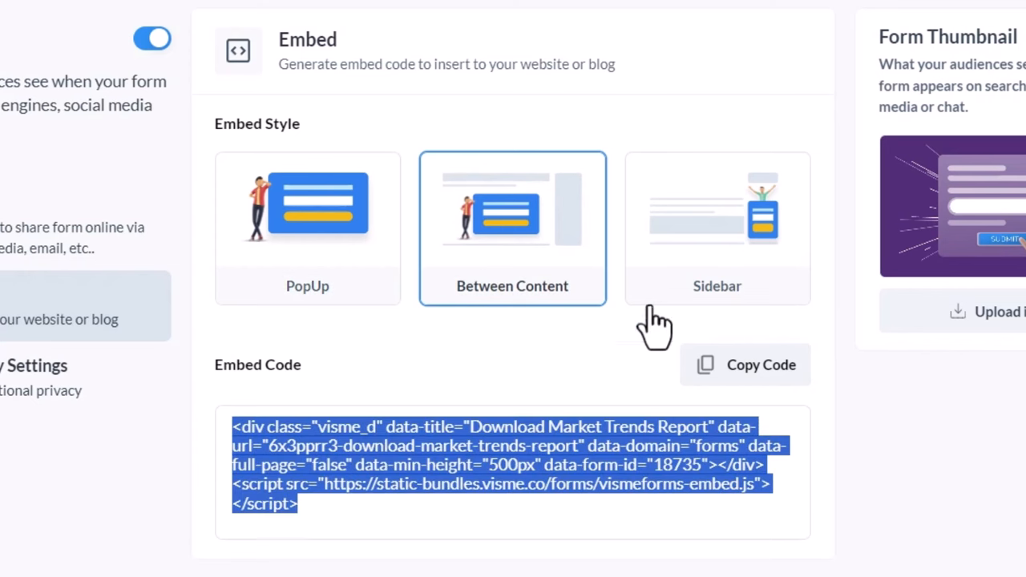
left_click(717, 228)
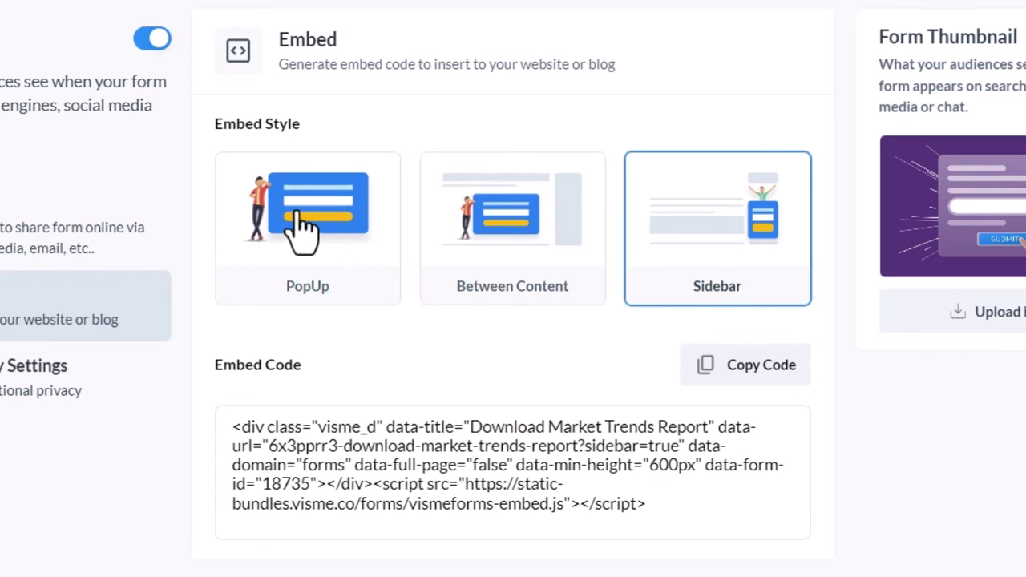
- Choose the PopUp embed style and copy its embed code
left_click(308, 225)
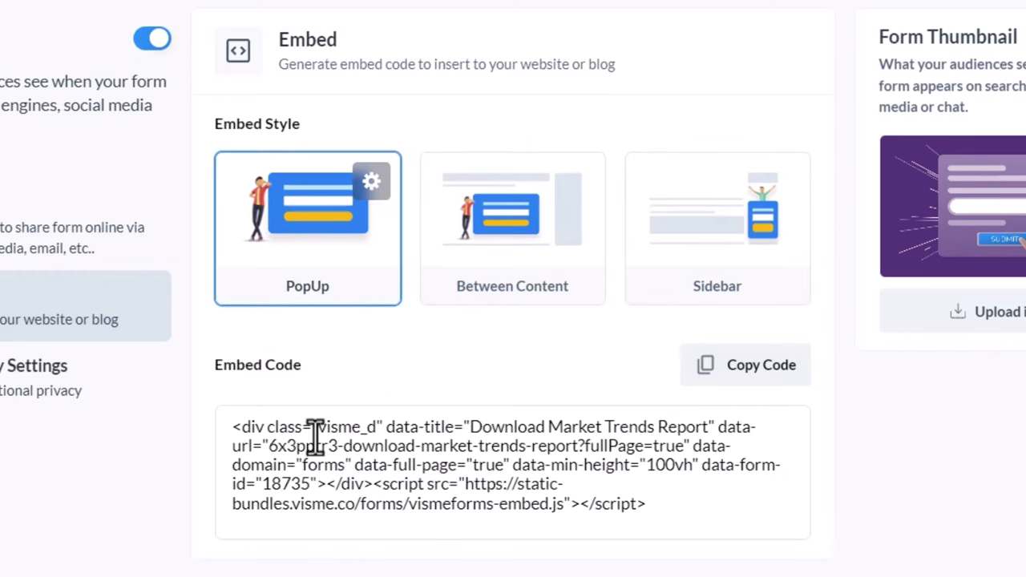
left_click(747, 366)
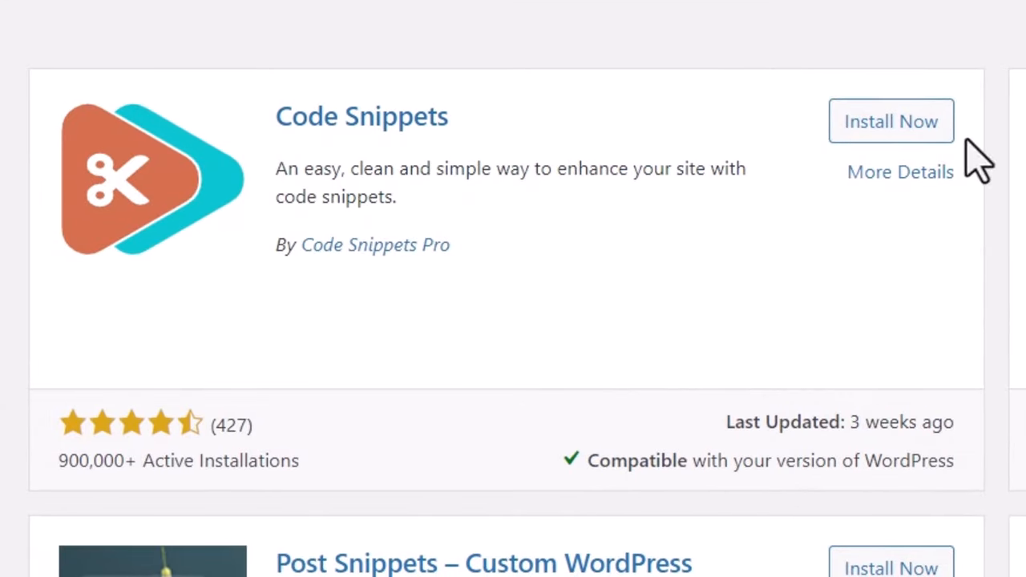
- Install Code Snippets from Add Plugins and activate it
left_click(892, 122)
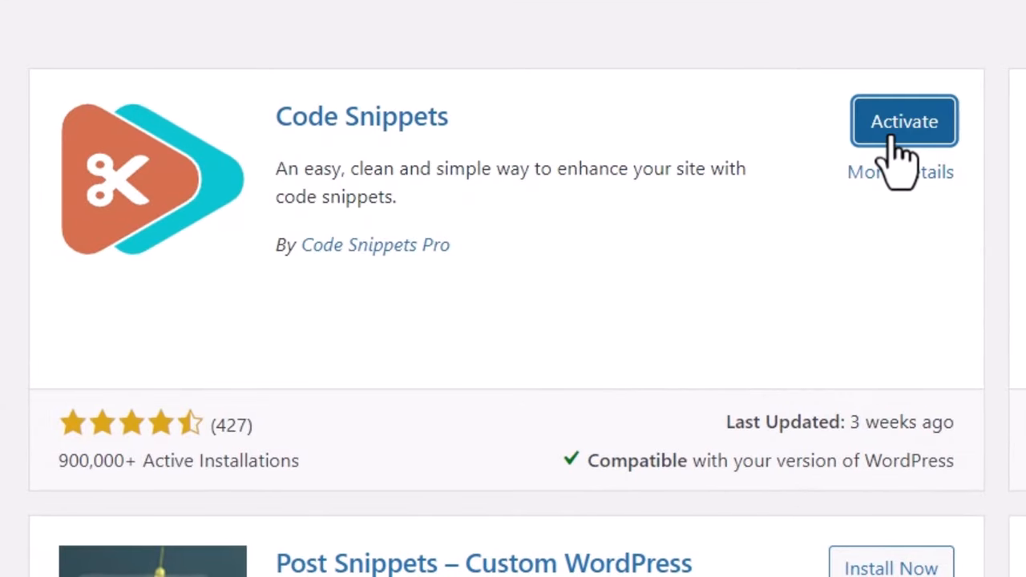
left_click(906, 122)
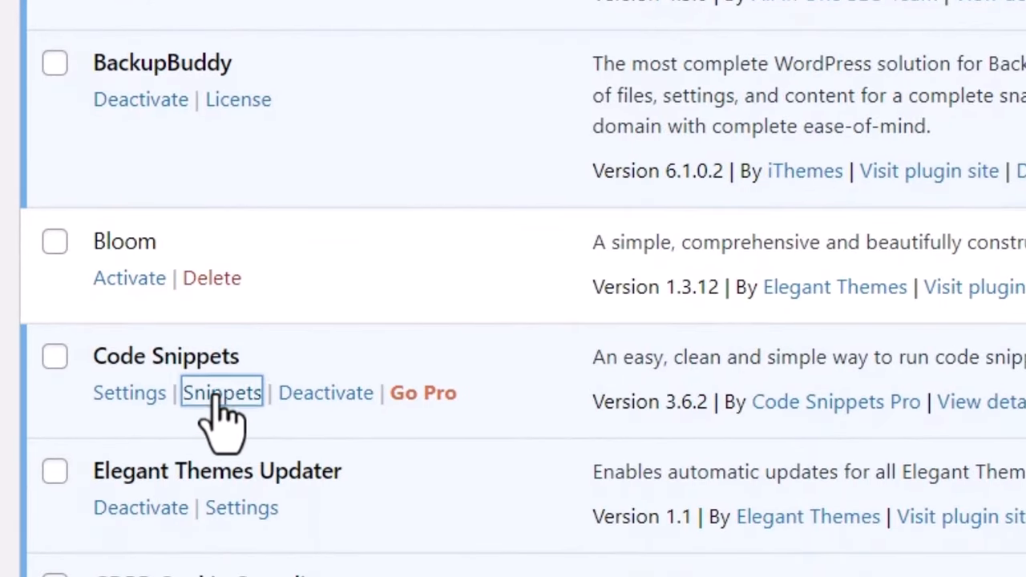
- Add a new content snippet Visme Popup with the embed code, displayed at the end of the body section
left_click(221, 393)
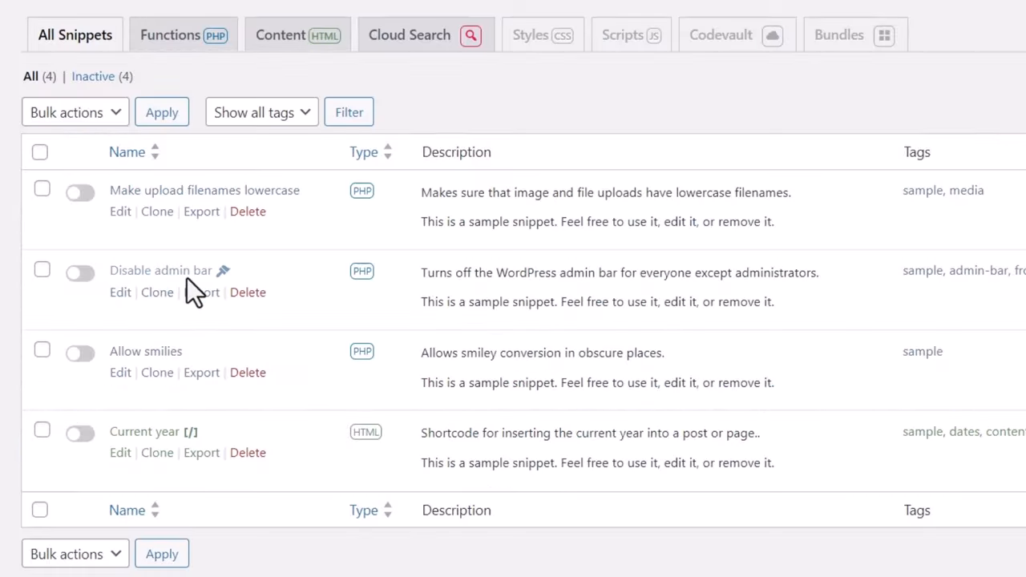
left_click(297, 35)
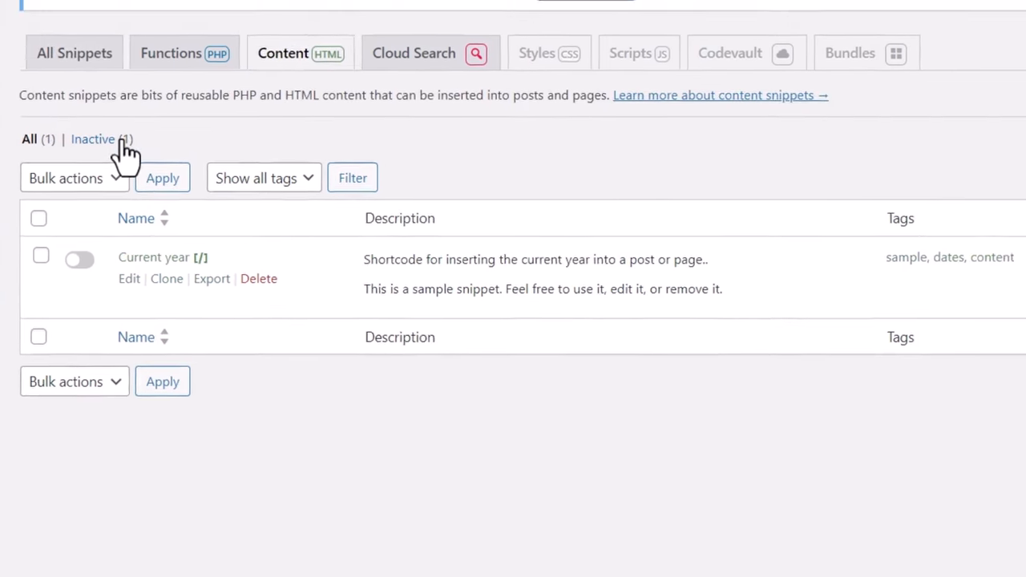
scroll("up", 3)
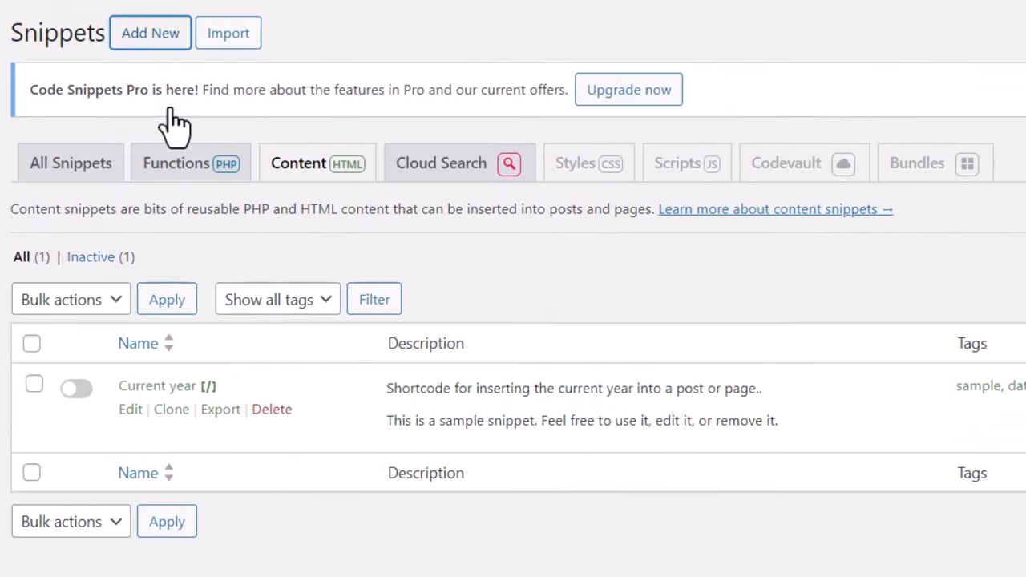
left_click(151, 32)
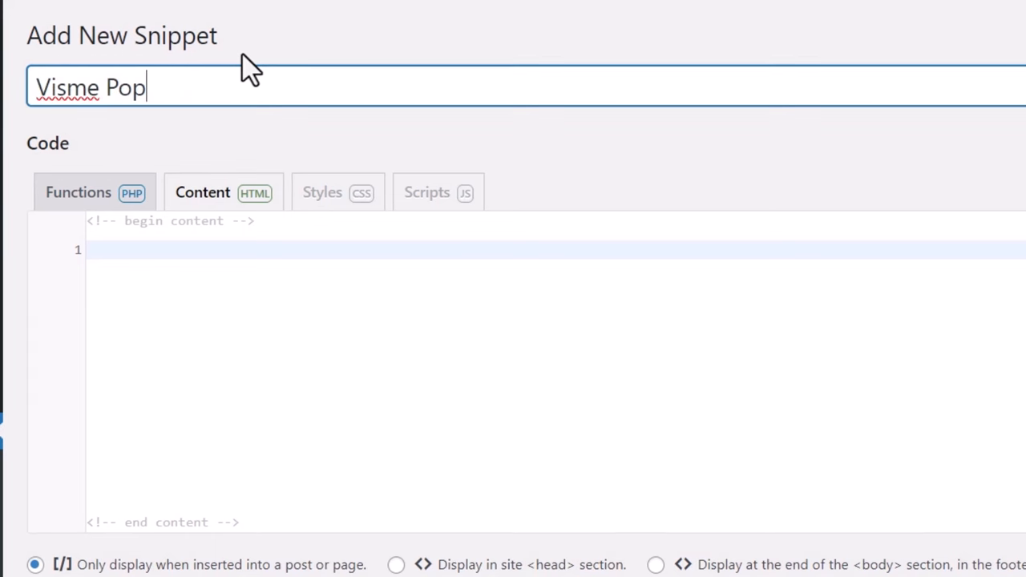
type("up")
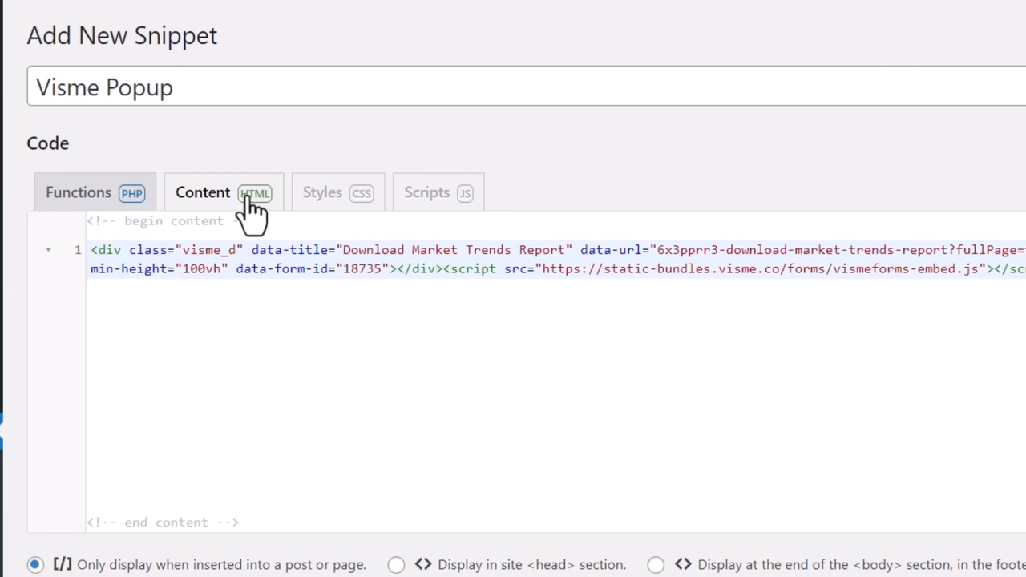
mouse_move(232, 305)
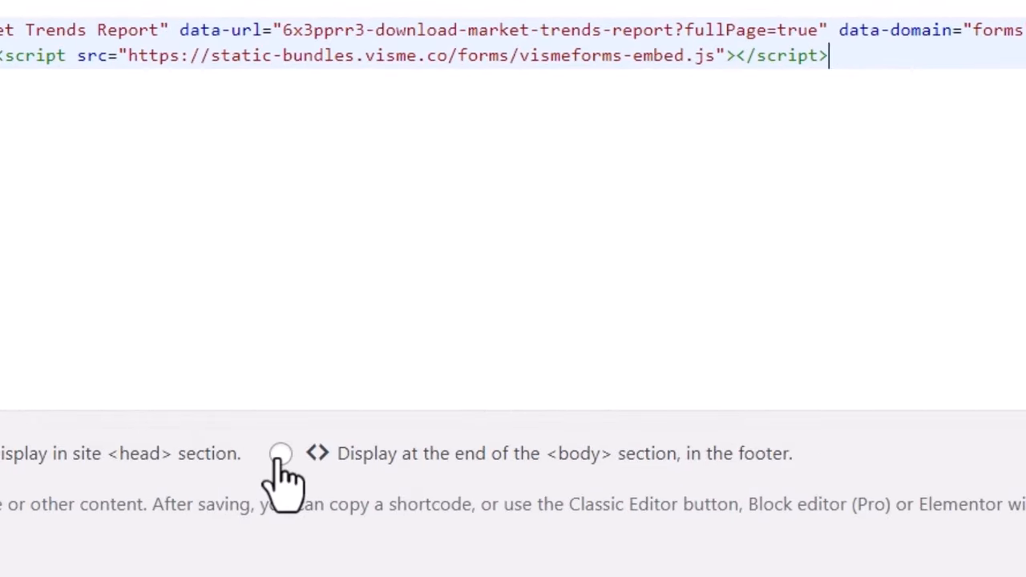
left_click(282, 455)
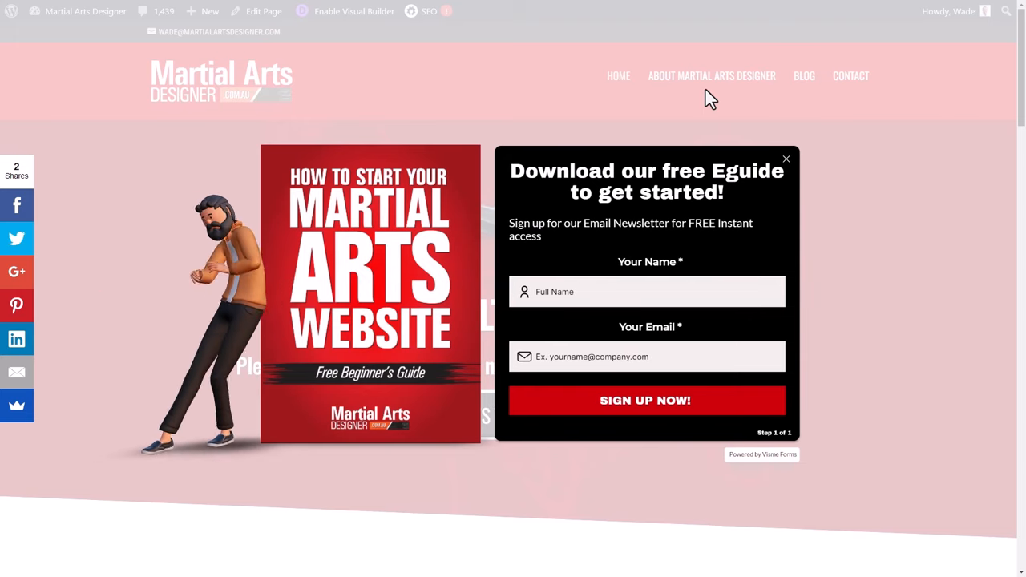
mouse_move(738, 103)
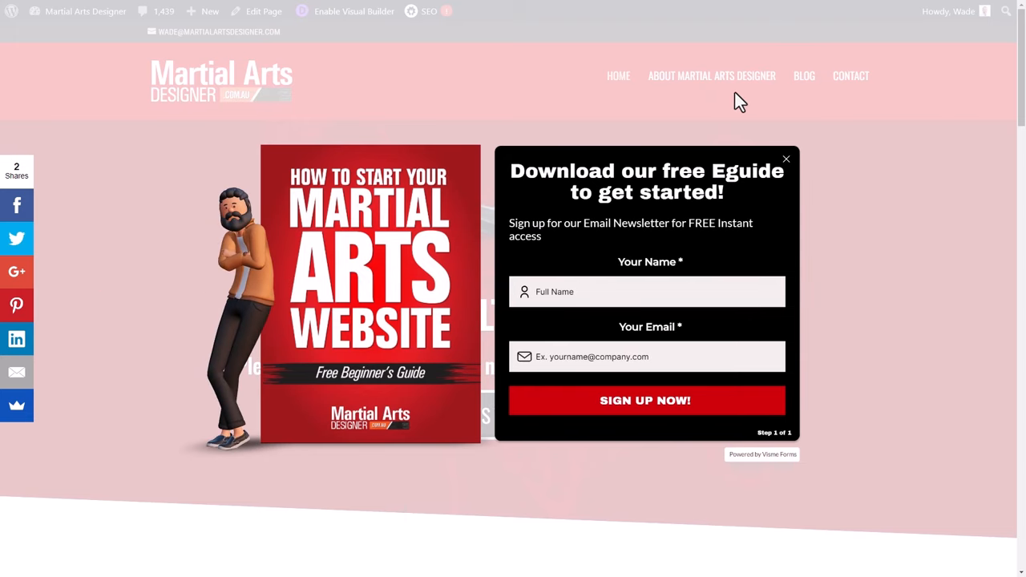
mouse_move(879, 487)
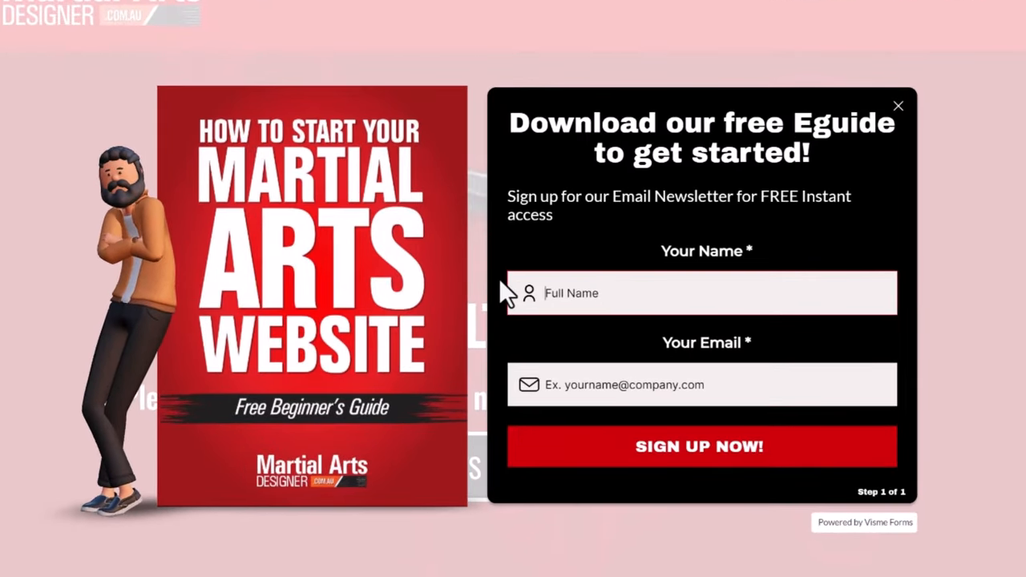
type("Wade")
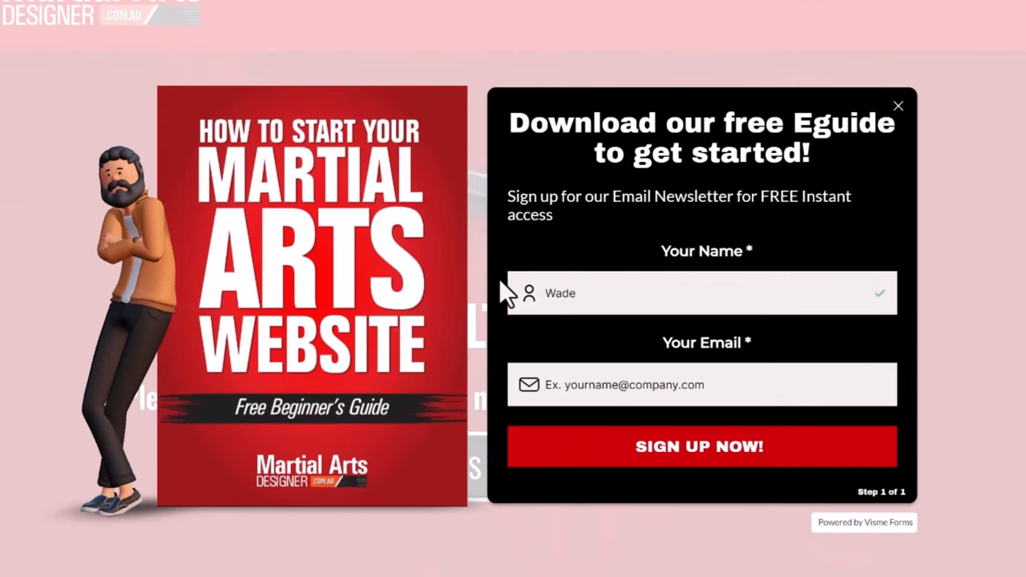
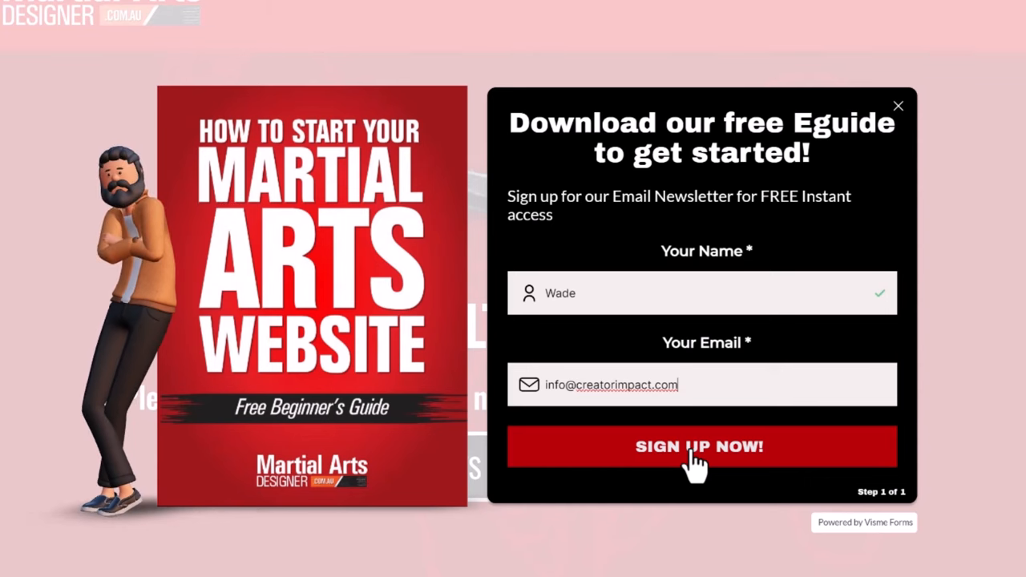
left_click(702, 446)
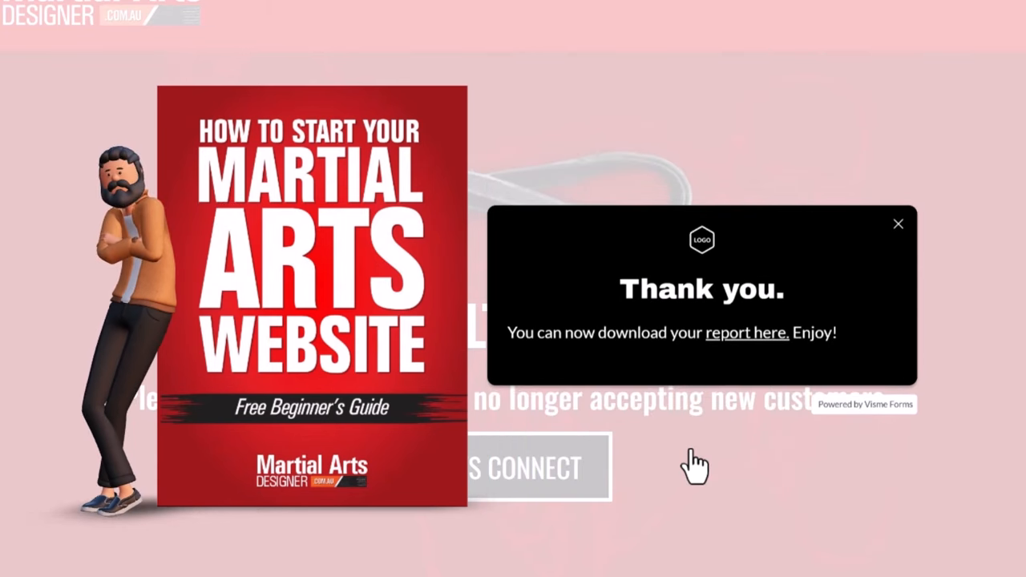
mouse_move(718, 345)
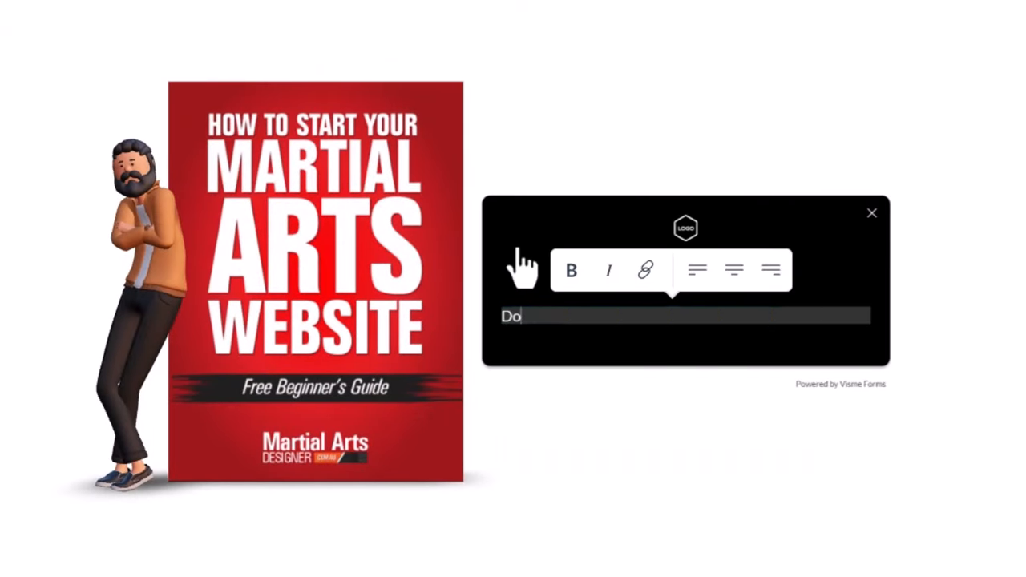
- Rewrite the thank-you text as Download your free PDF here! and link it to the URL
left_click(644, 269)
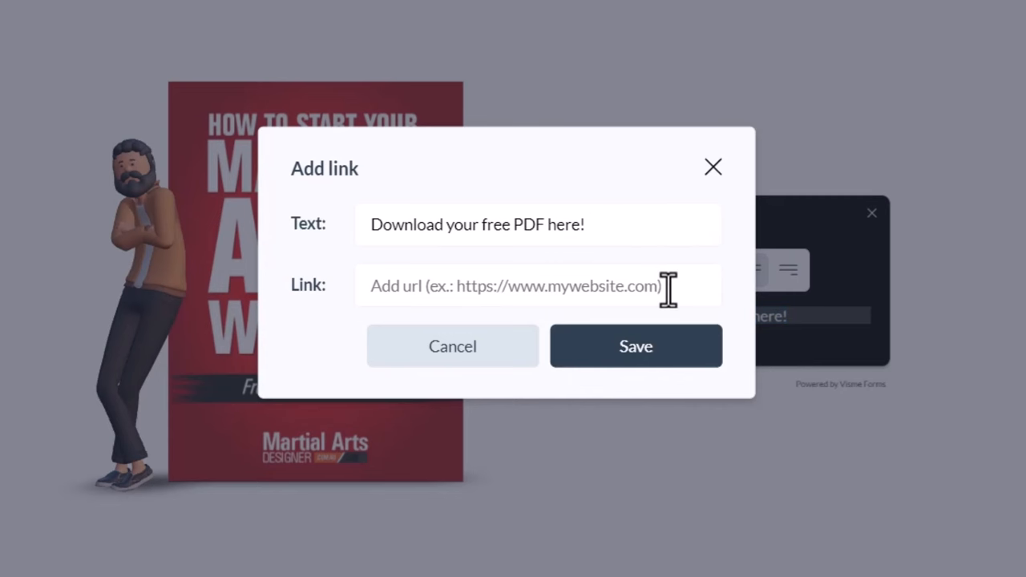
type("#")
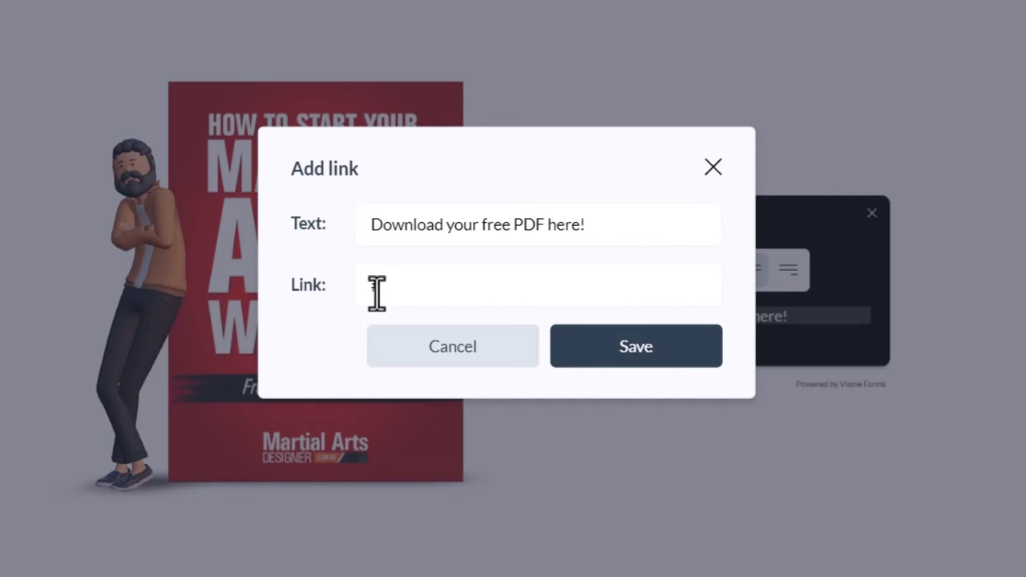
left_click(635, 346)
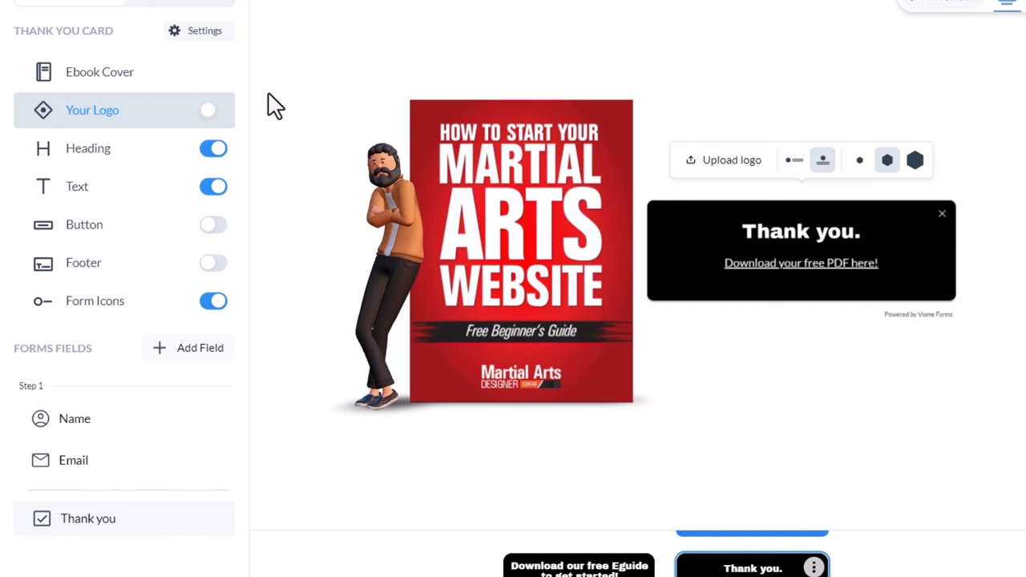
mouse_move(246, 72)
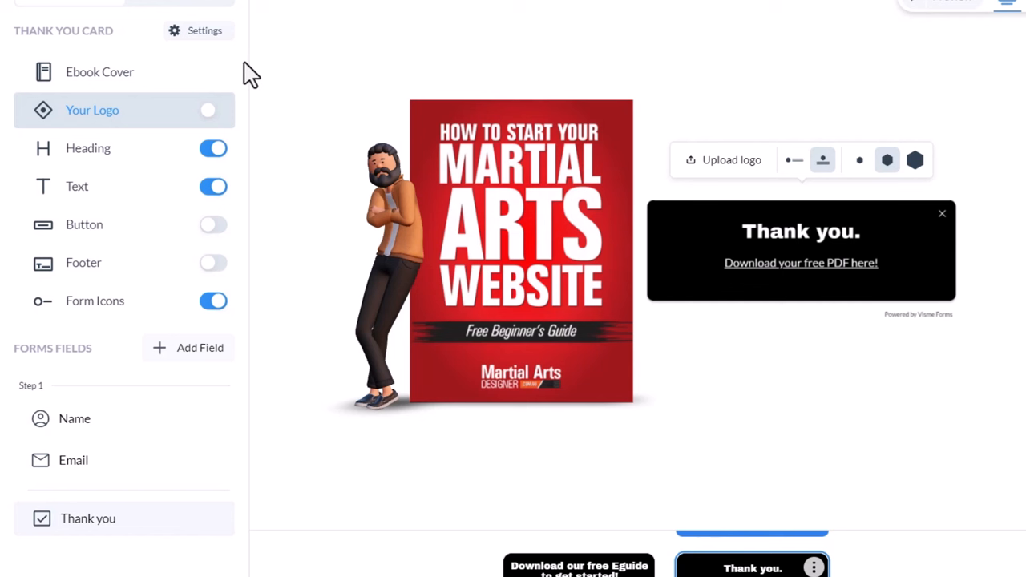
mouse_move(175, 39)
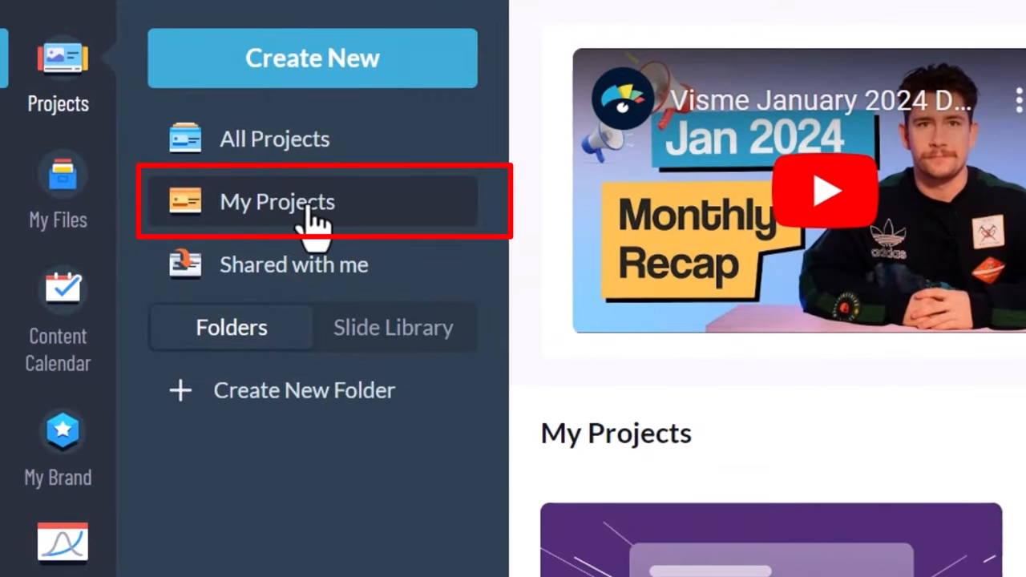
- Locate the Martial Arts Popup project card in My Projects and open it for editing
scroll("down", 3)
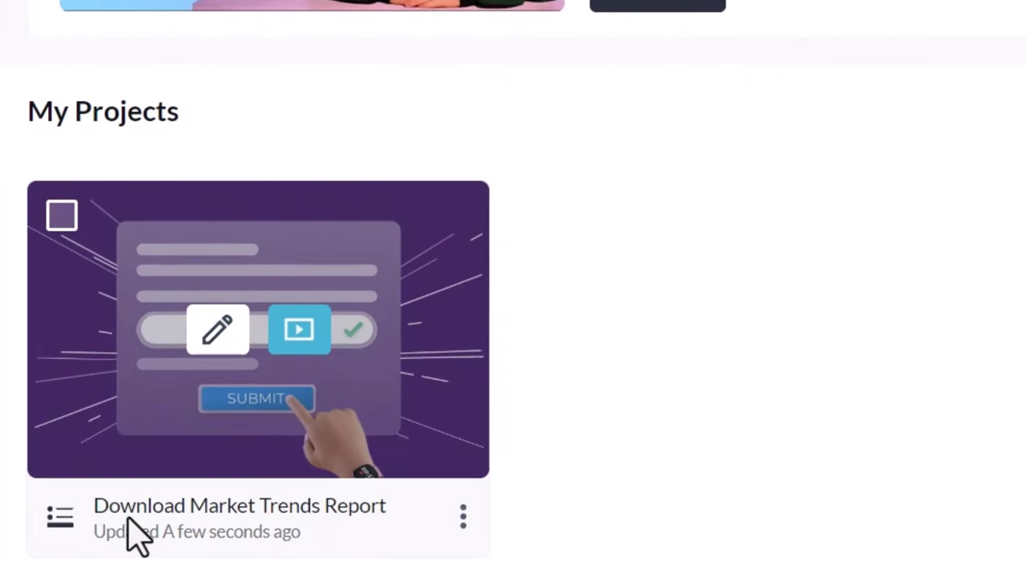
left_click(462, 516)
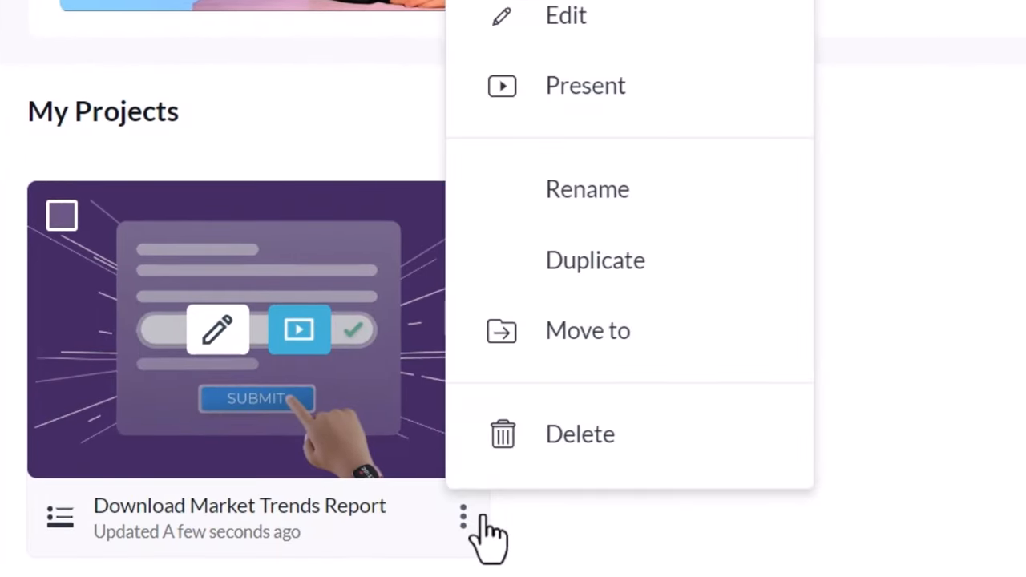
left_click(586, 190)
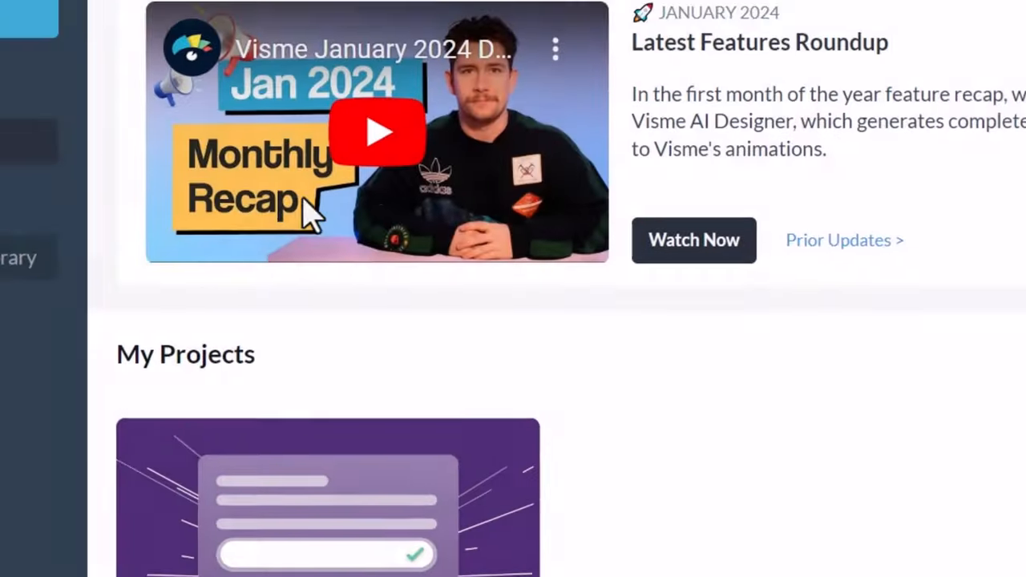
scroll("down", 3)
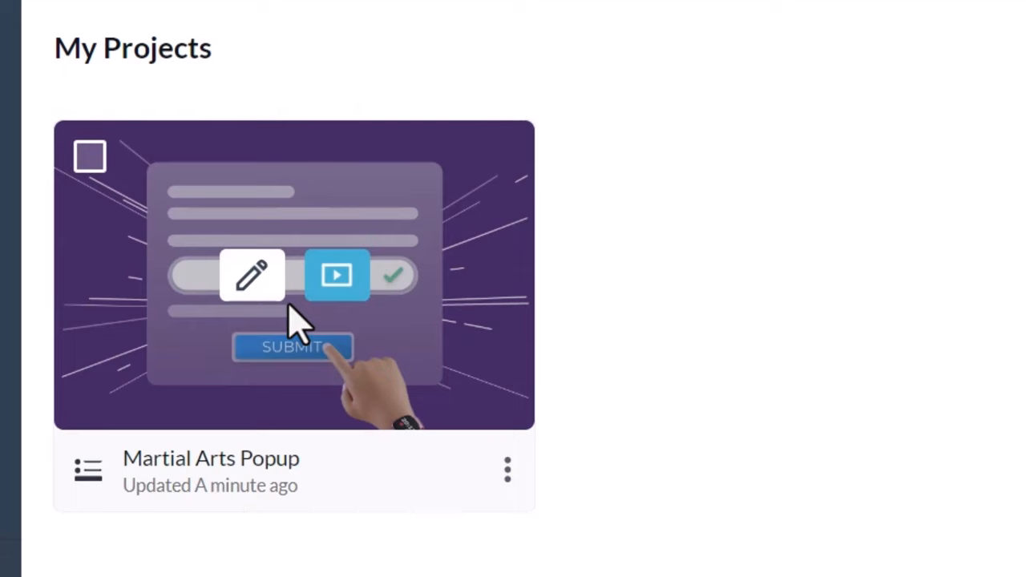
mouse_move(305, 413)
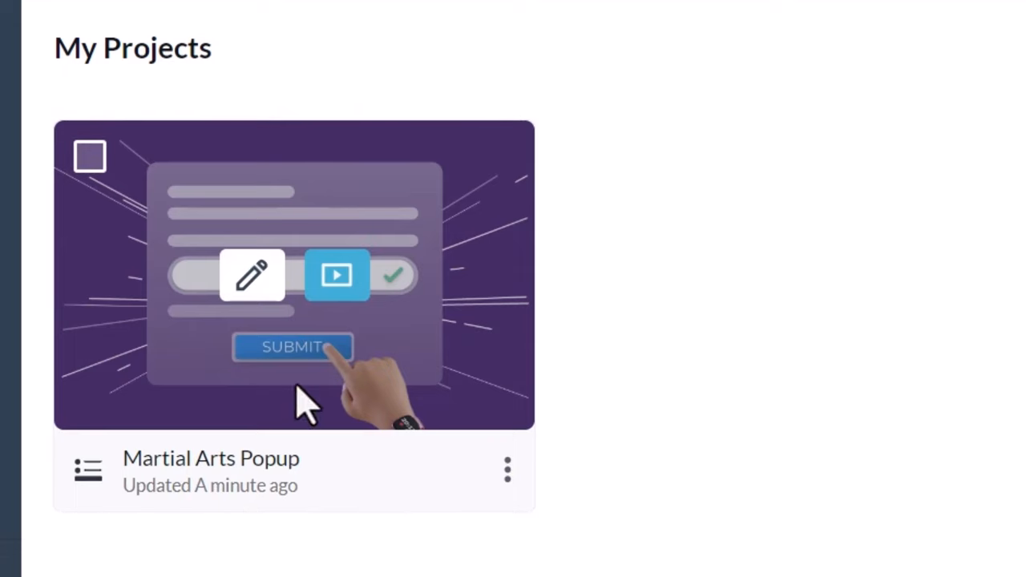
left_click(295, 276)
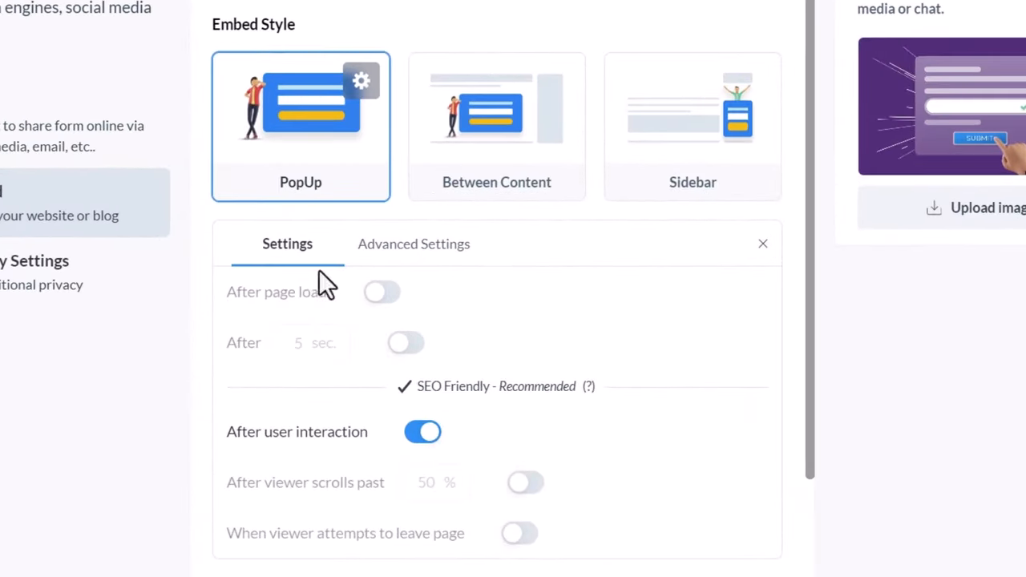
- Try the page-load, 5-second and interaction triggers, then settle on 'After viewer scrolls past 50%'
left_click(381, 291)
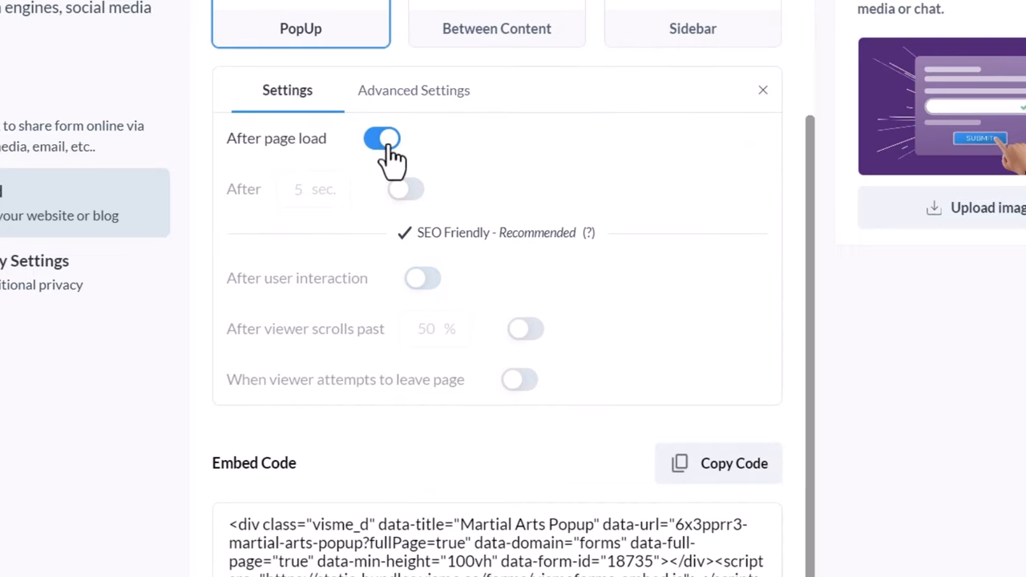
left_click(404, 189)
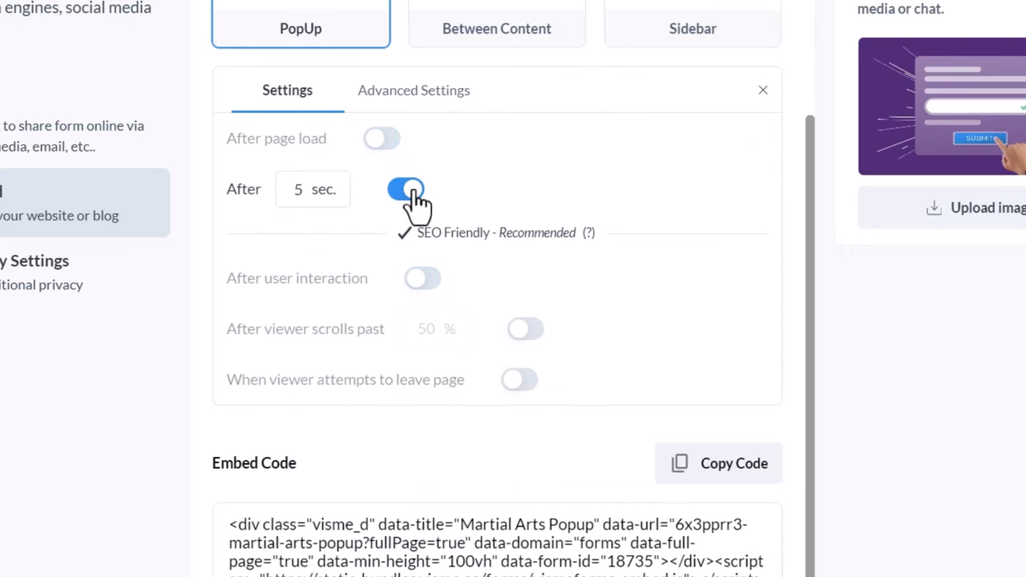
left_click(423, 279)
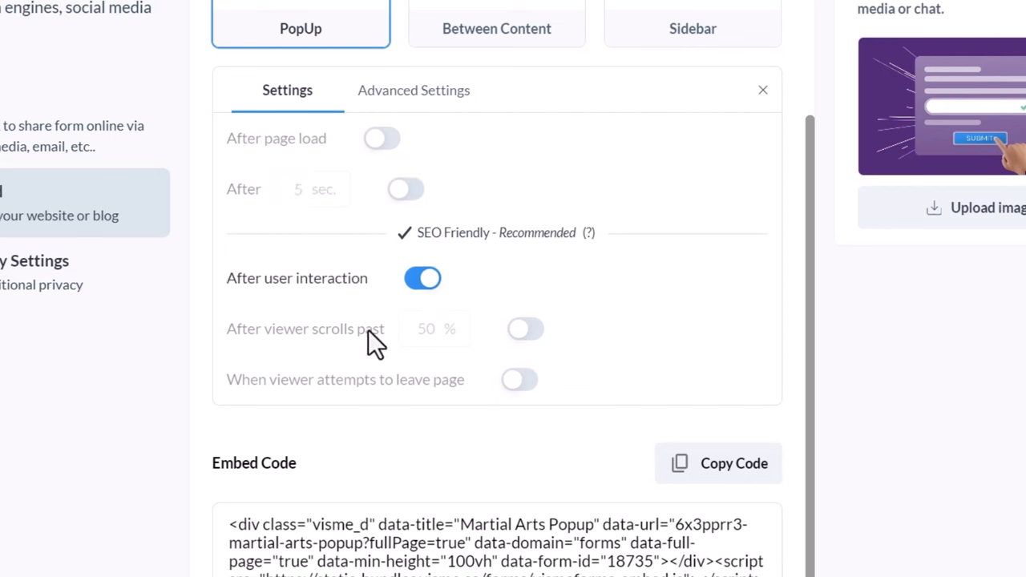
left_click(525, 328)
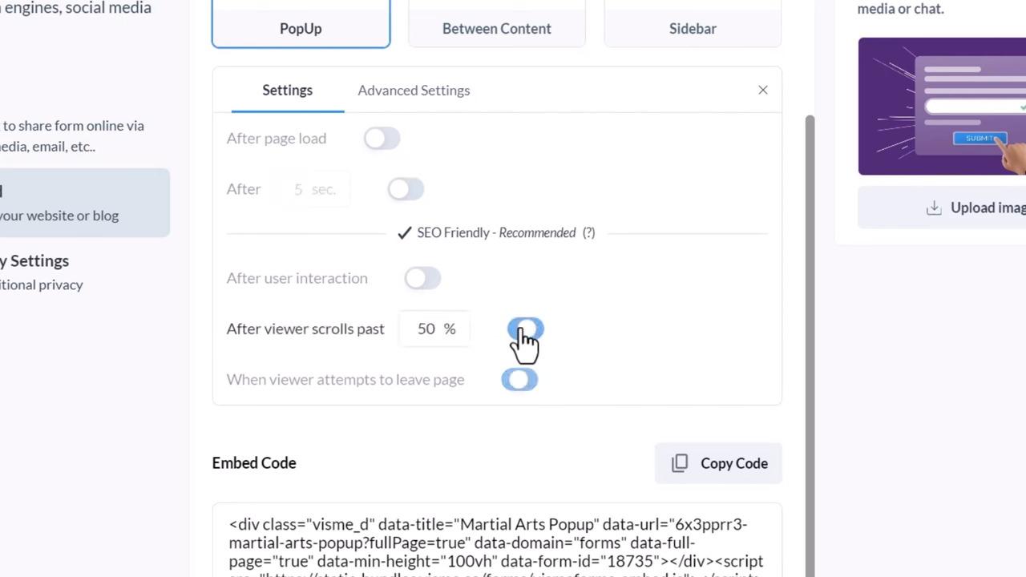
- In Advanced Settings, keep the popup frequency at once per session
left_click(414, 90)
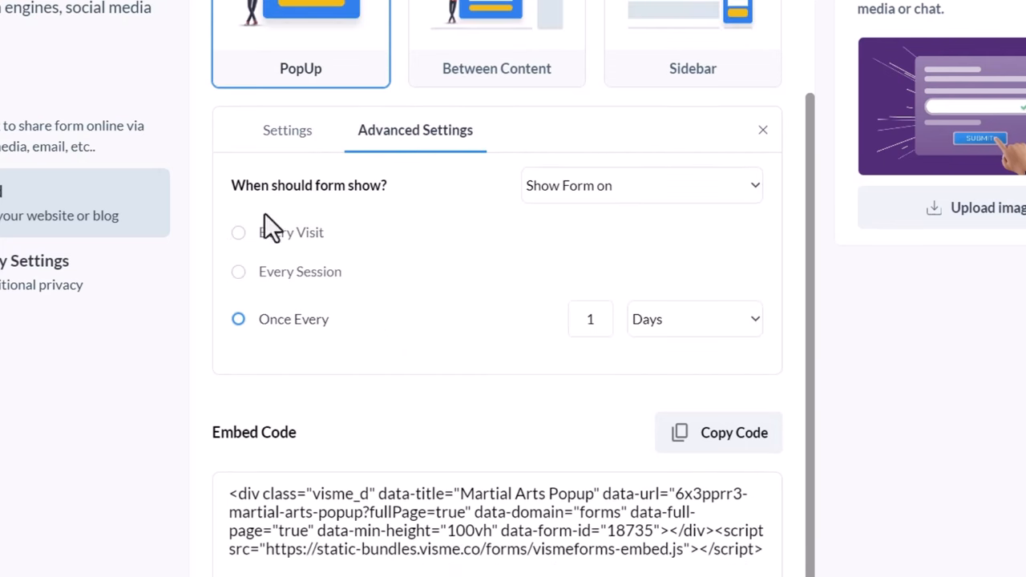
left_click(237, 231)
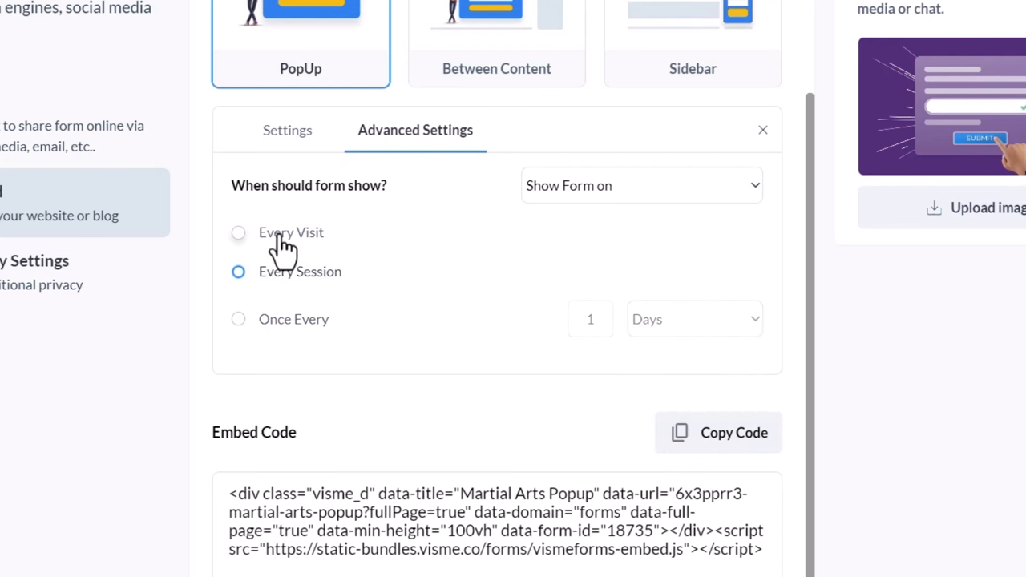
left_click(237, 233)
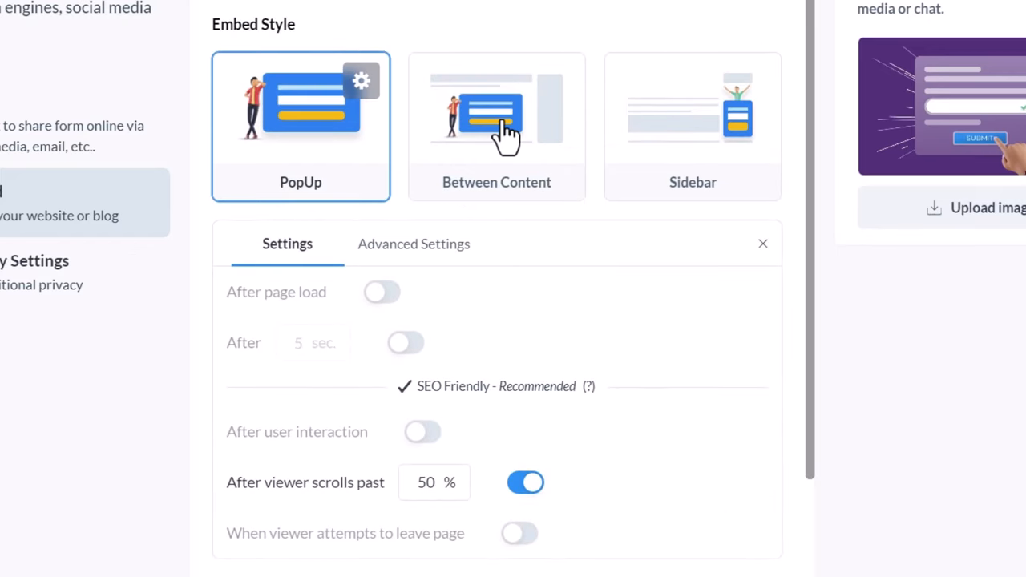
- Switch the embed style to Between Content and copy its embed code
left_click(497, 121)
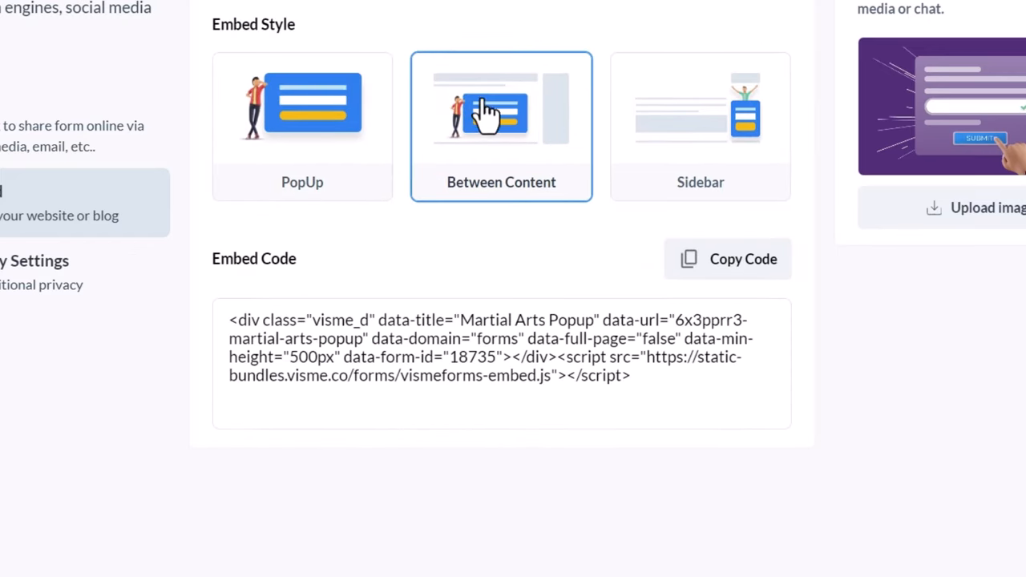
left_click(728, 259)
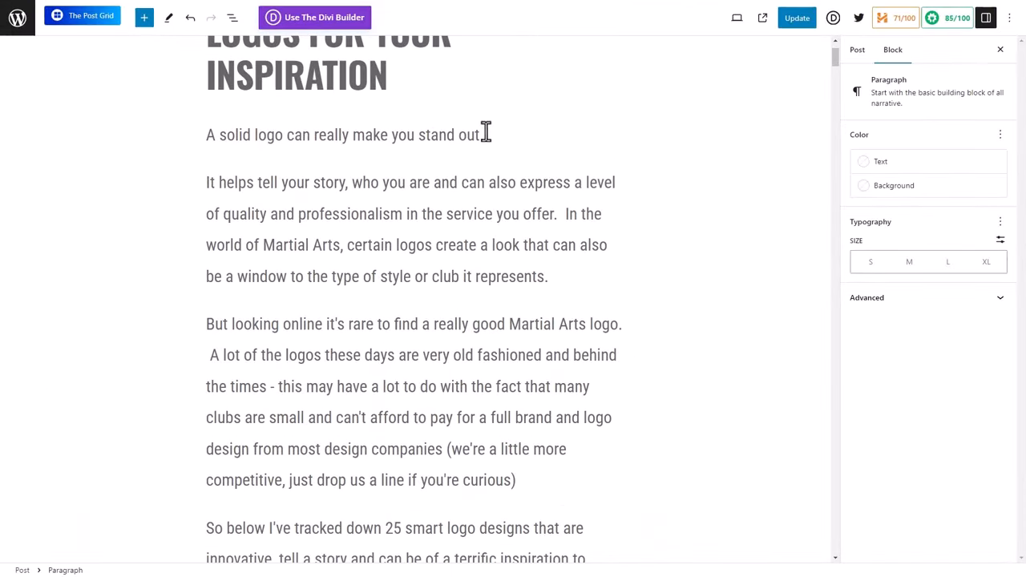
- Insert a Custom HTML block between the post's paragraphs holding the embed code
scroll("down", 3)
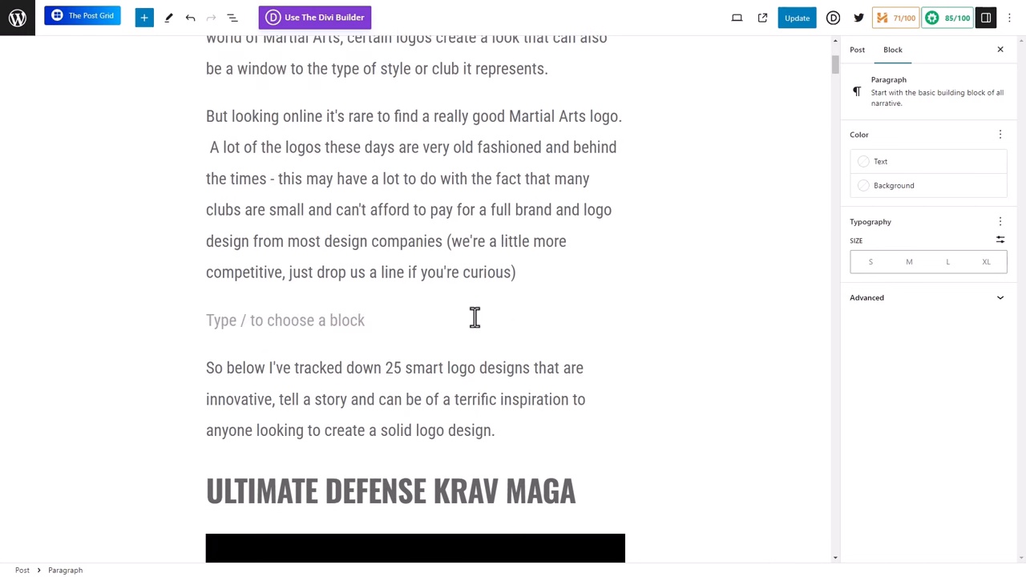
left_click(588, 293)
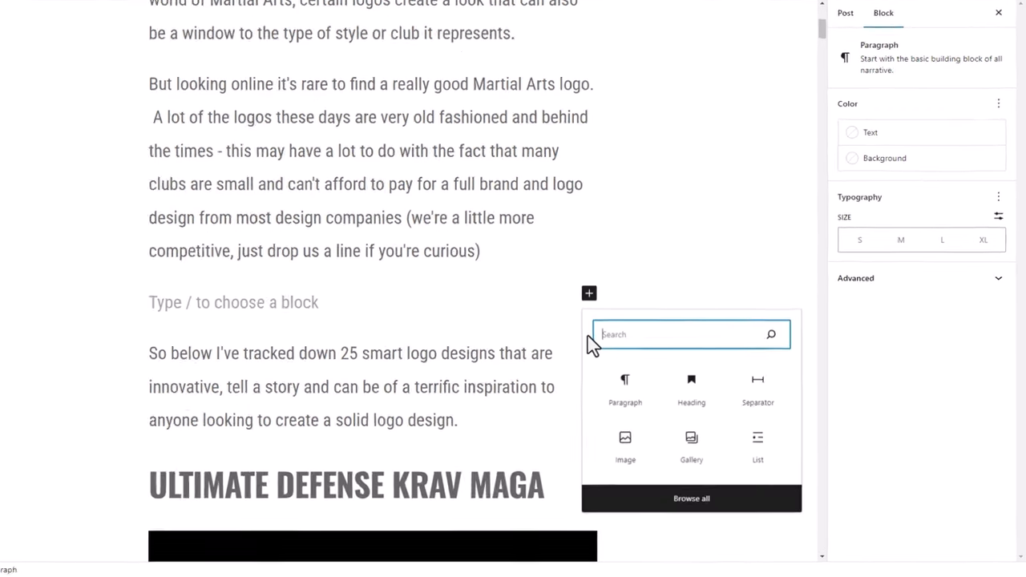
type("html")
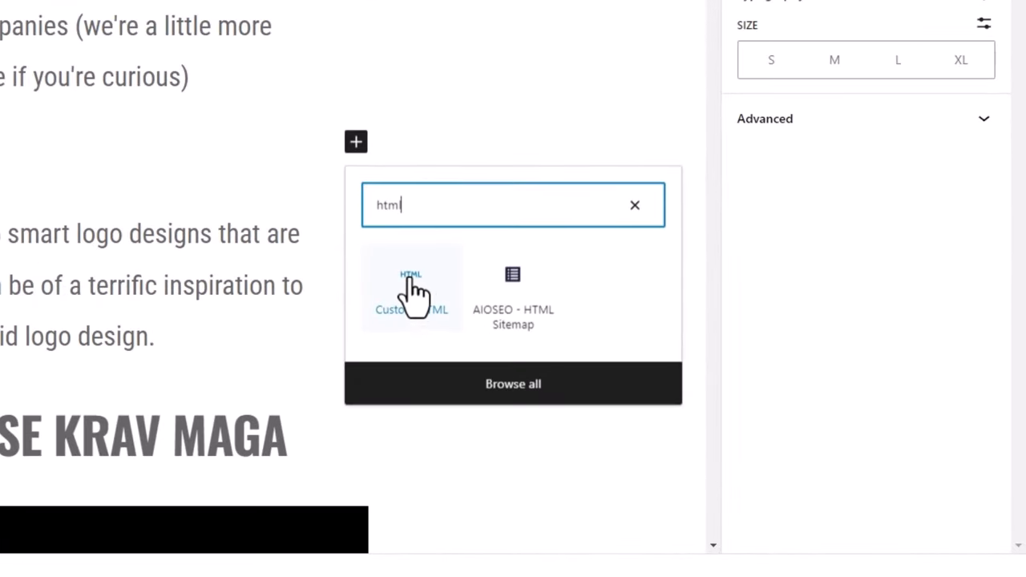
left_click(411, 287)
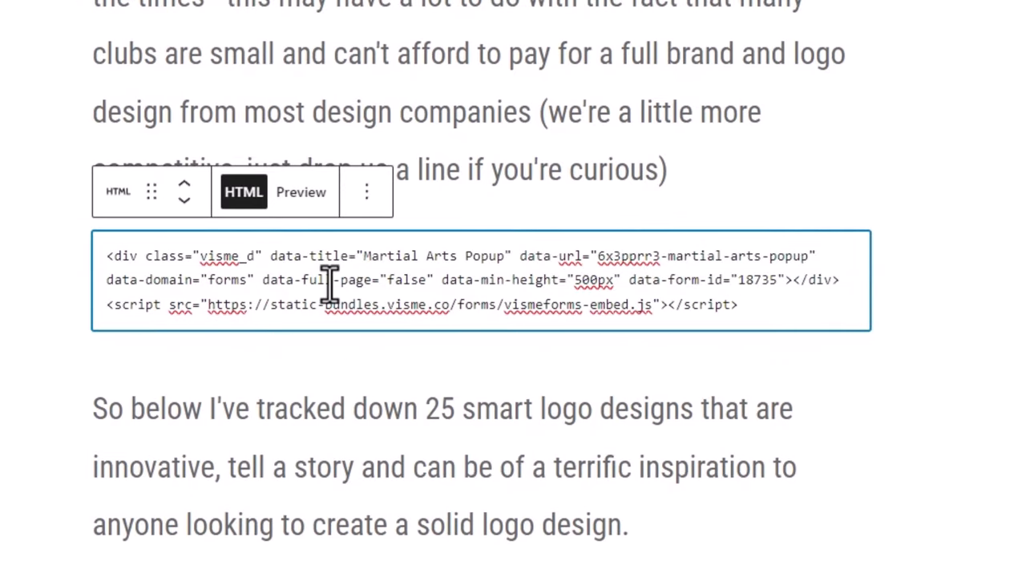
- Preview the post in a new tab to see the form inline, then get the sidebar embed version
left_click(301, 192)
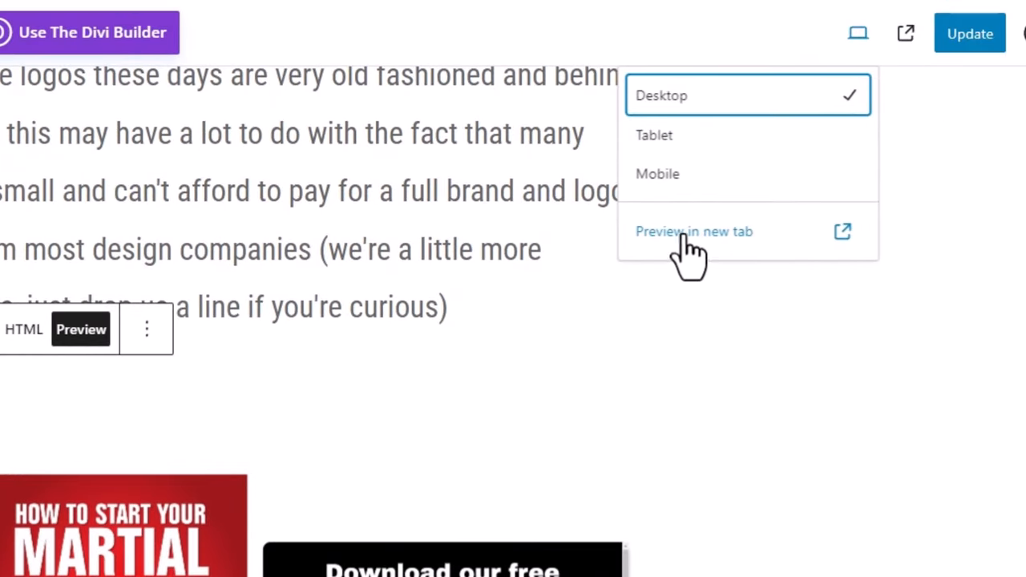
left_click(694, 231)
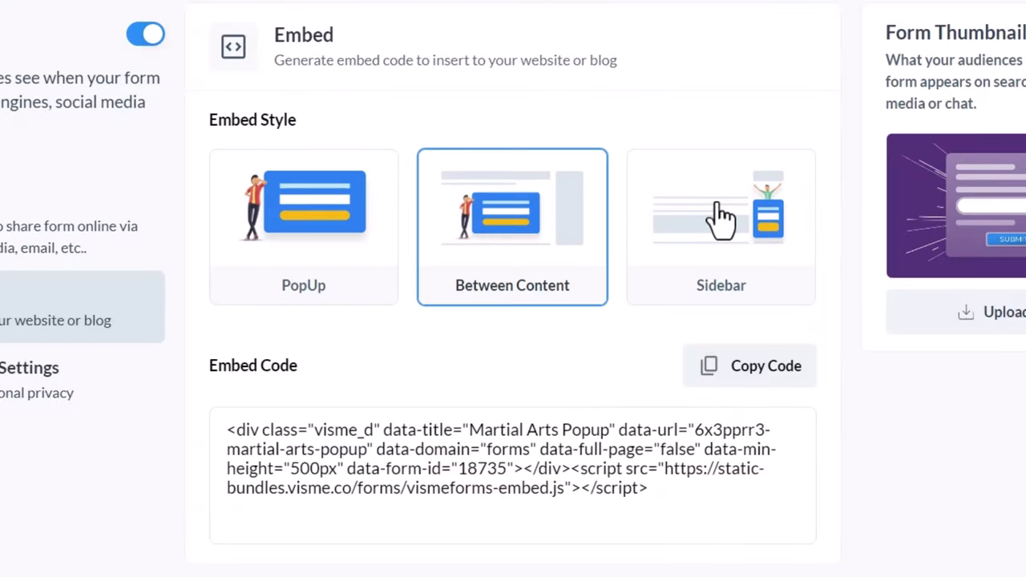
left_click(722, 228)
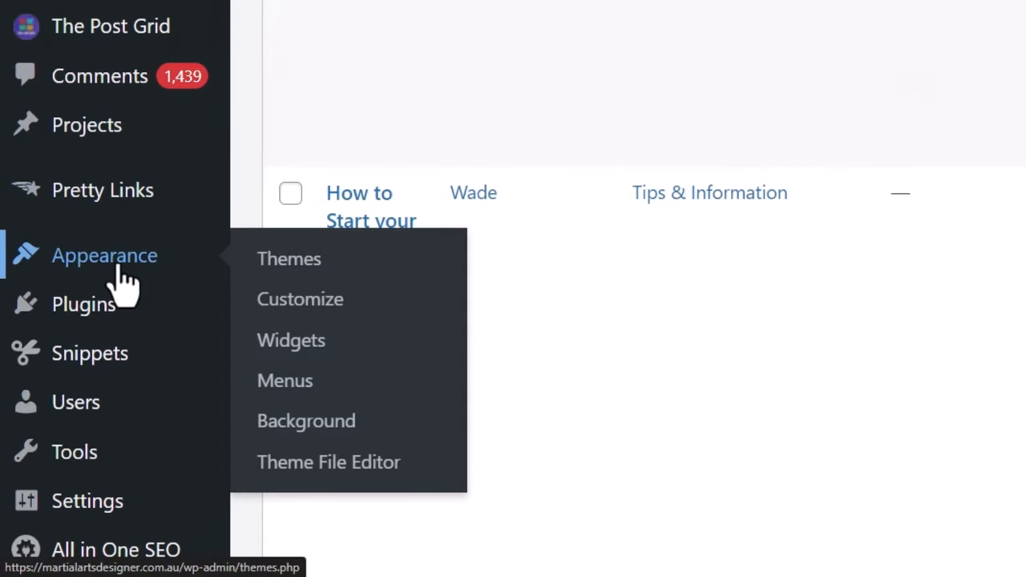
- In Appearance > Widgets, add a Custom HTML block with the sidebar embed code to the Sidebar
left_click(290, 340)
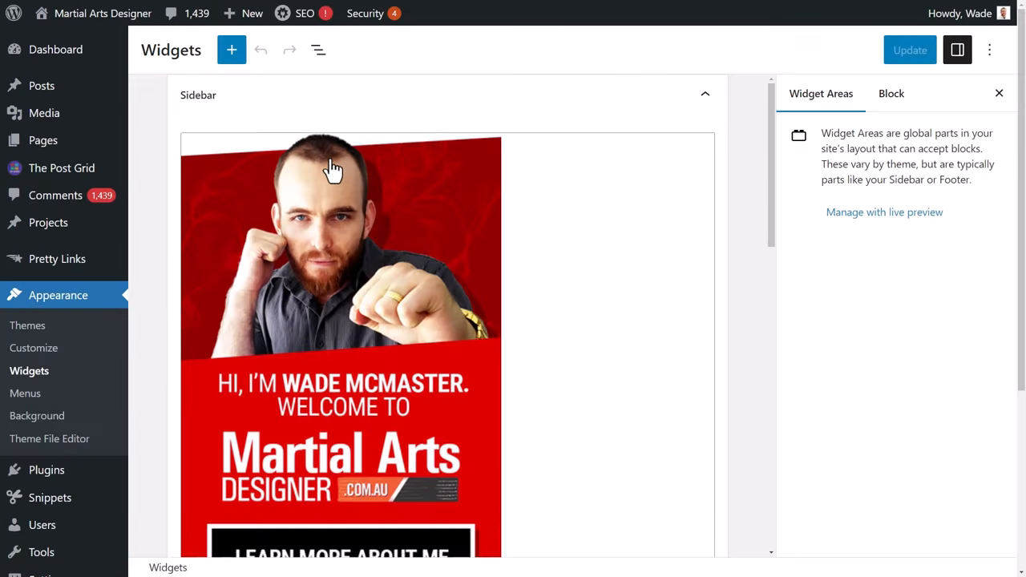
mouse_move(228, 109)
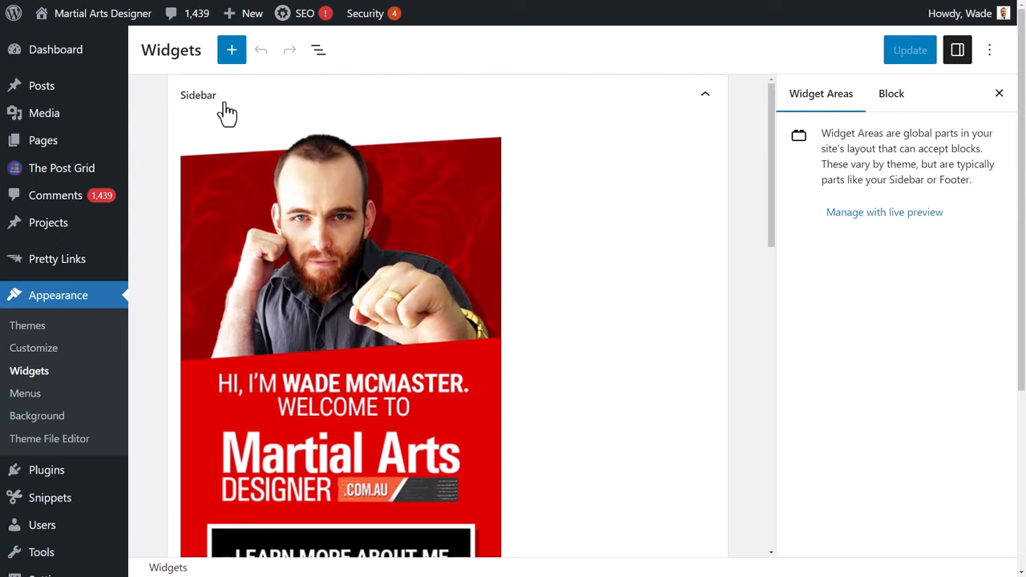
scroll("down", 3)
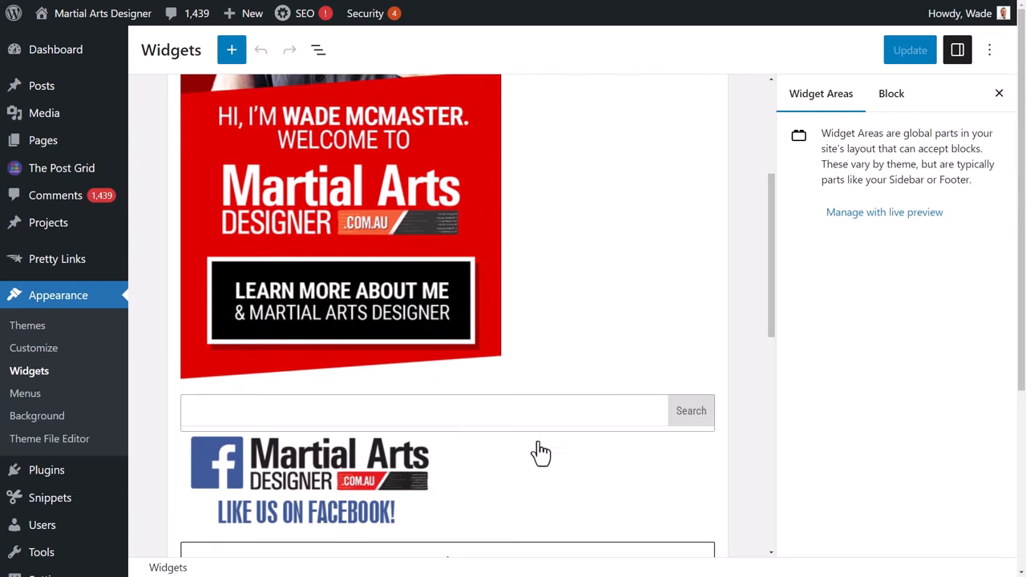
left_click(447, 350)
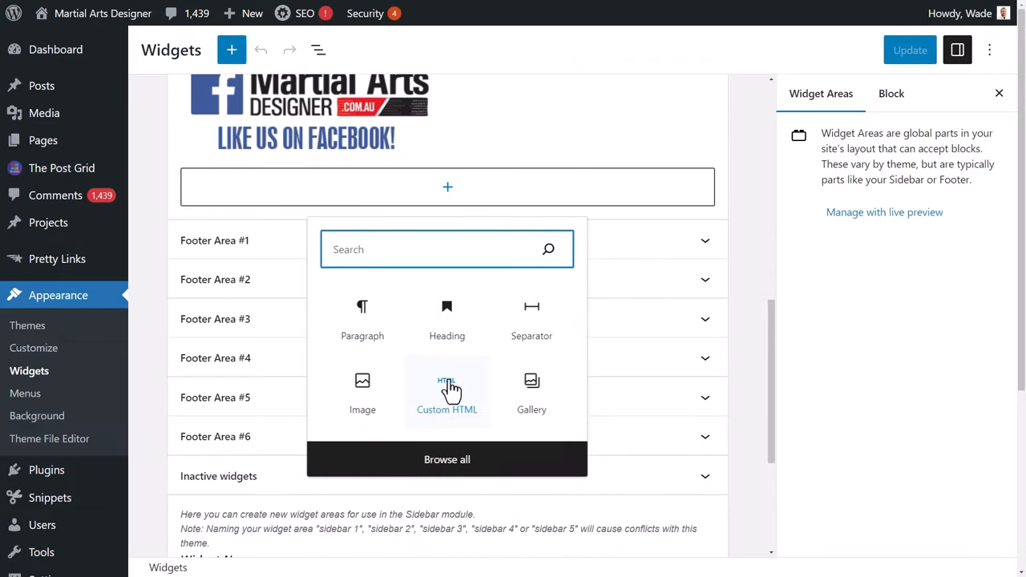
left_click(445, 393)
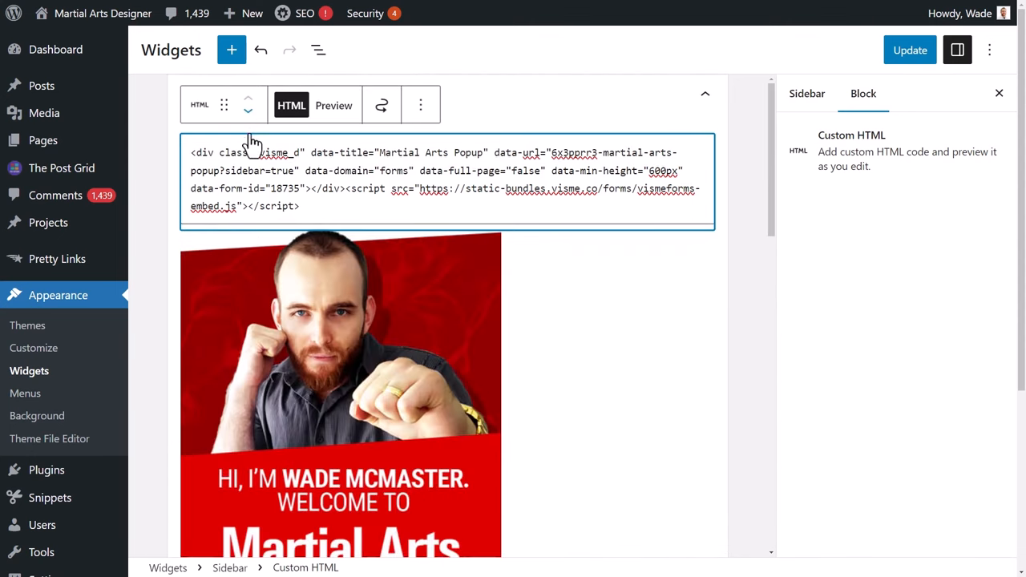
mouse_move(241, 109)
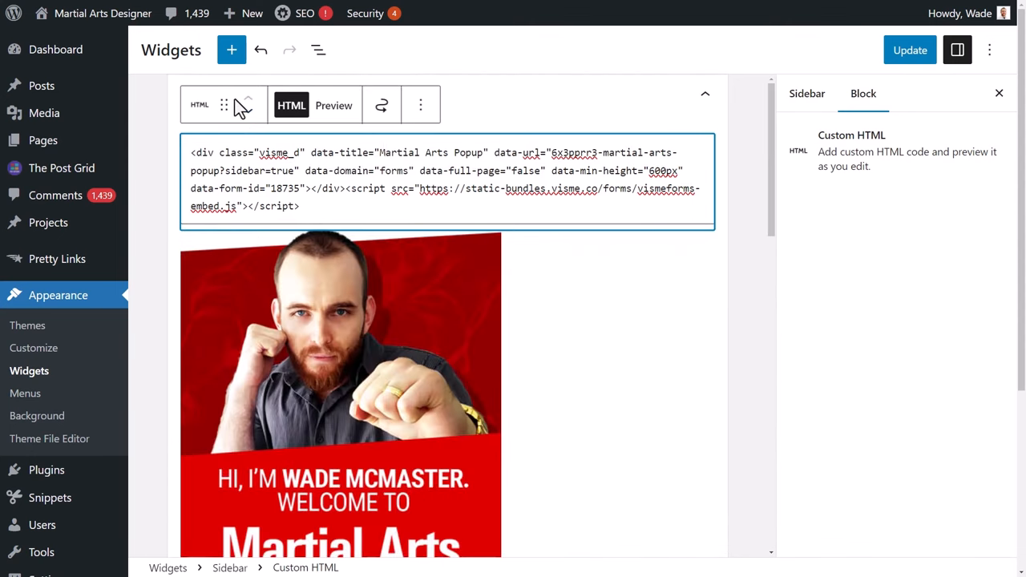
- Update the widgets and view the live blog to confirm the eguide form in the sidebar
left_click(909, 49)
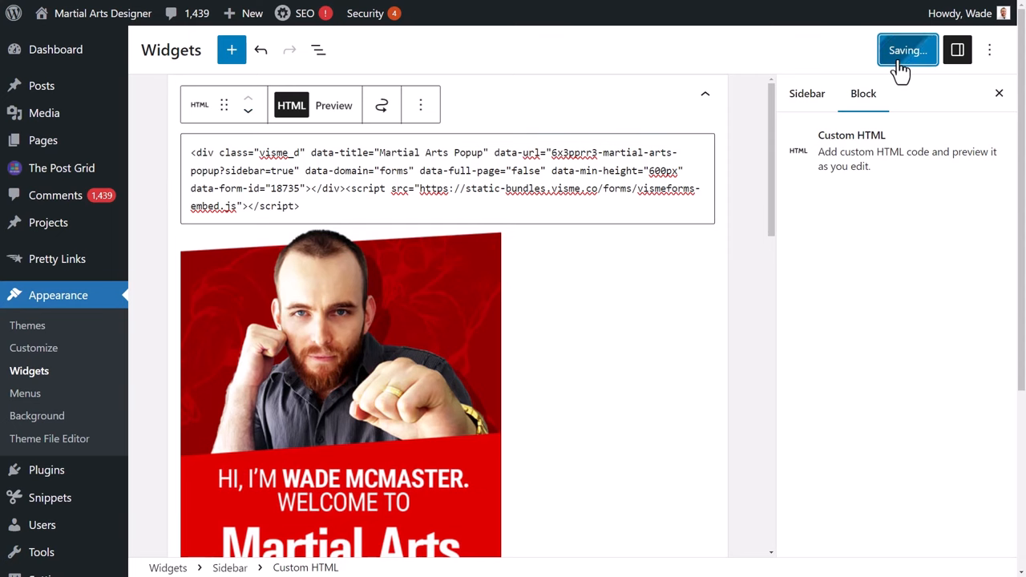
left_click(906, 49)
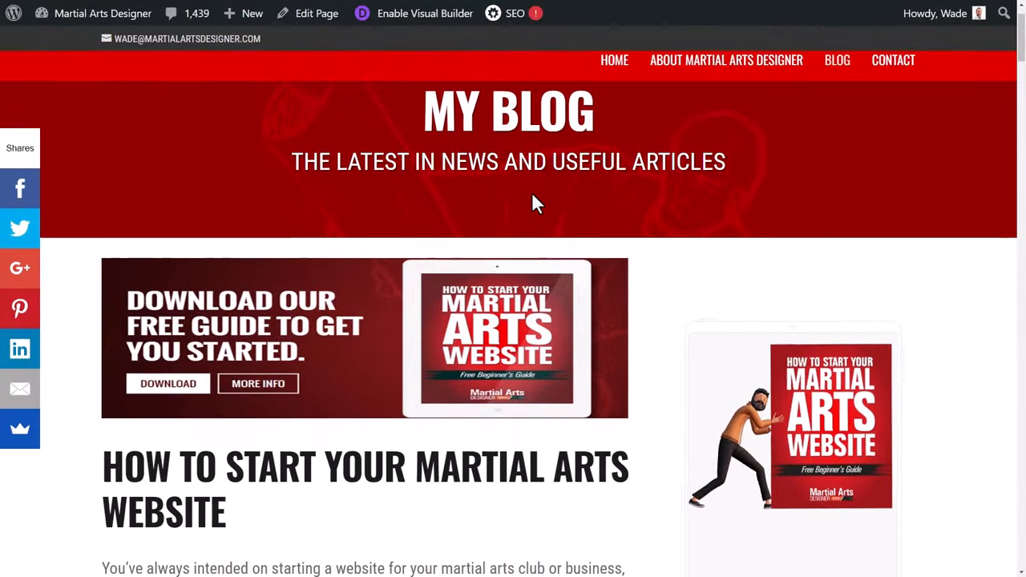
scroll("down", 3)
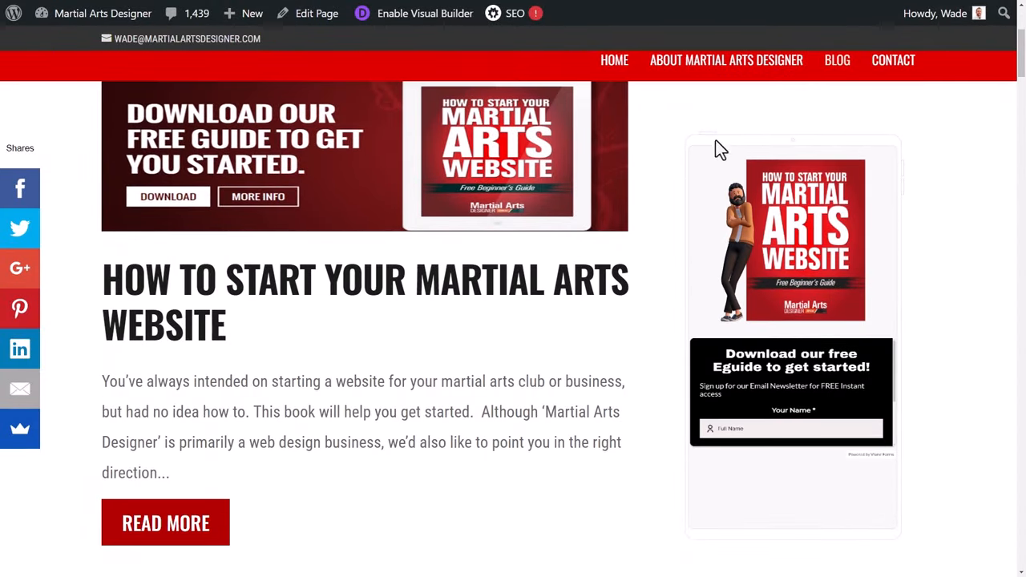